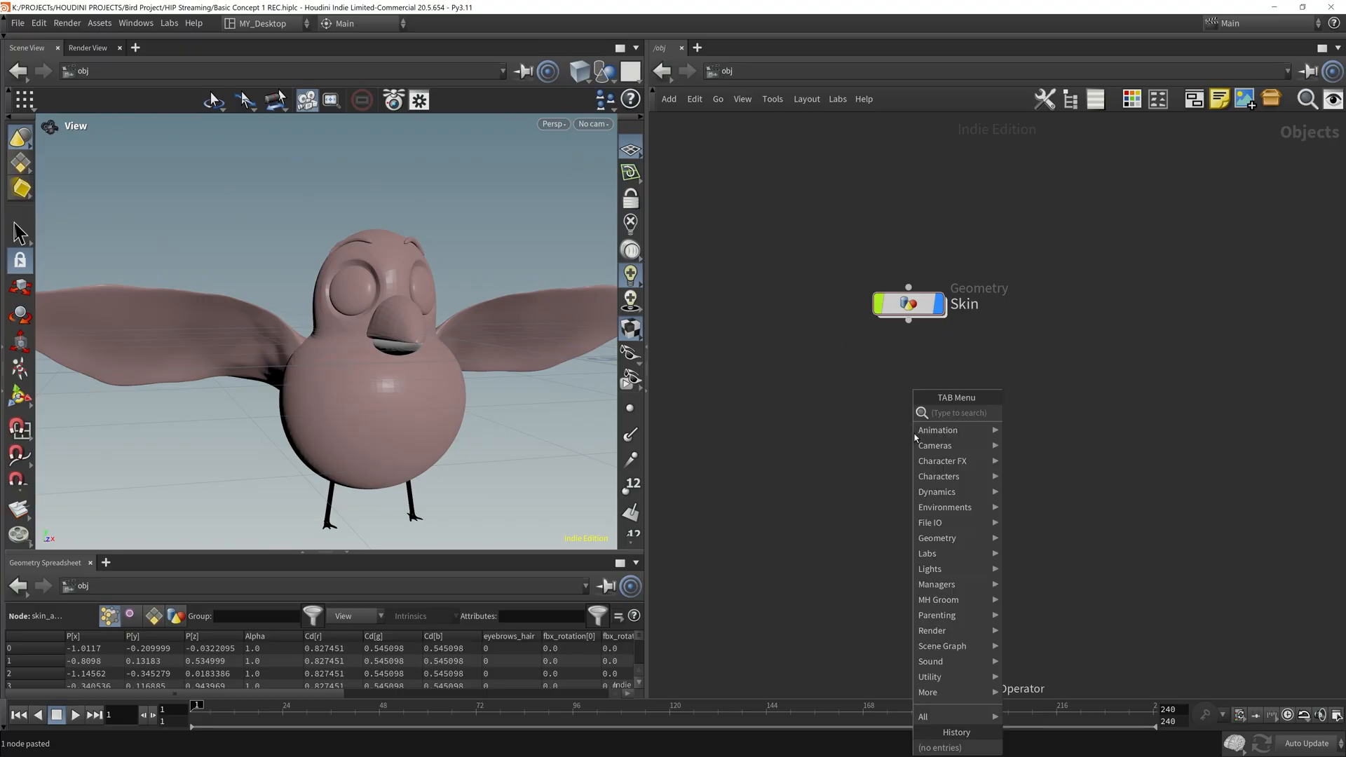
Add a Hair geometry object that merges Skin's OUT_Skin_LOW, transformed Into This Object
left_click(937, 538)
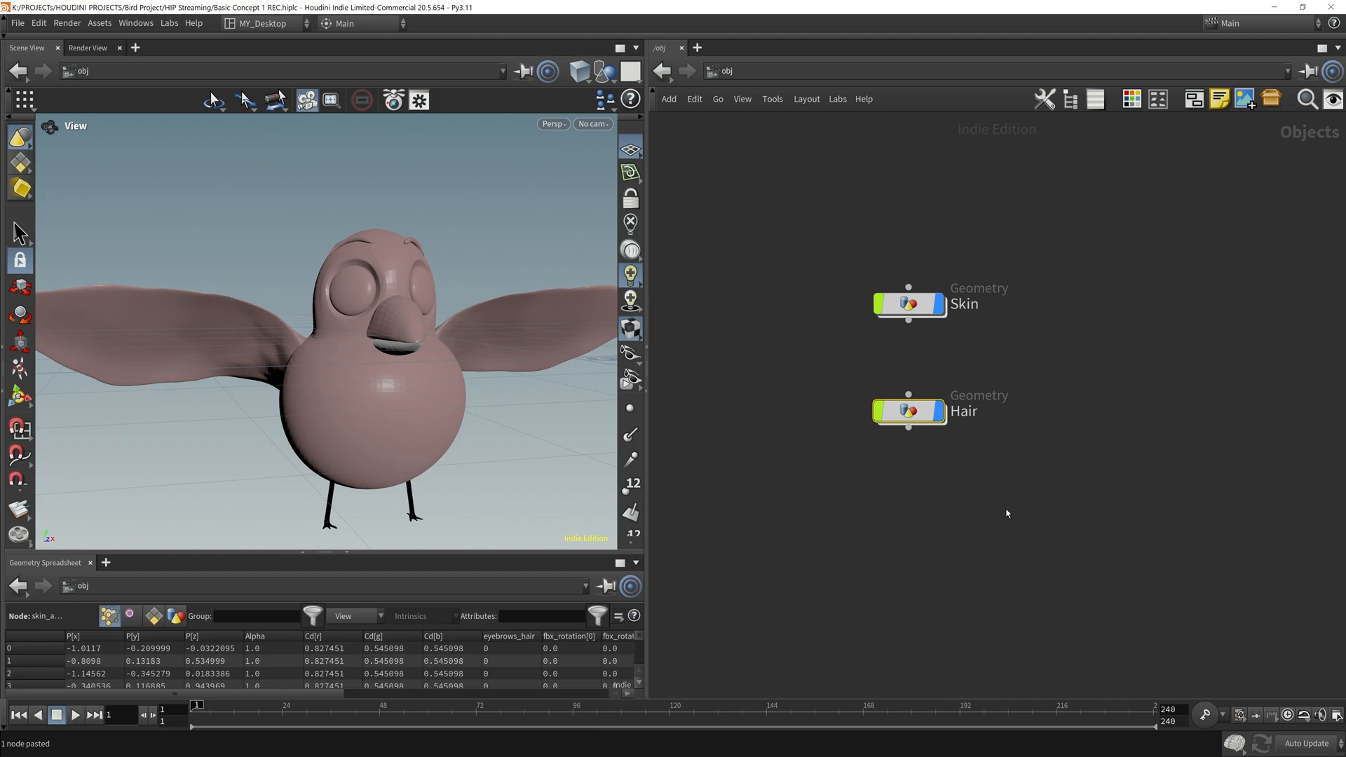
double_click(909, 411)
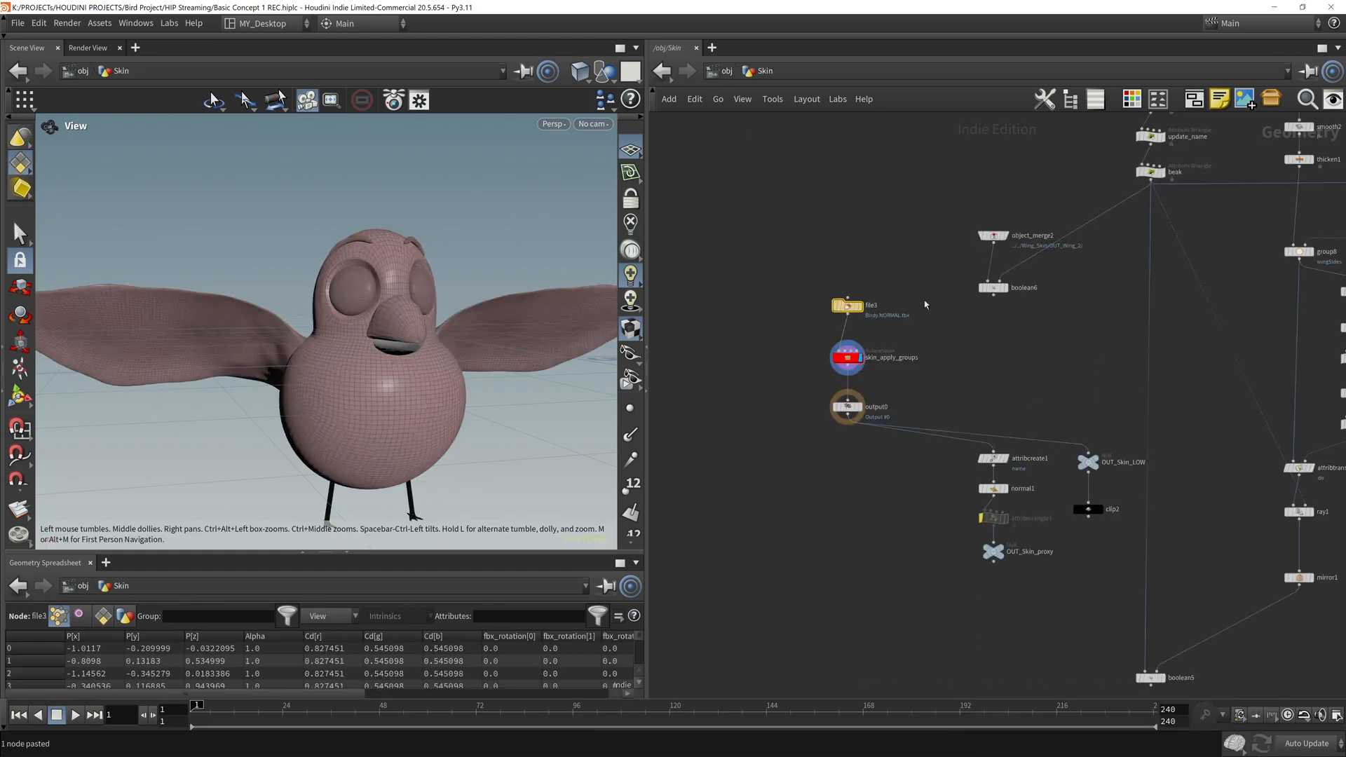
left_click(1088, 462)
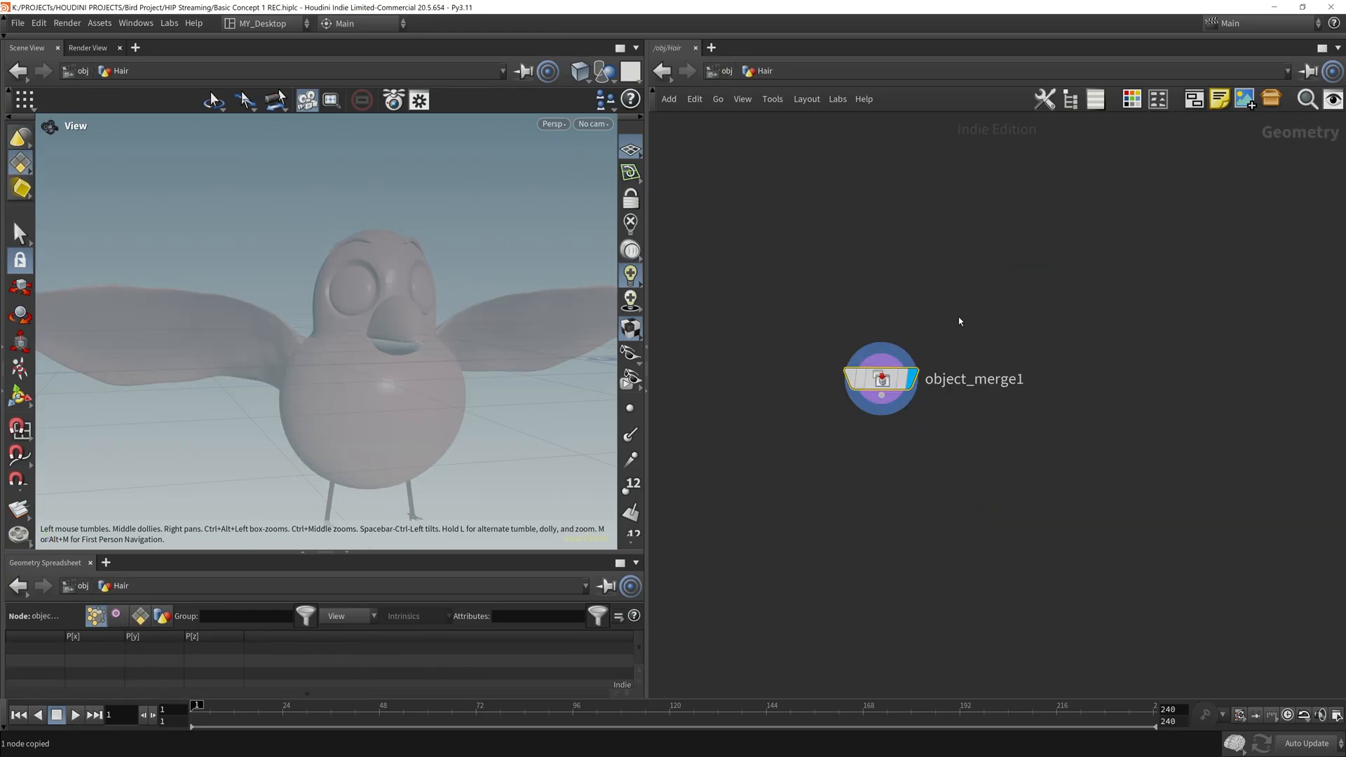
left_click(1139, 258)
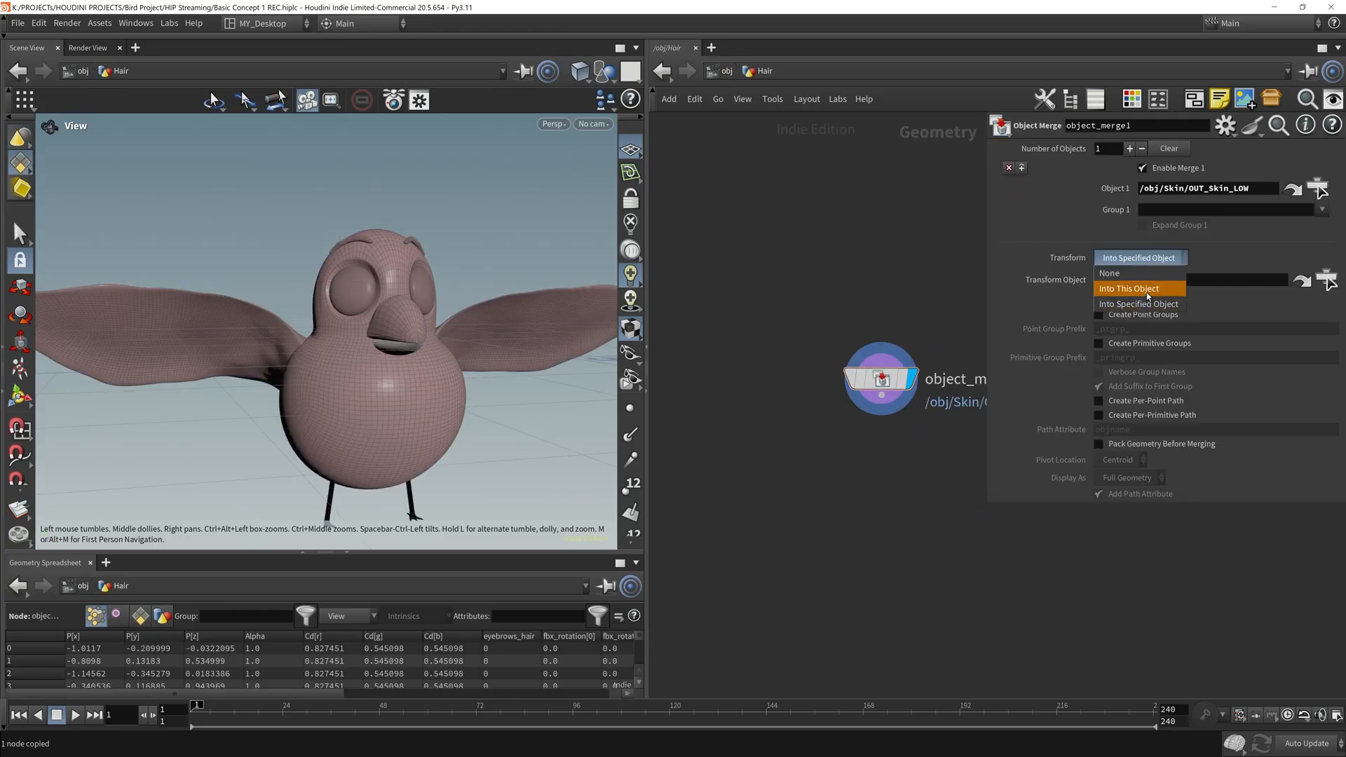
left_click(1129, 289)
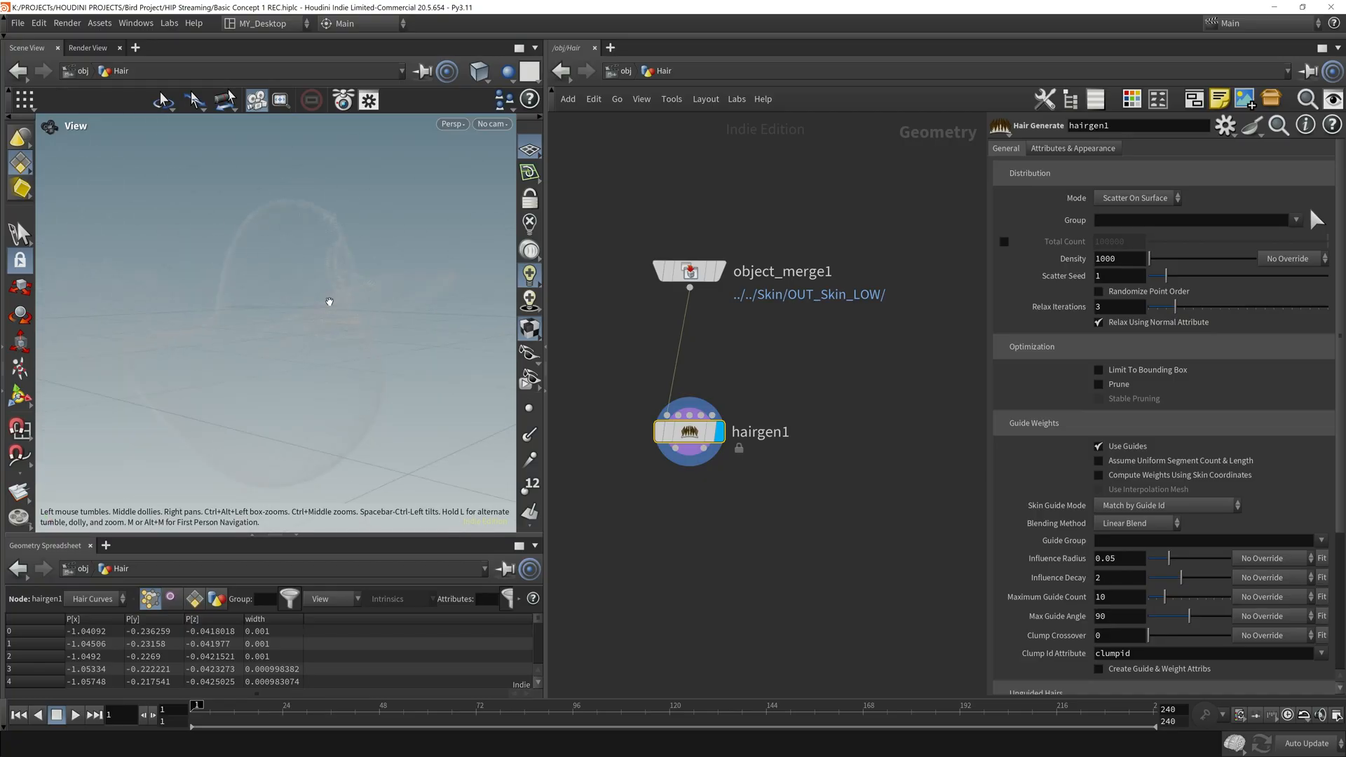
Set the viewport background color scheme to Dark in the display options
key("d")
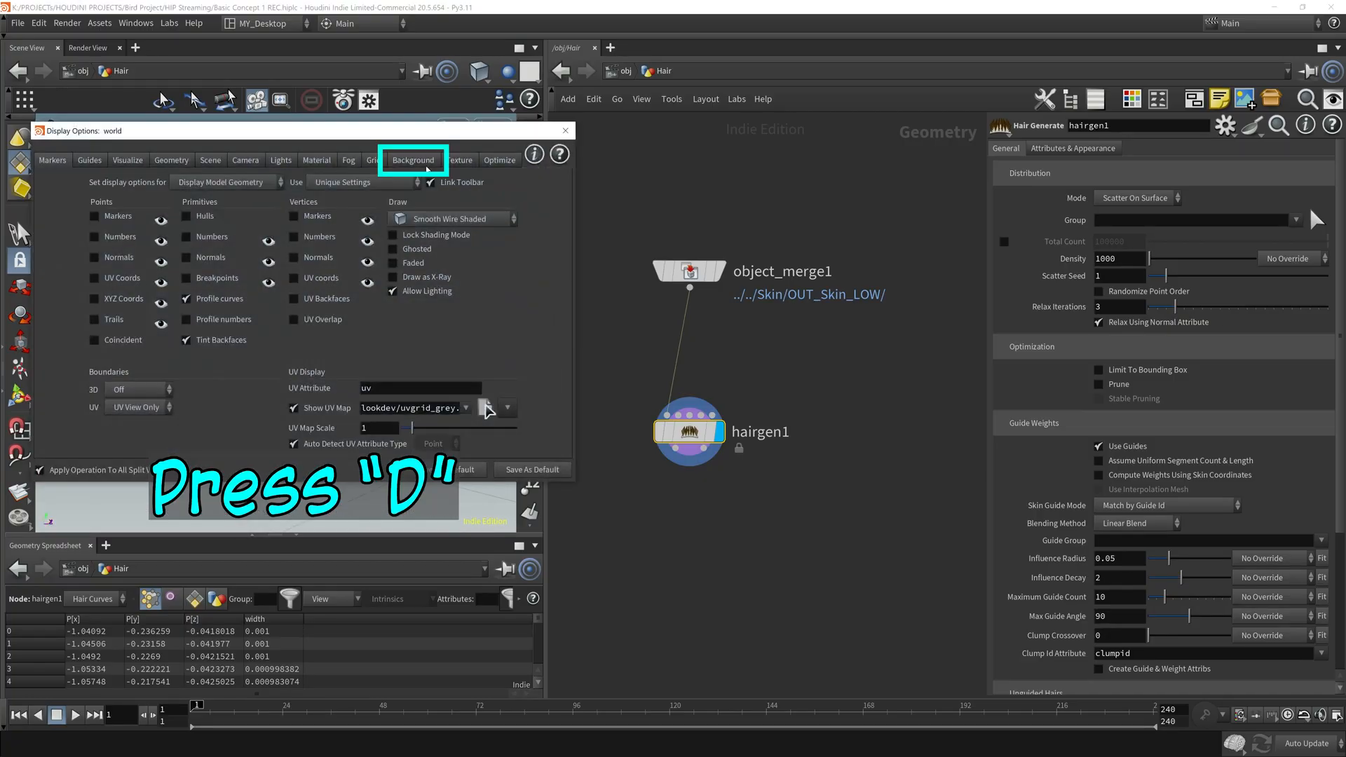
left_click(413, 160)
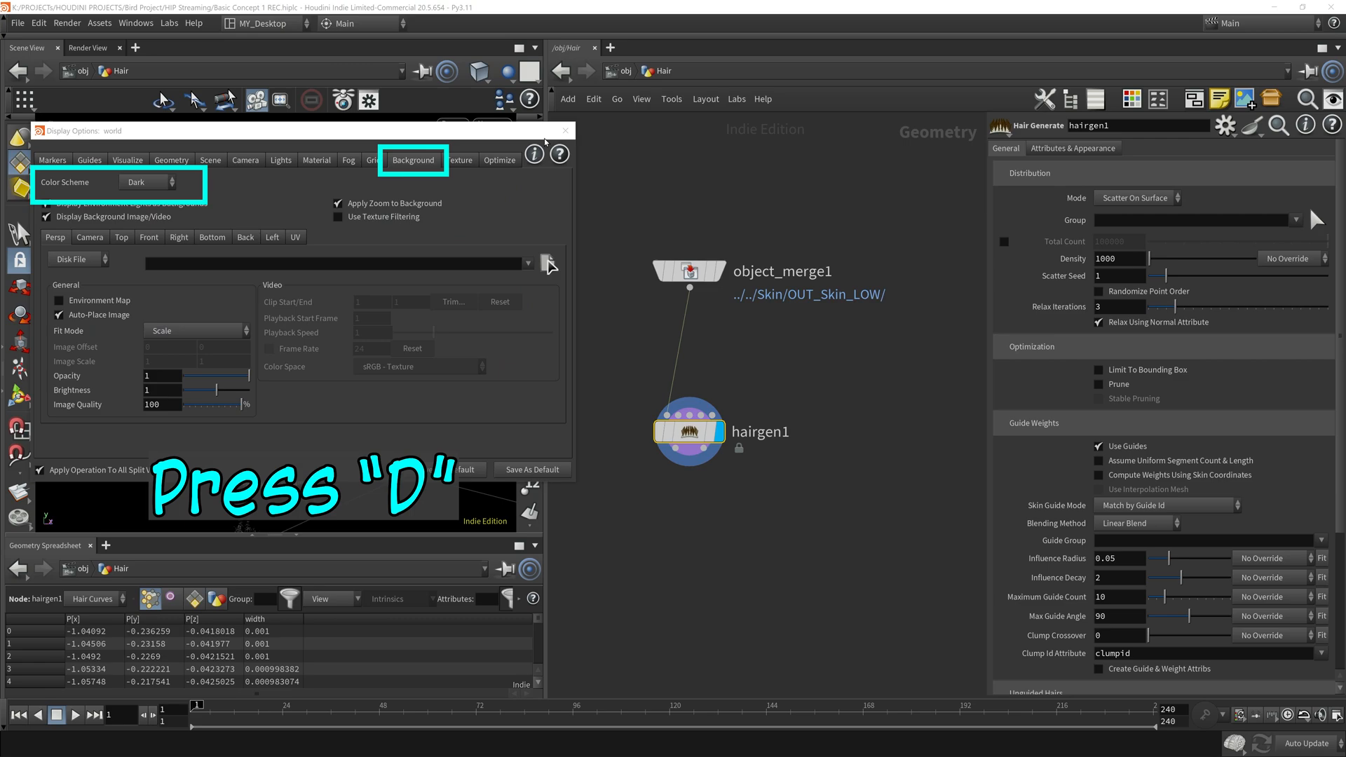
key("d")
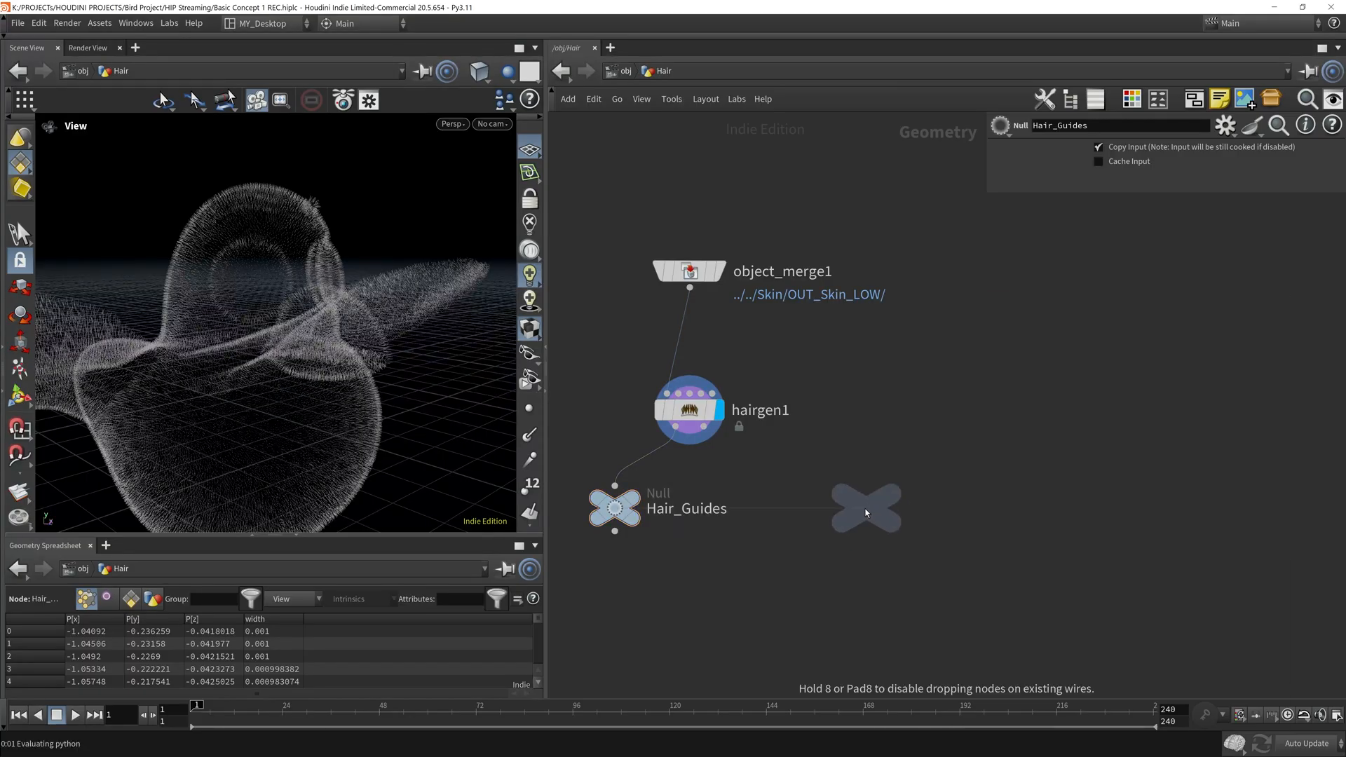
Place the SKIN null beside Hair_Guides and check the hair generator's outputs
left_click(867, 507)
type("SKIN")
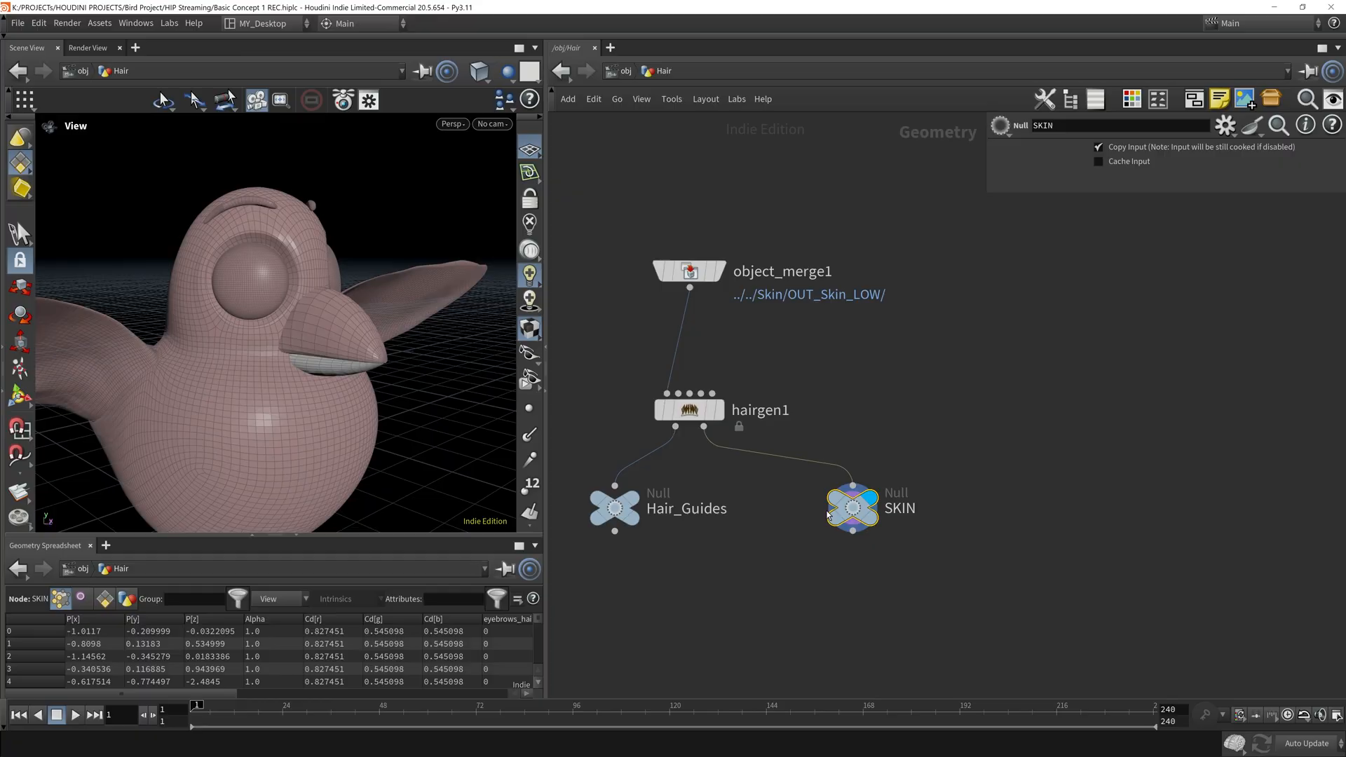
left_click(614, 507)
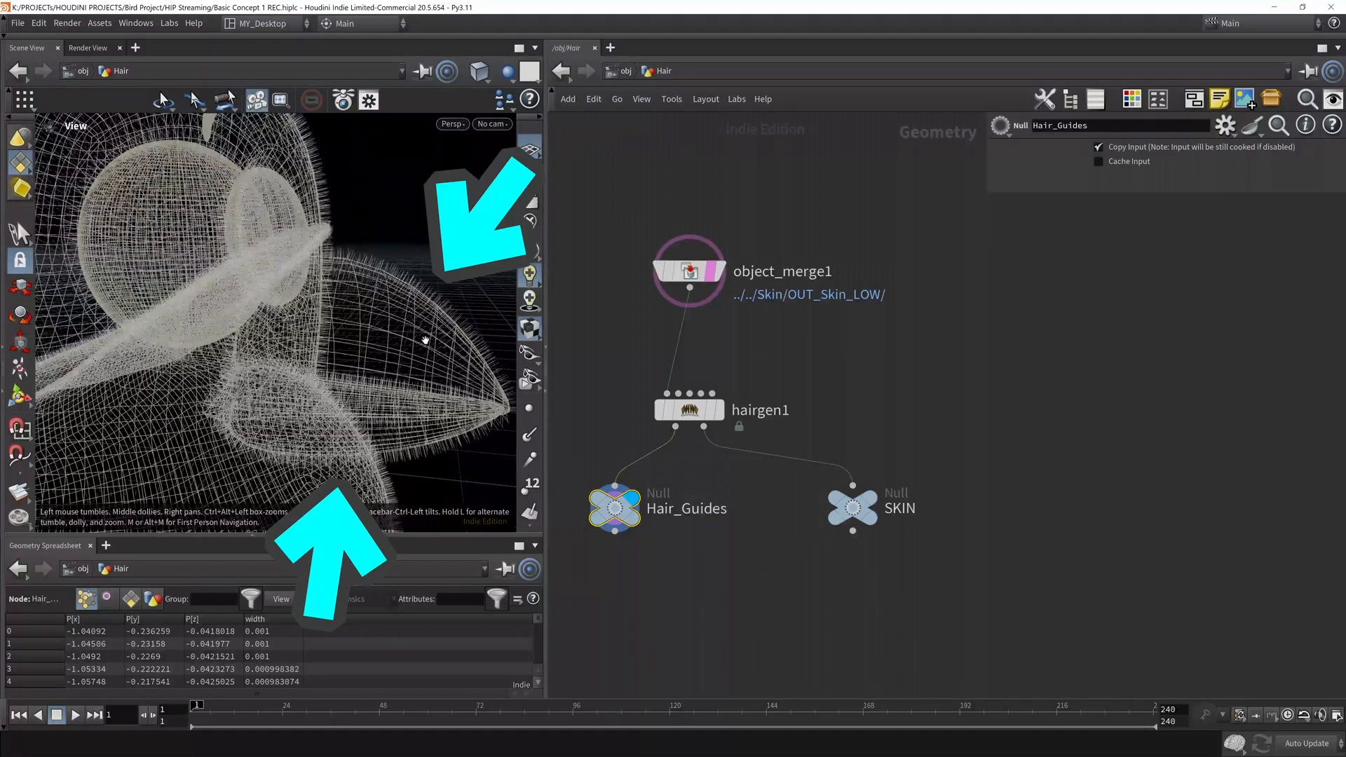
left_click(687, 409)
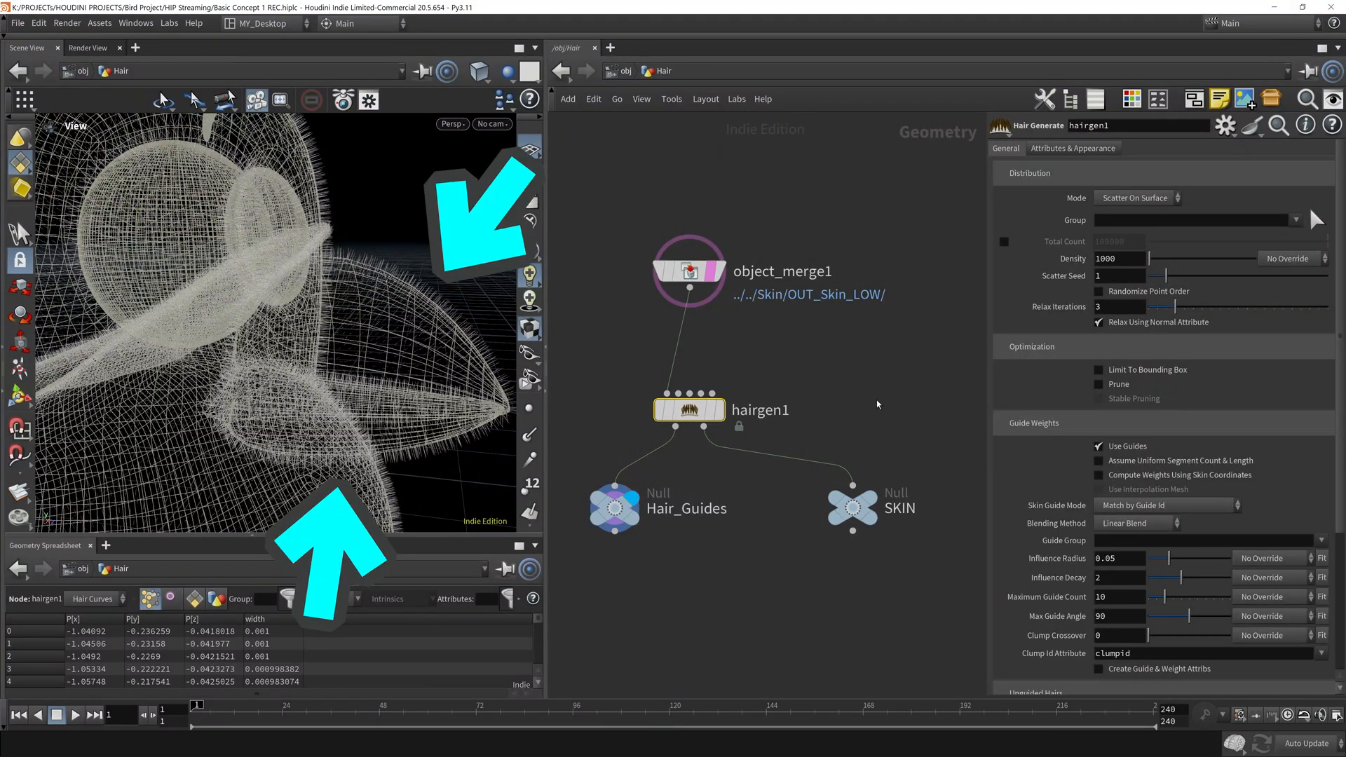
left_click(689, 207)
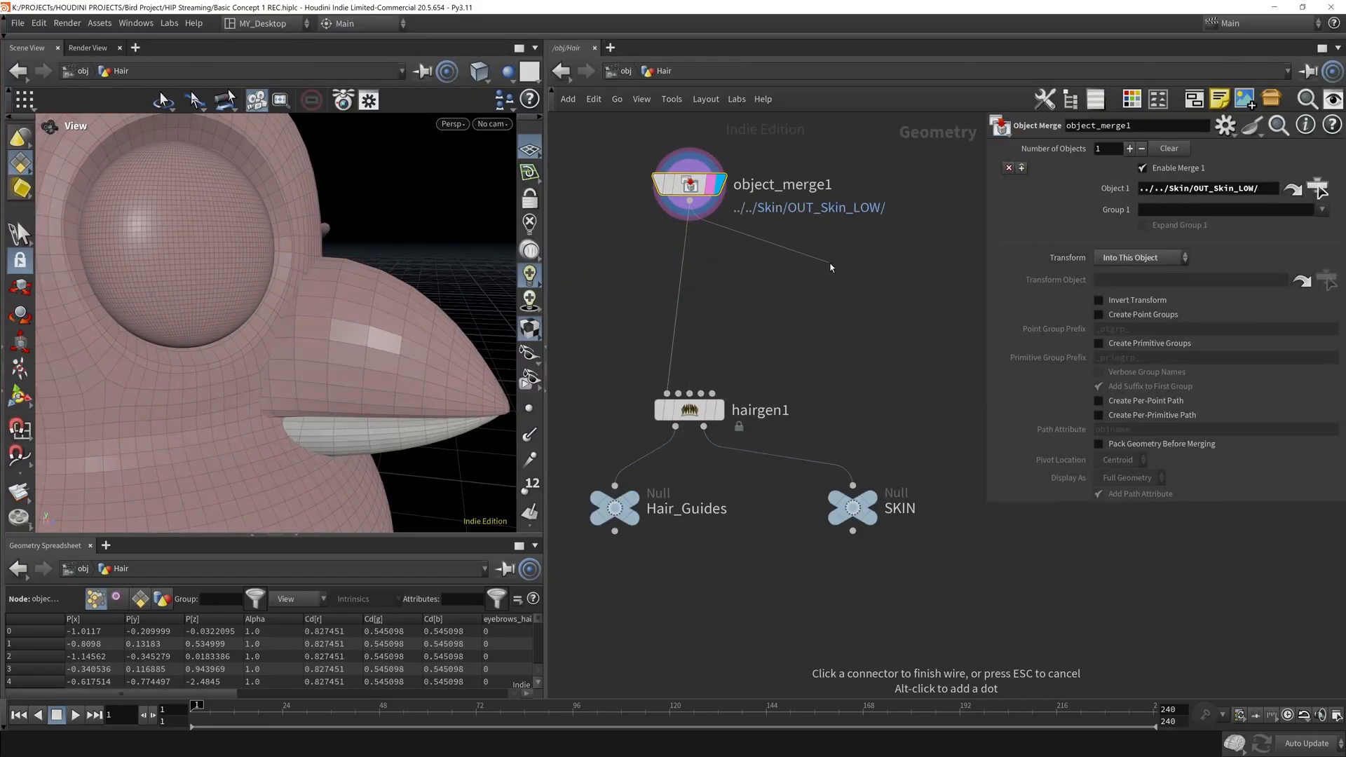
Branch a Group node off object_merge1 using the head primitive group as base
left_click(829, 263)
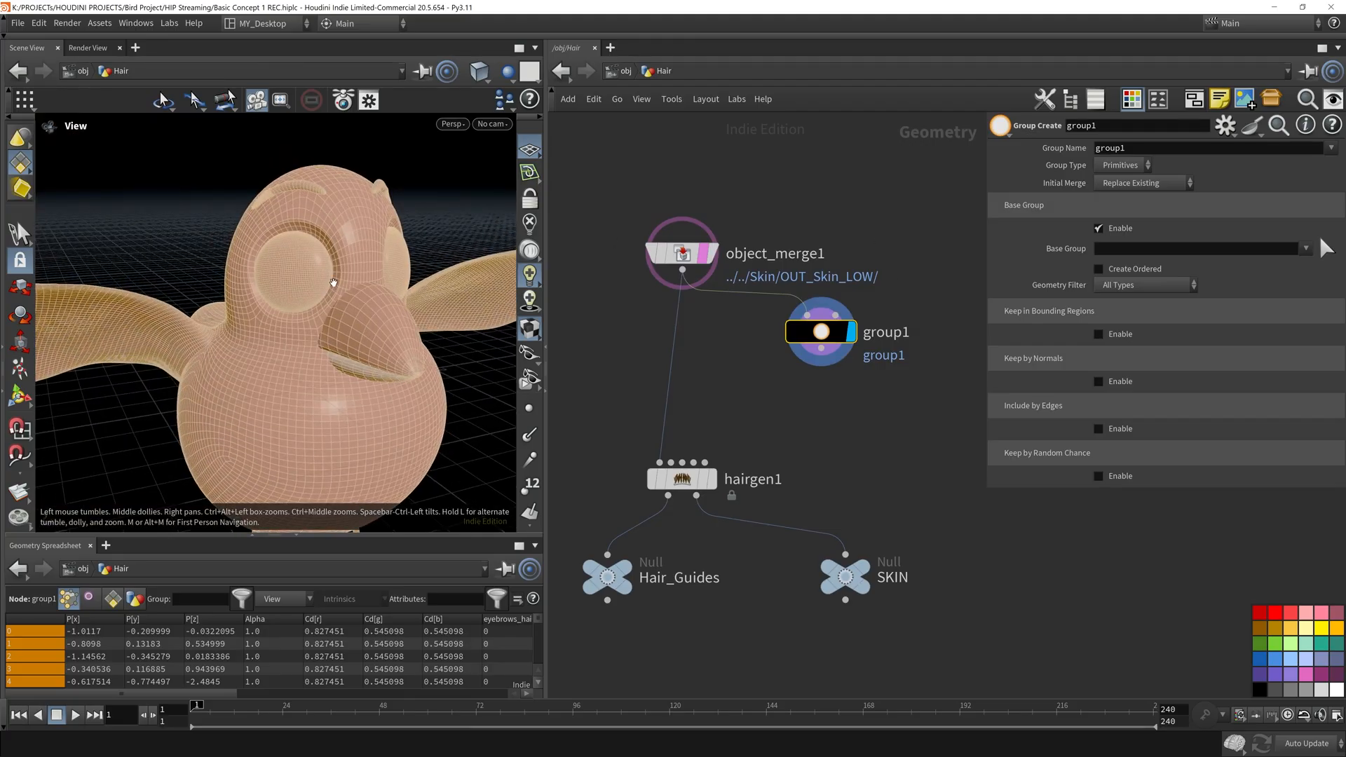
left_click(1306, 248)
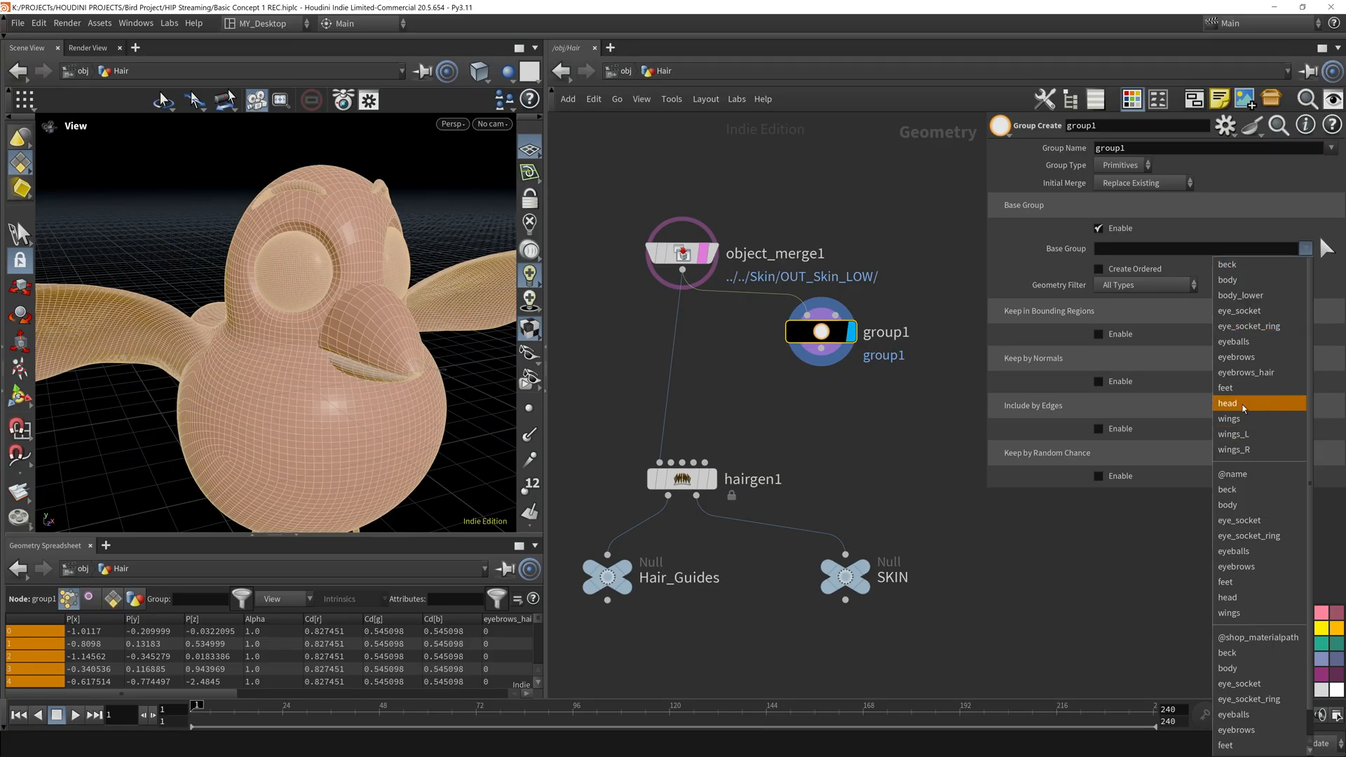
left_click(1228, 403)
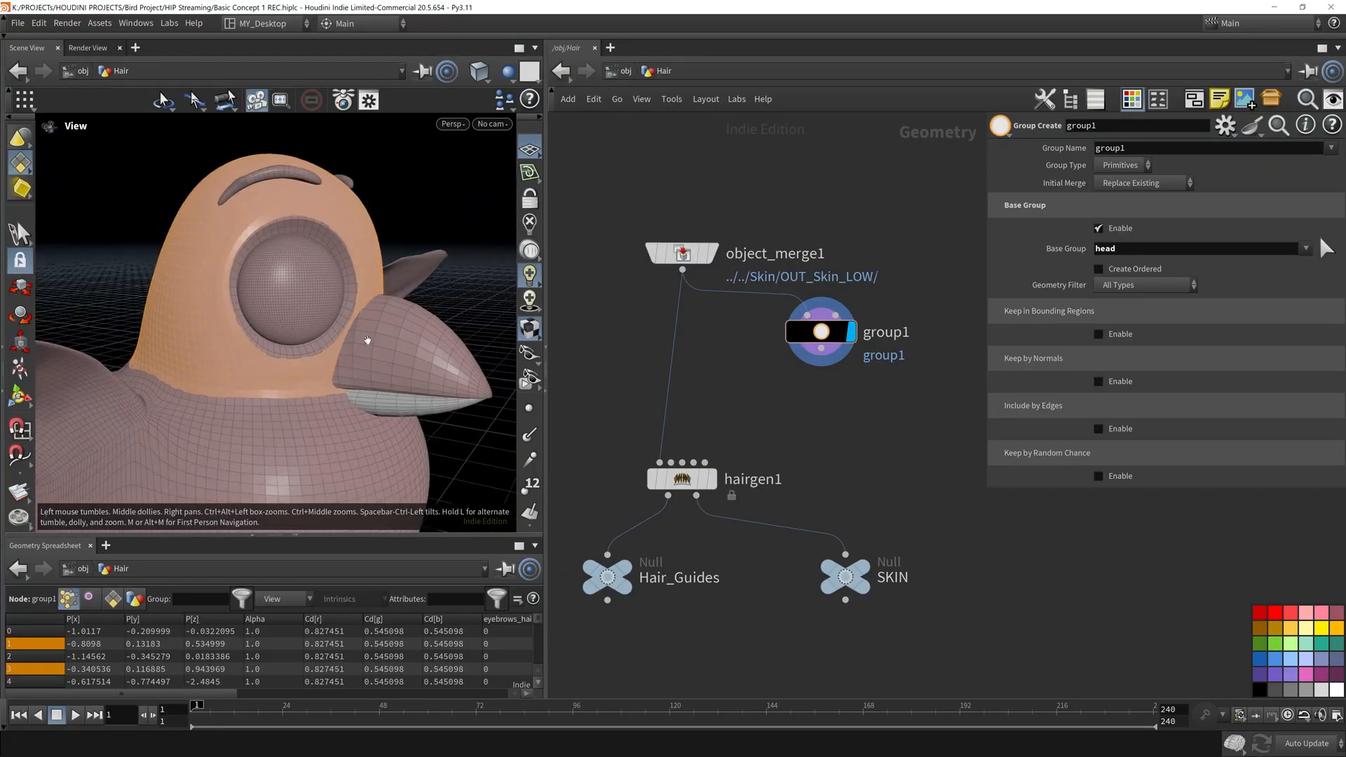
mouse_move(367, 353)
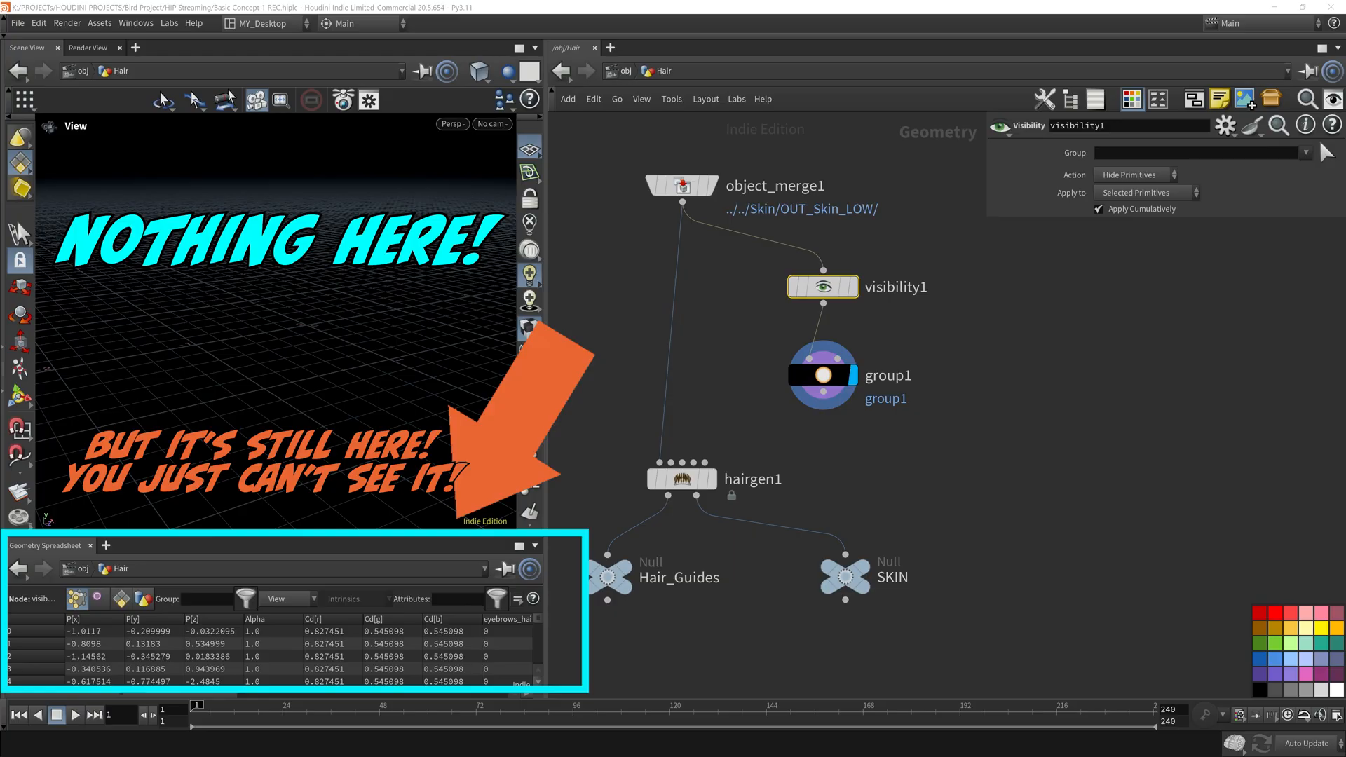
Hide the beck group's primitives with the Visibility node, then display group1
left_click(1305, 153)
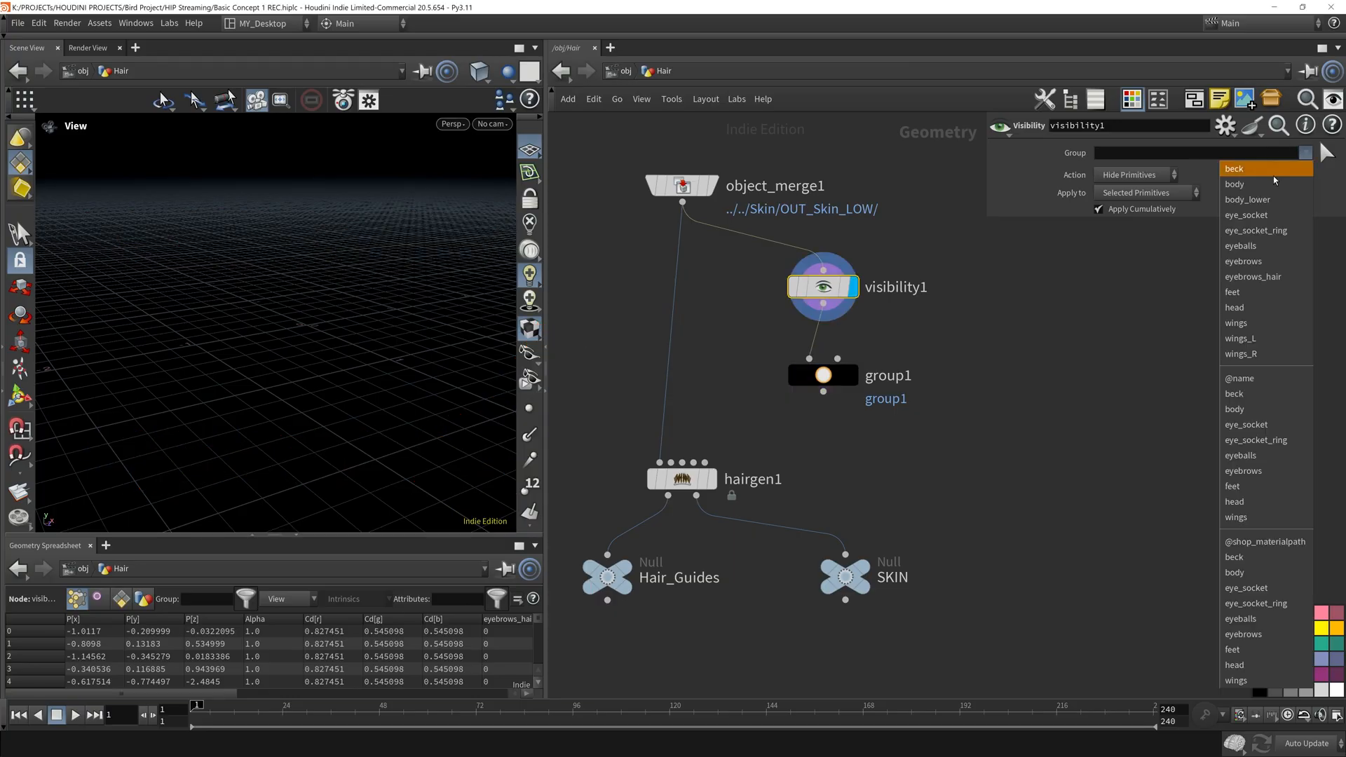
left_click(1235, 168)
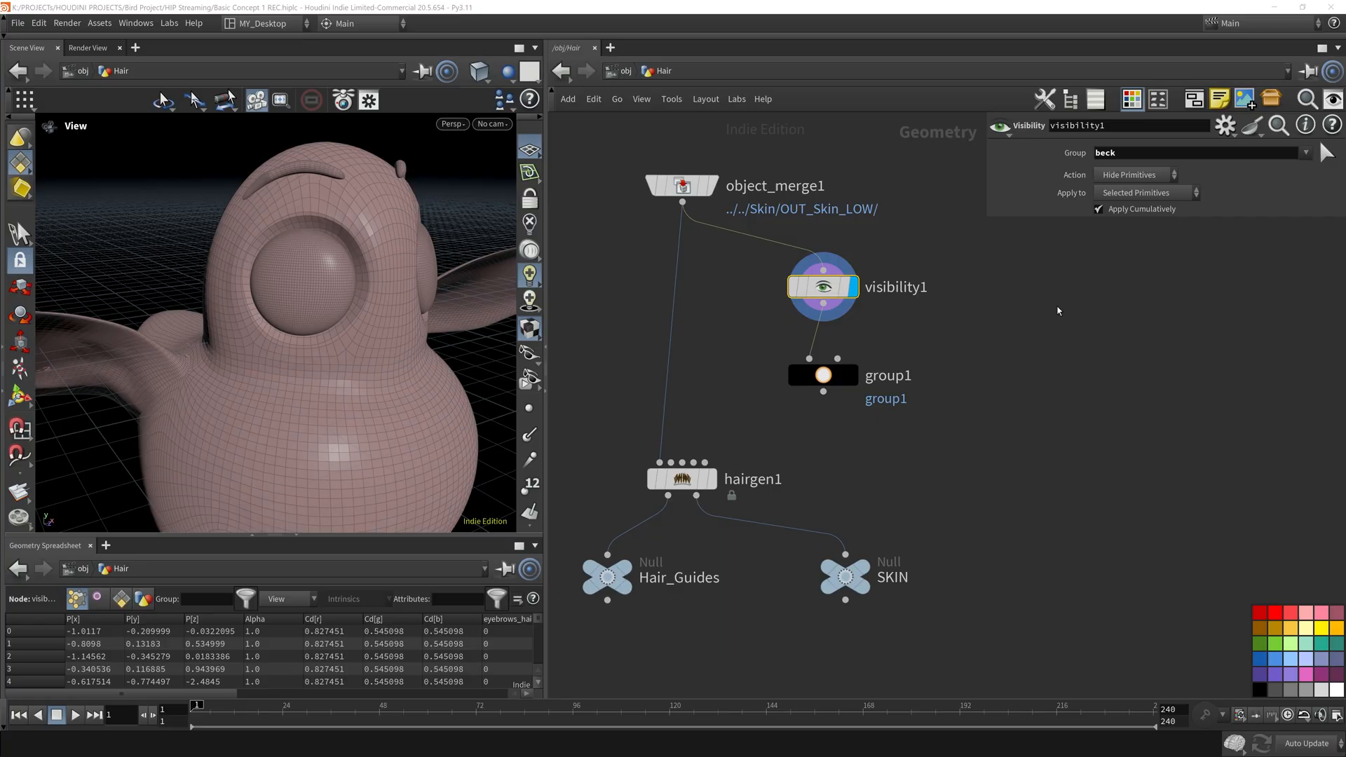
mouse_move(456, 287)
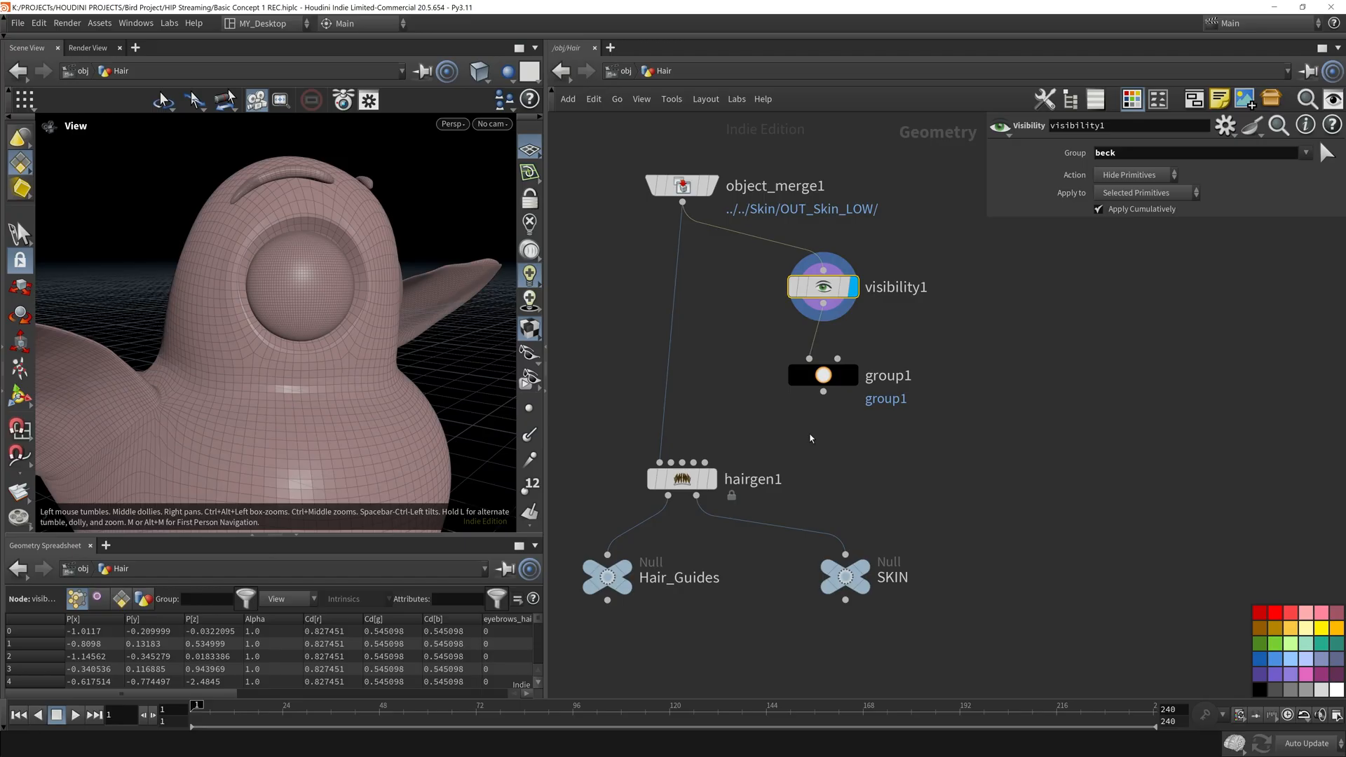
left_click(822, 376)
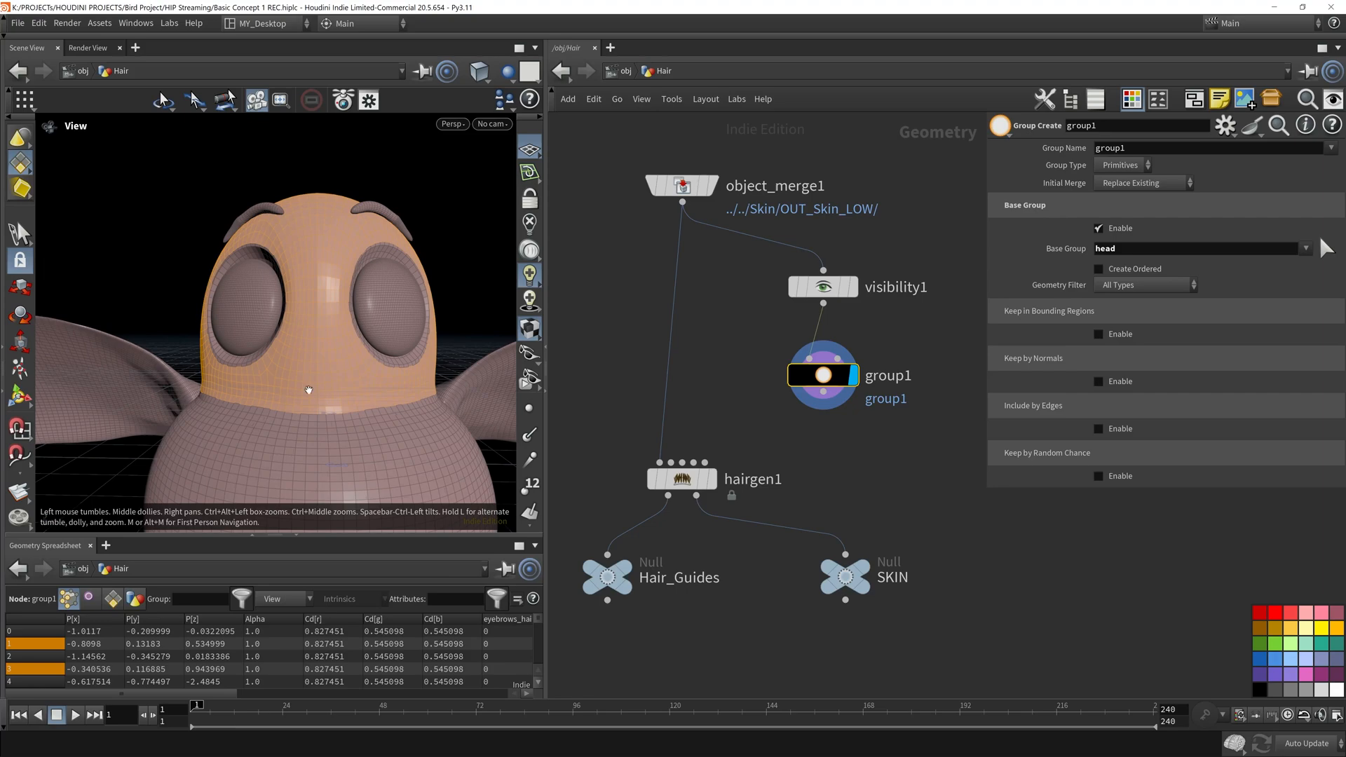
mouse_move(349, 355)
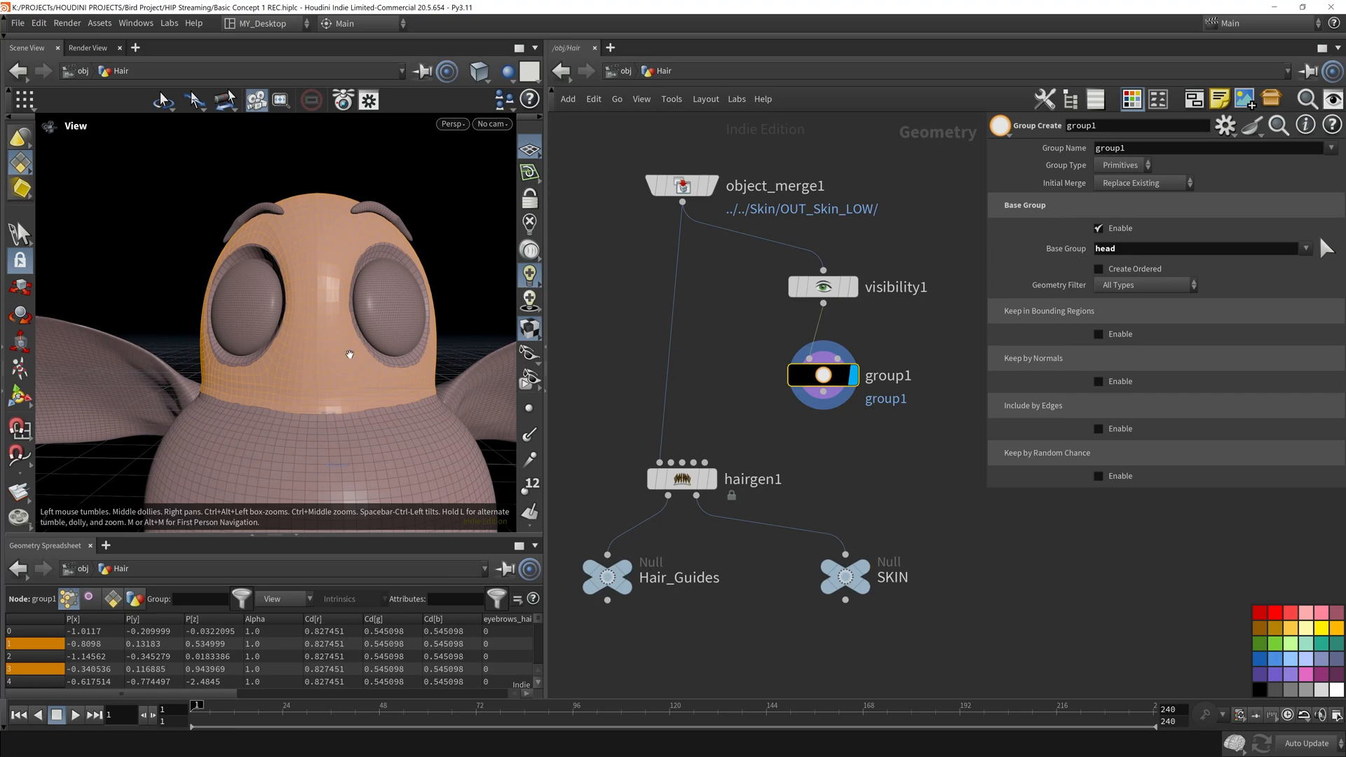
mouse_move(306, 356)
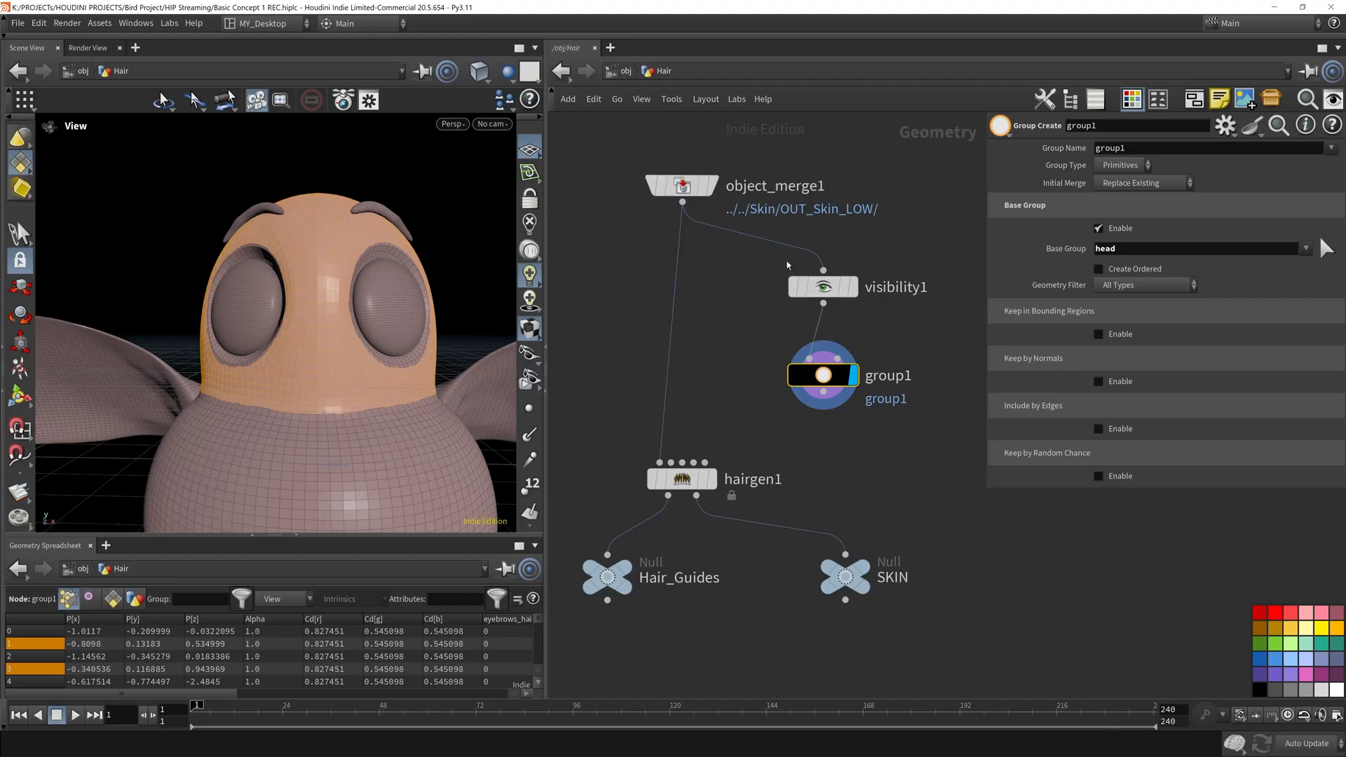
mouse_move(346, 378)
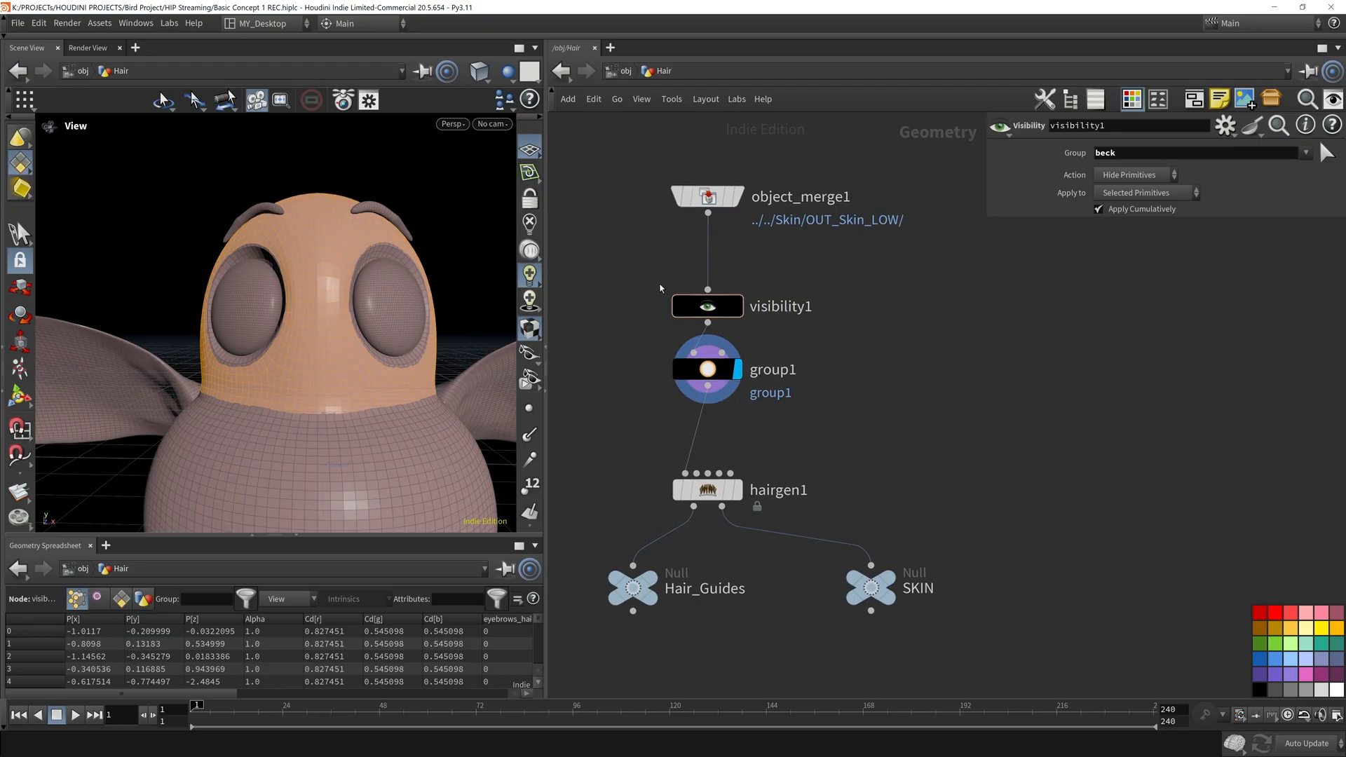
Toggle bypass on visibility1 to check, then display hairgen1 and group1
left_click(707, 306)
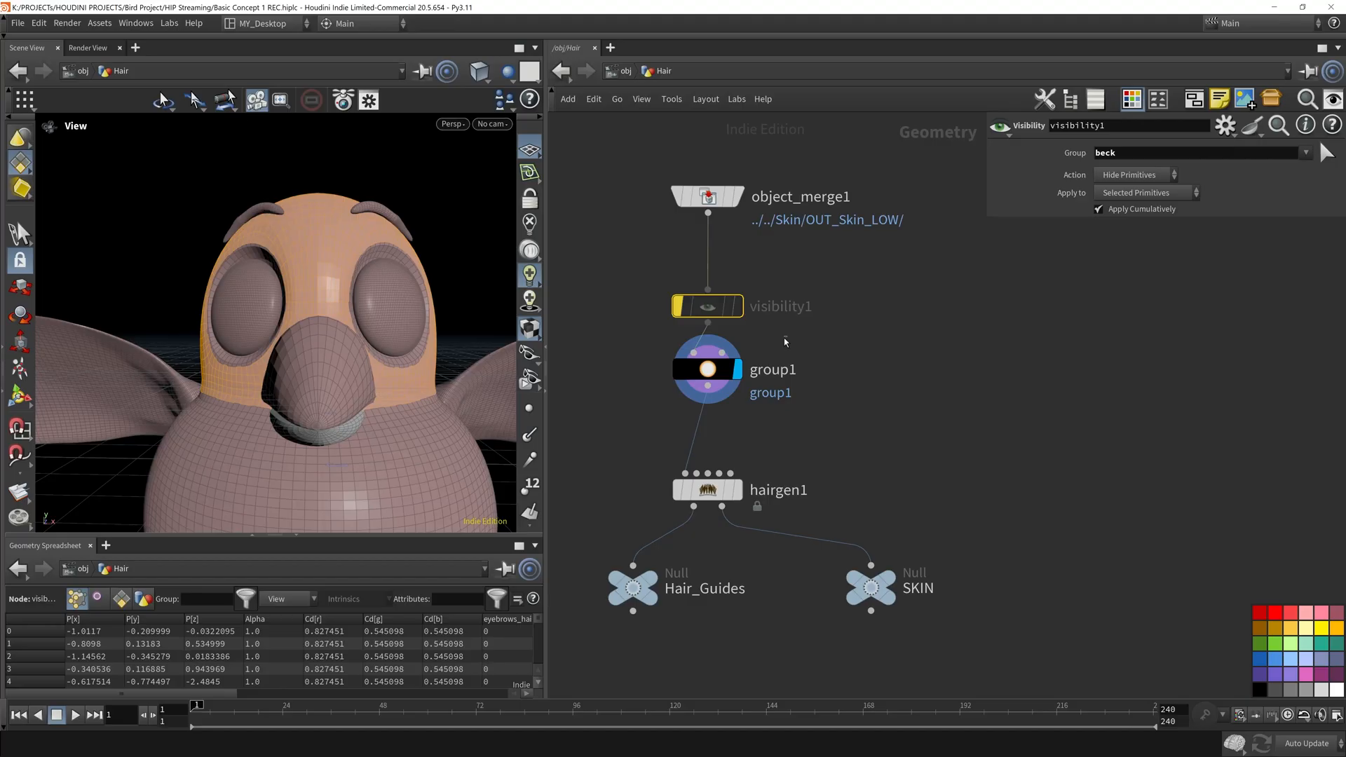
left_click(708, 490)
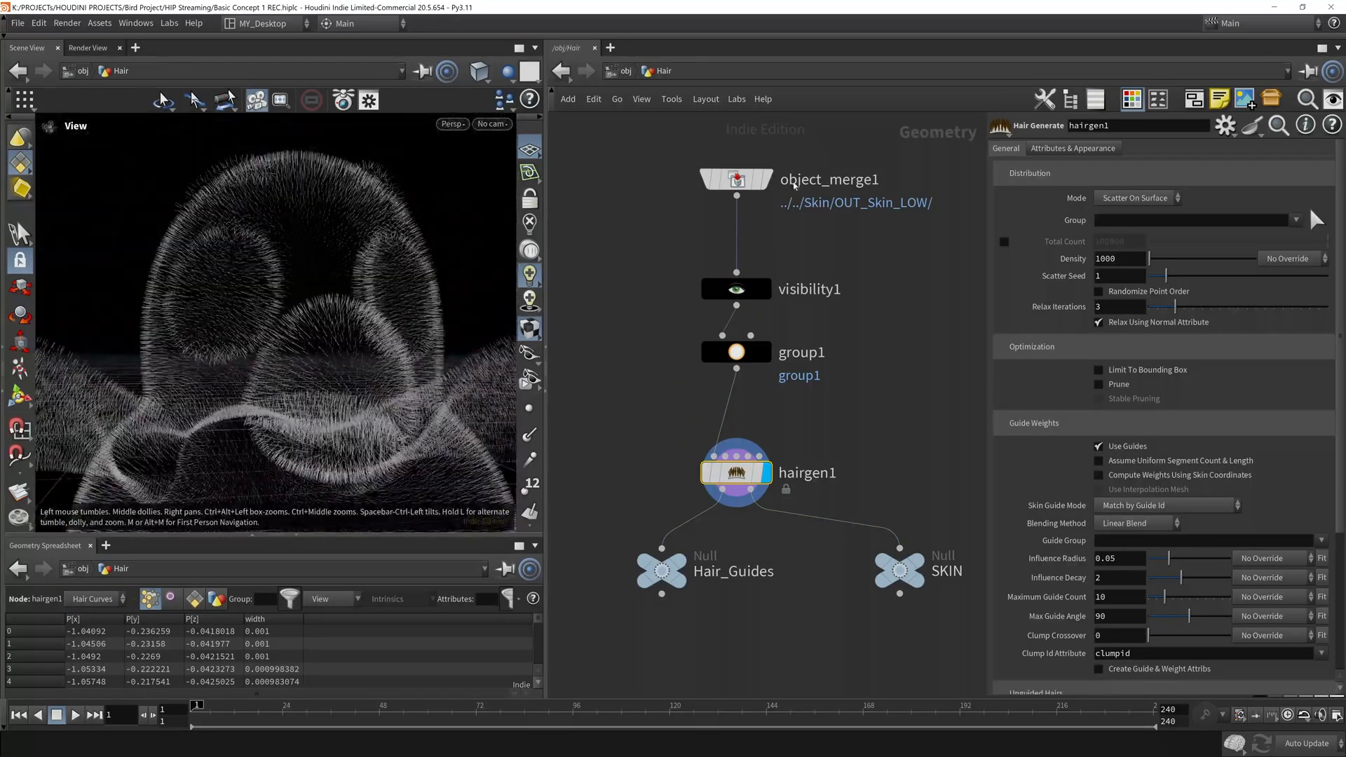
left_click(734, 352)
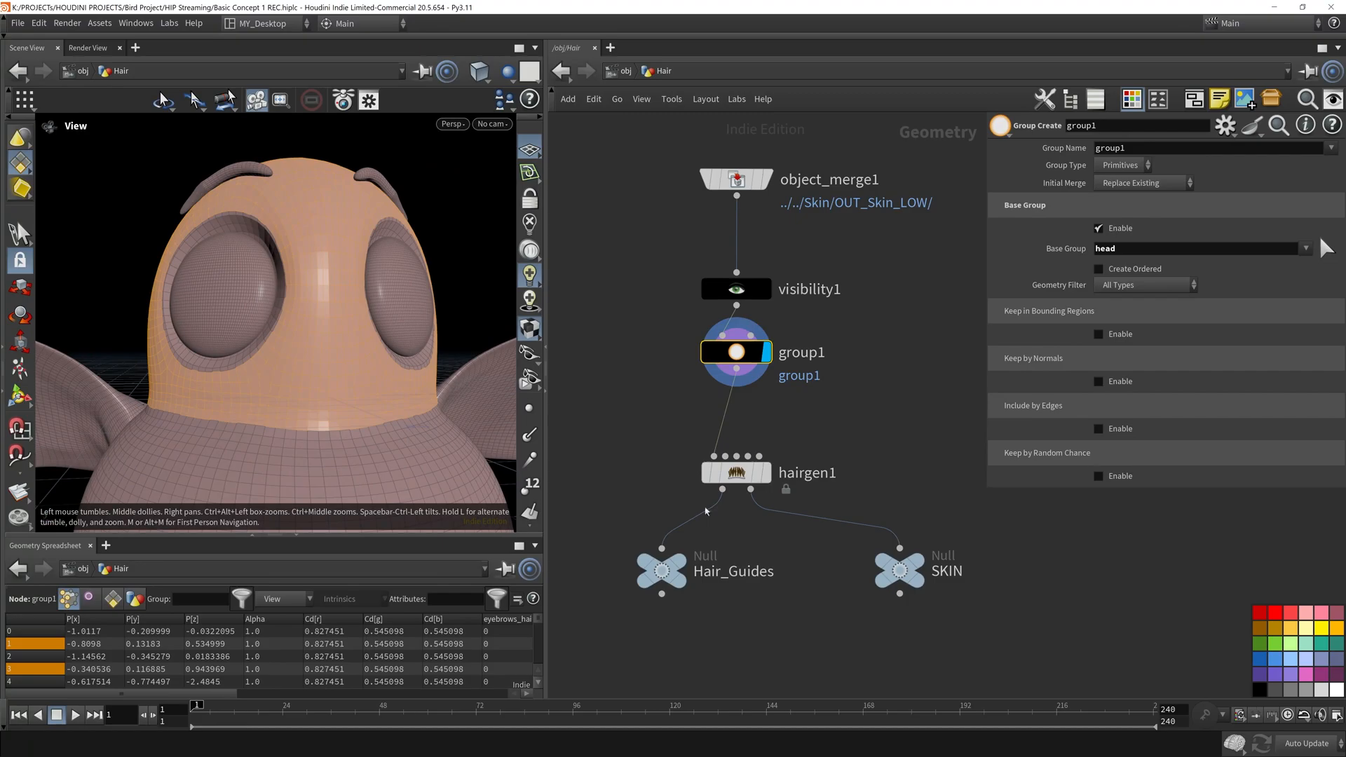
left_click(735, 474)
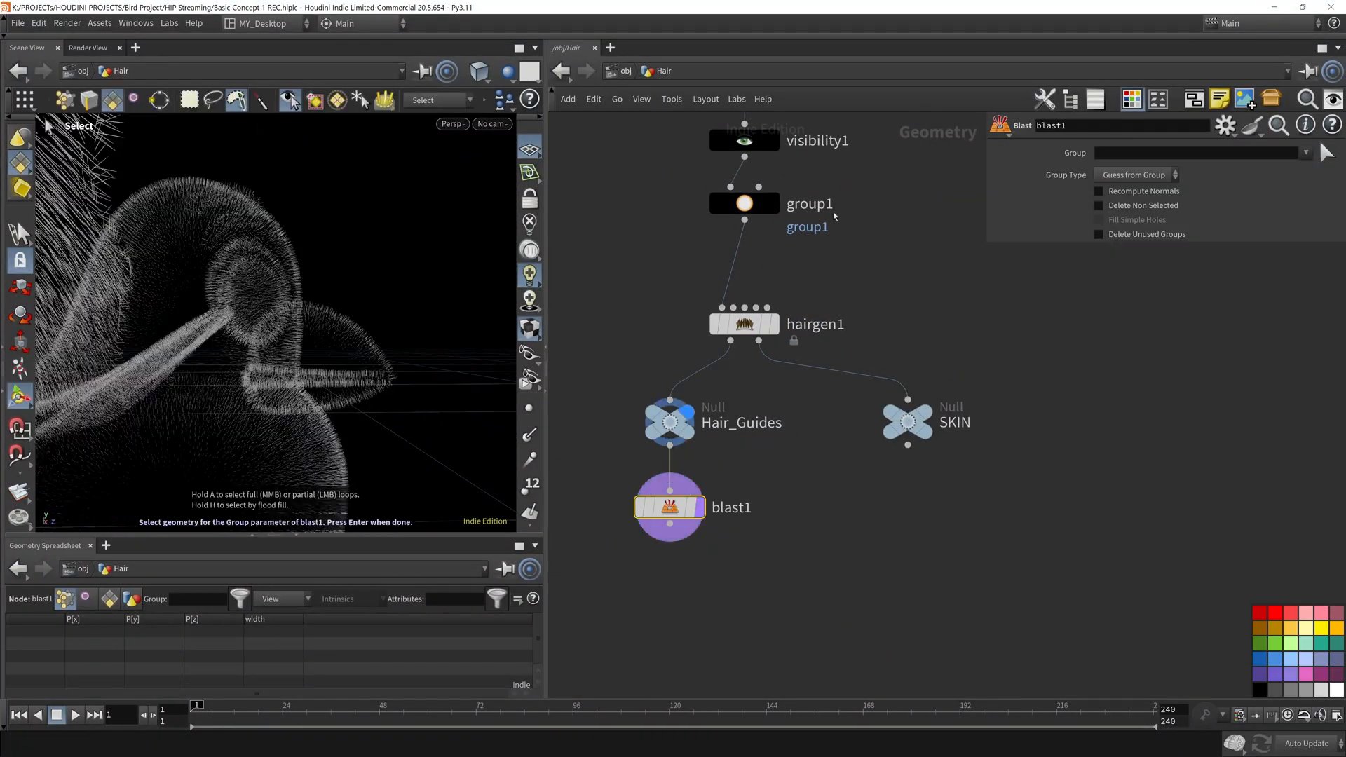
Select the hairgen1 Hair Generate node to show its parameters
left_click(352, 369)
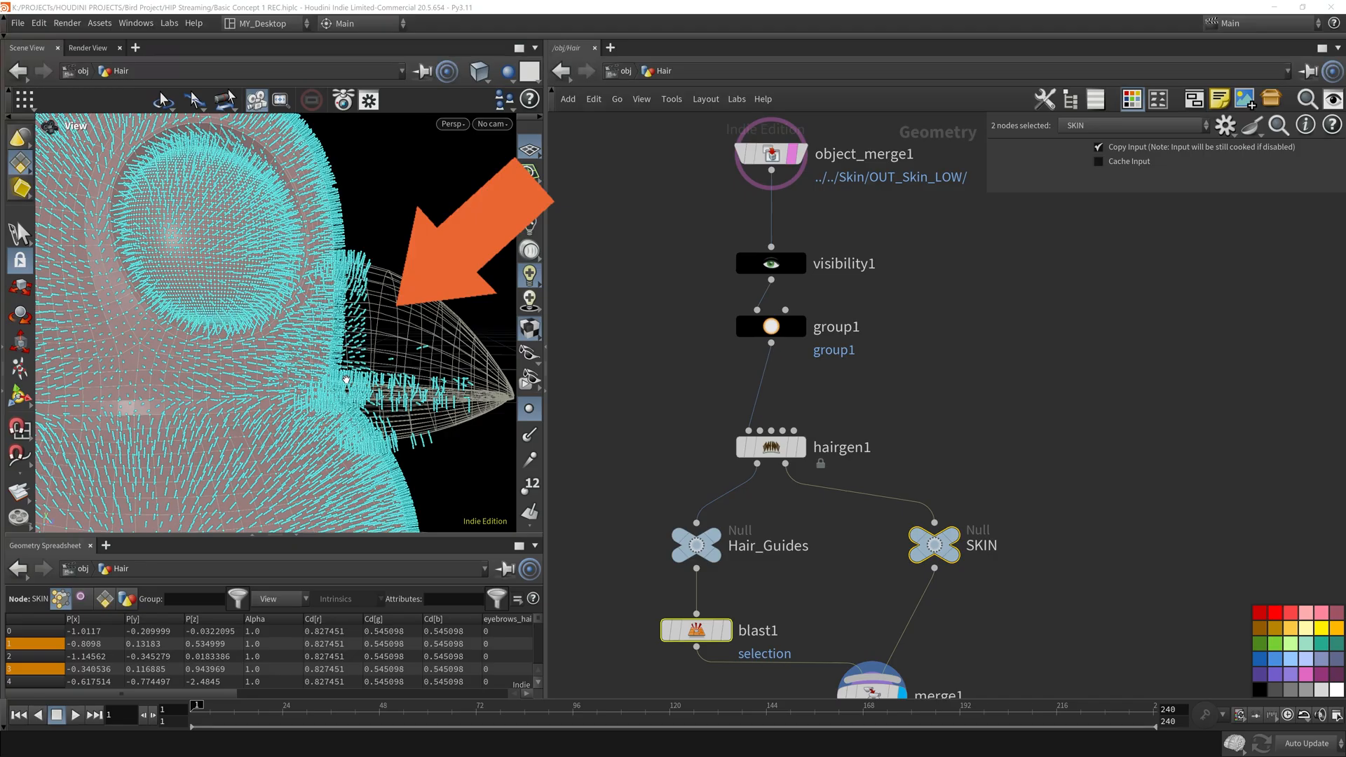
mouse_move(584, 5)
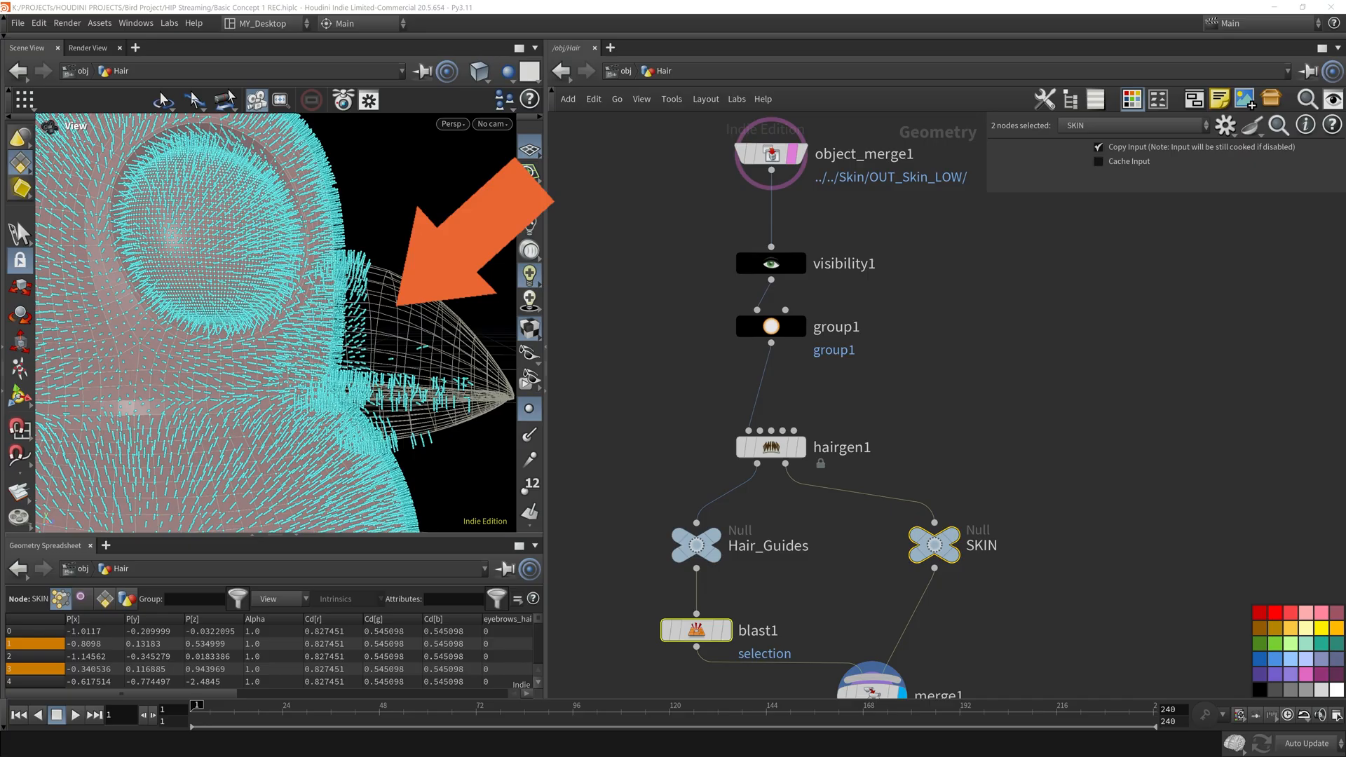
left_click(770, 447)
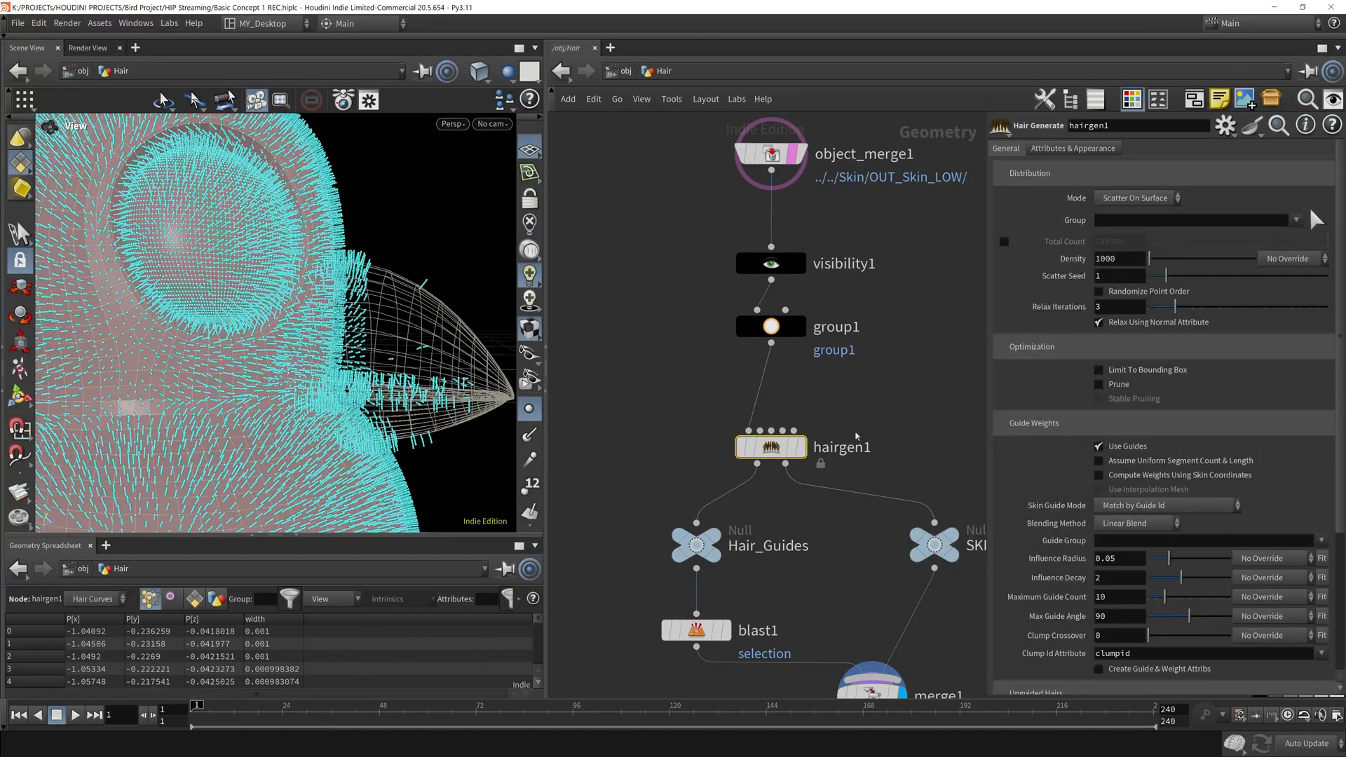
mouse_move(864, 423)
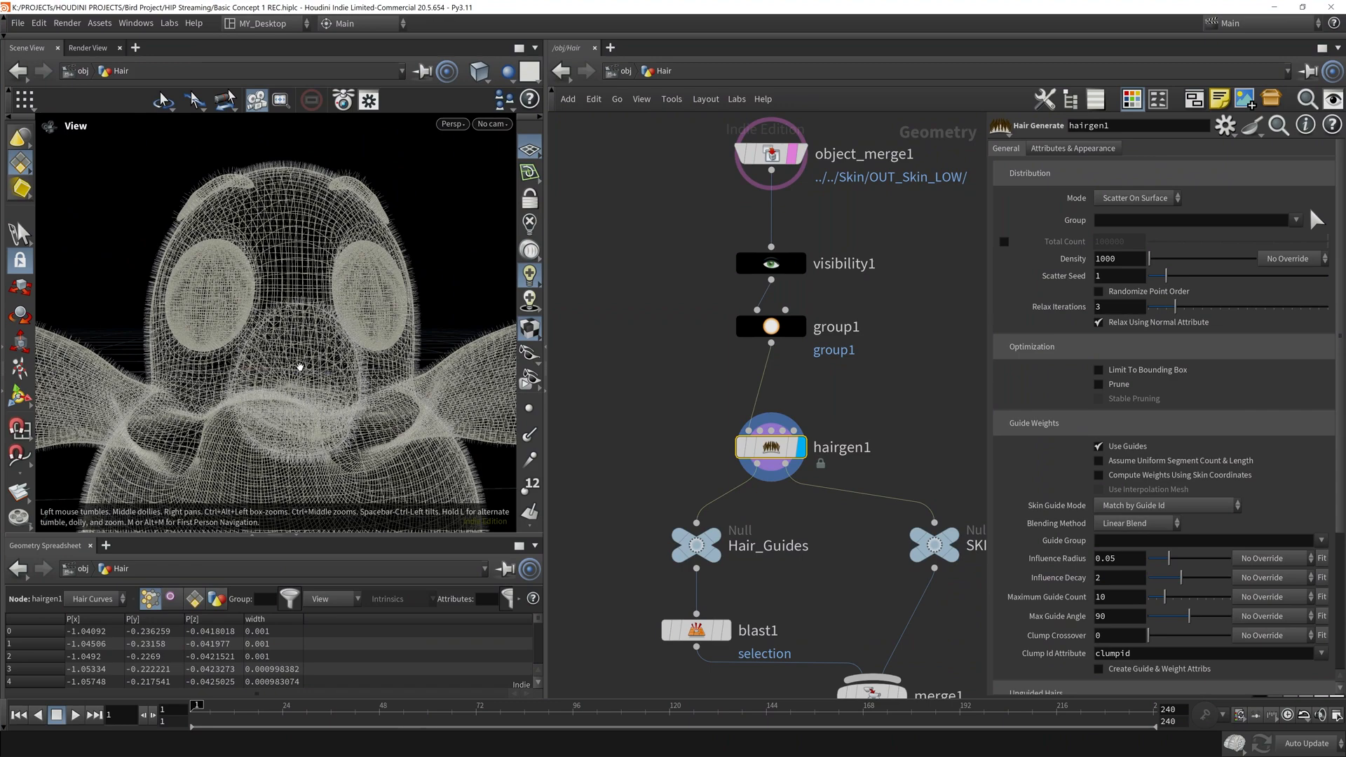
Name group1 and group2 both head_hair, then bring up group2's Initial Merge options
left_click(769, 327)
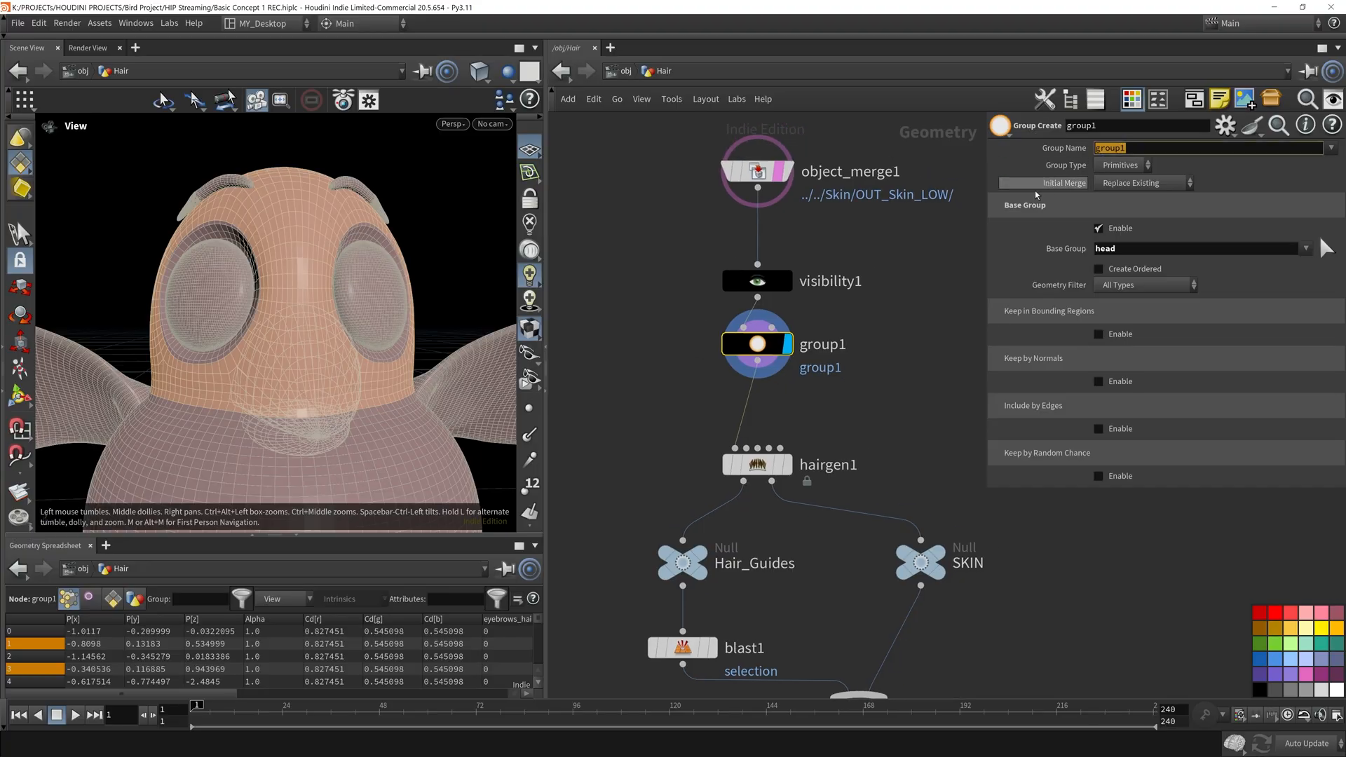
type("head_hair")
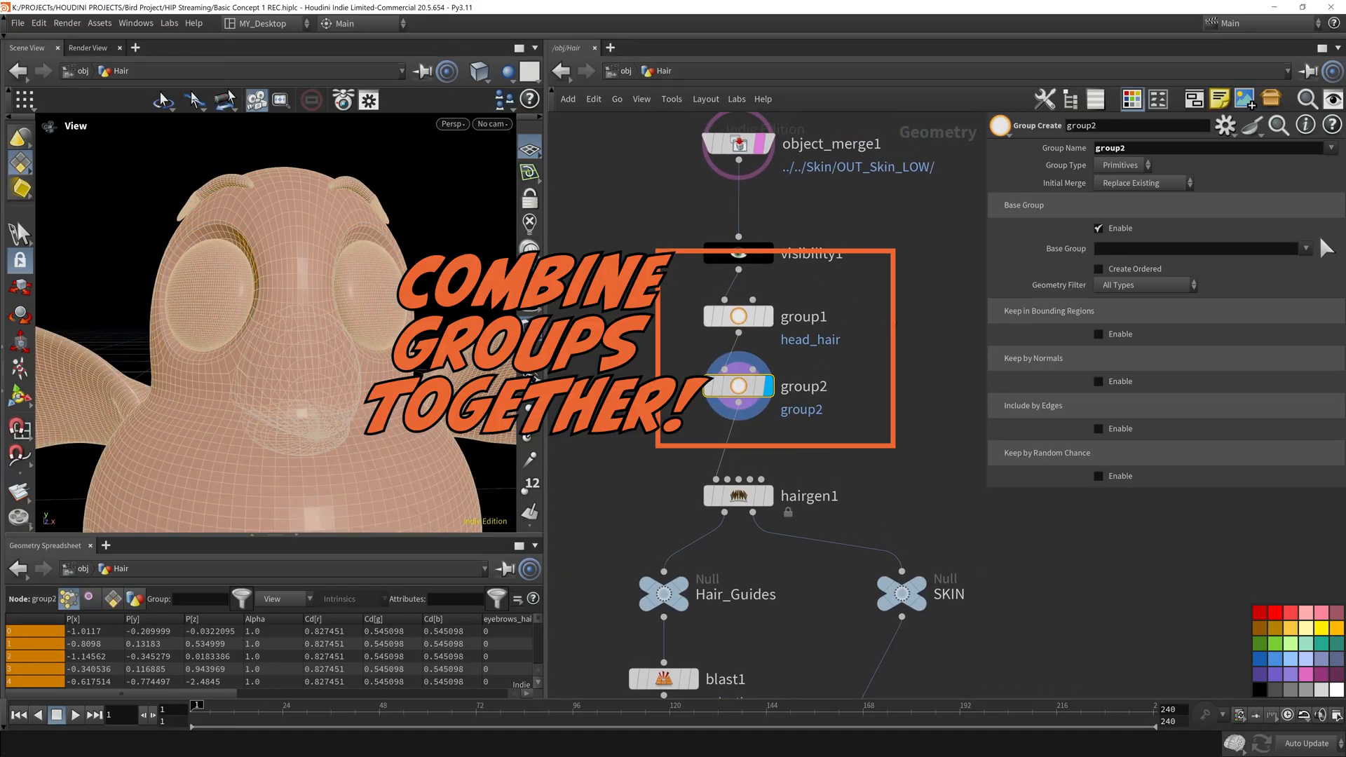
left_click(1330, 148)
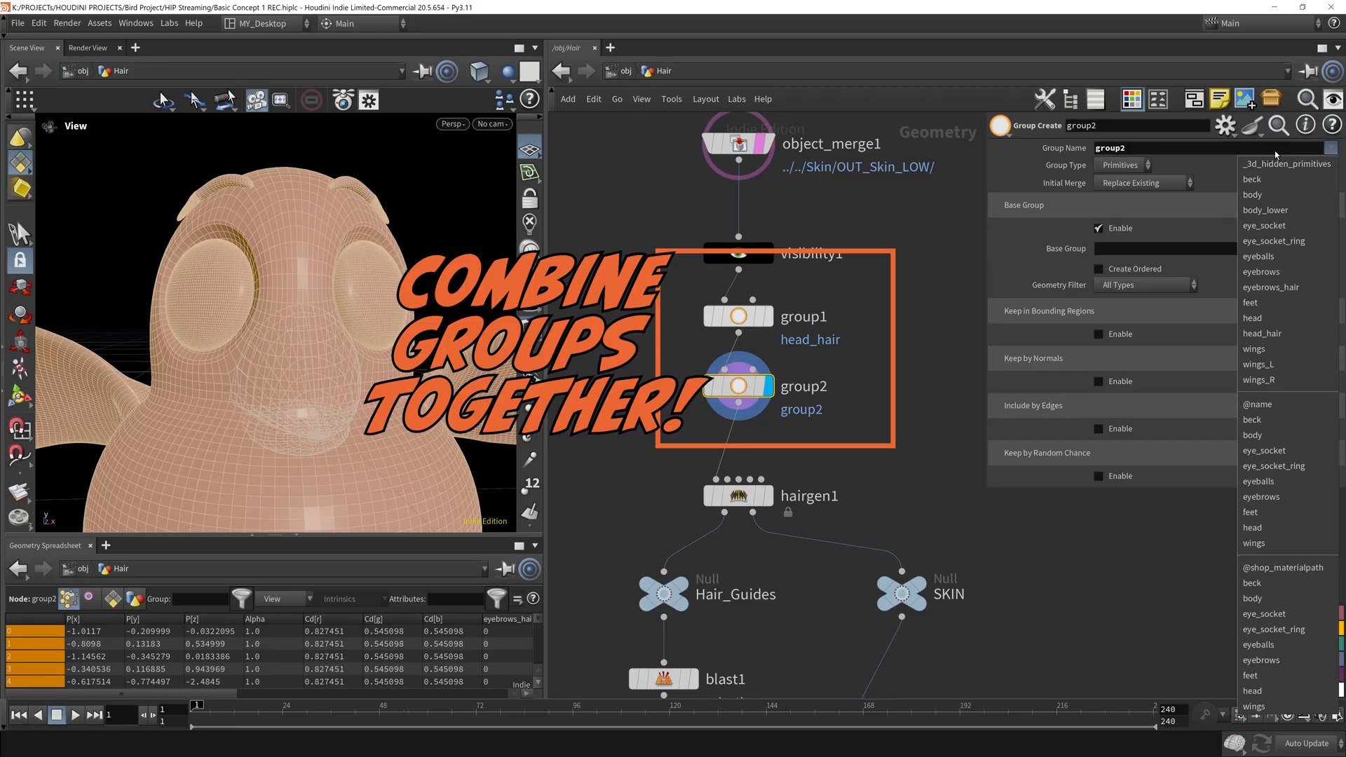
left_click(738, 317)
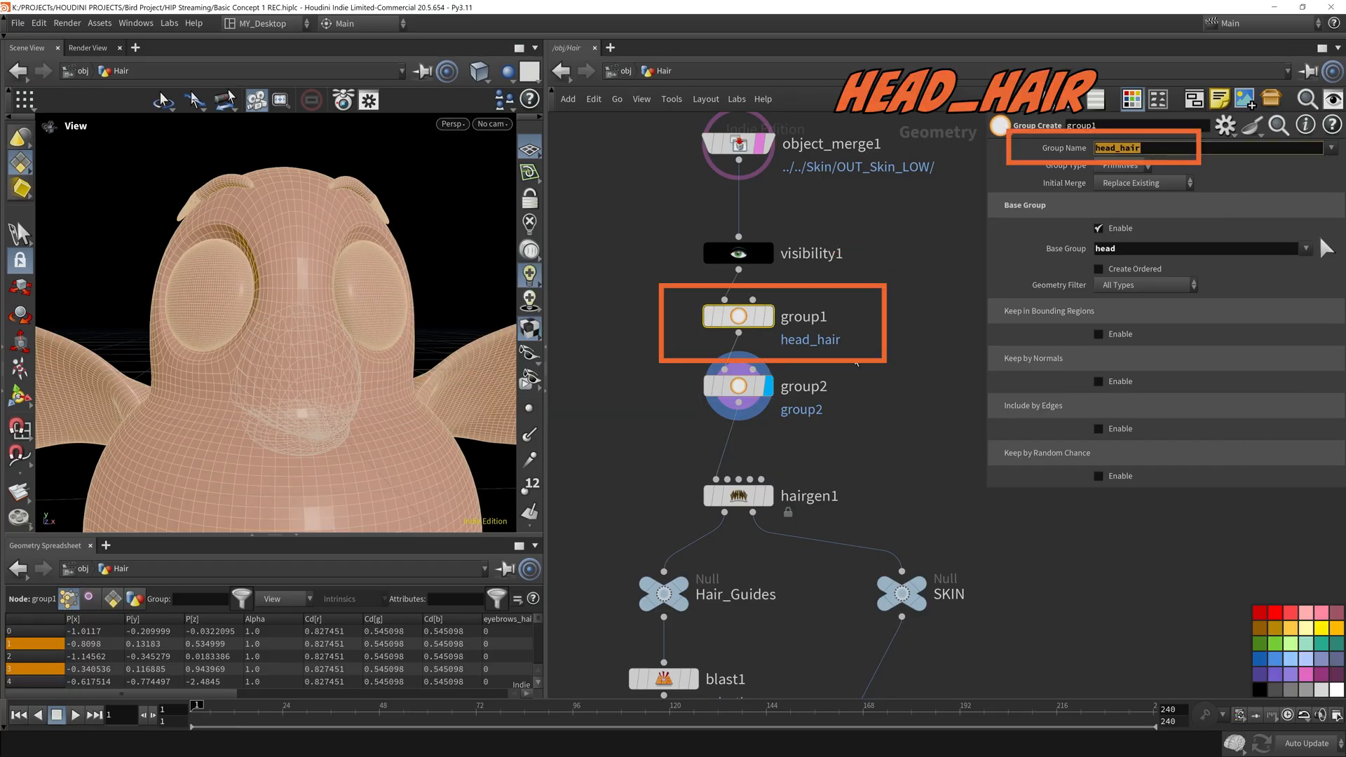
left_click(737, 387)
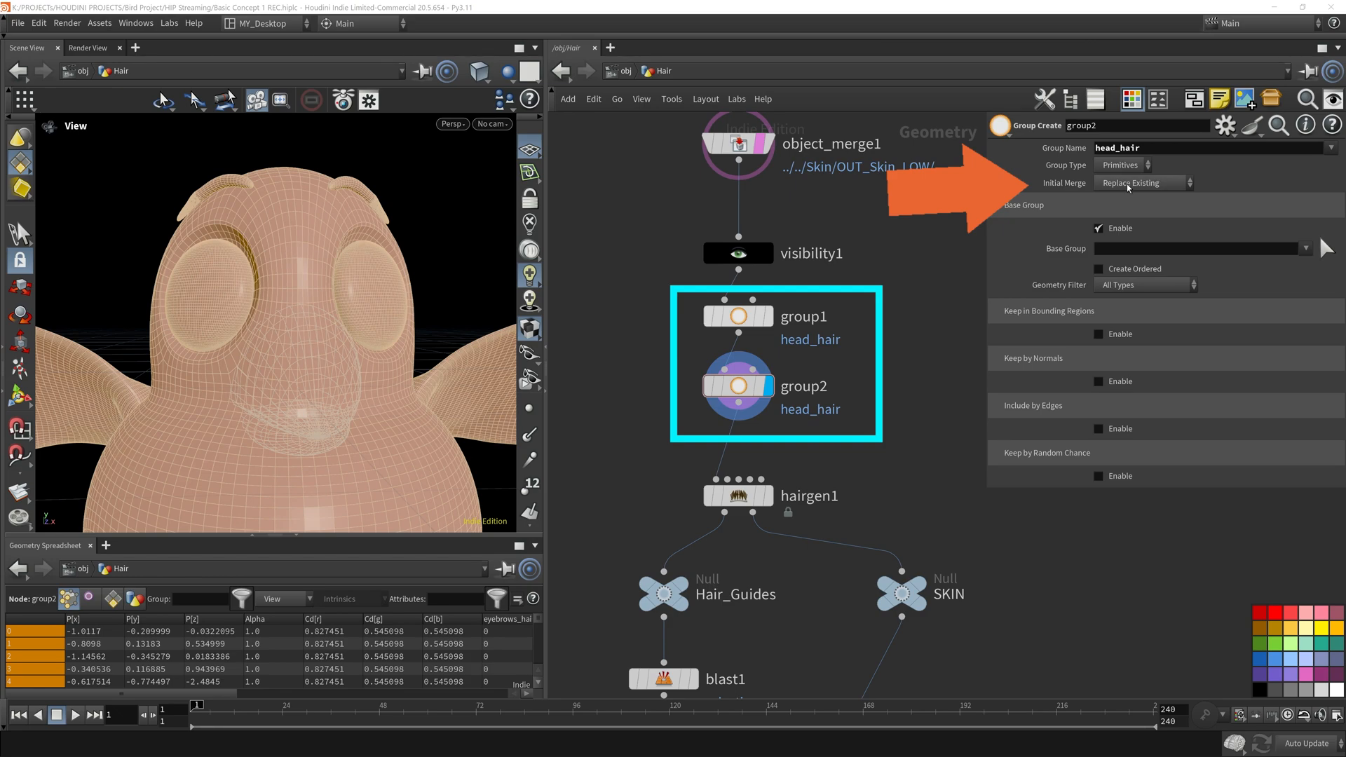
left_click(1142, 183)
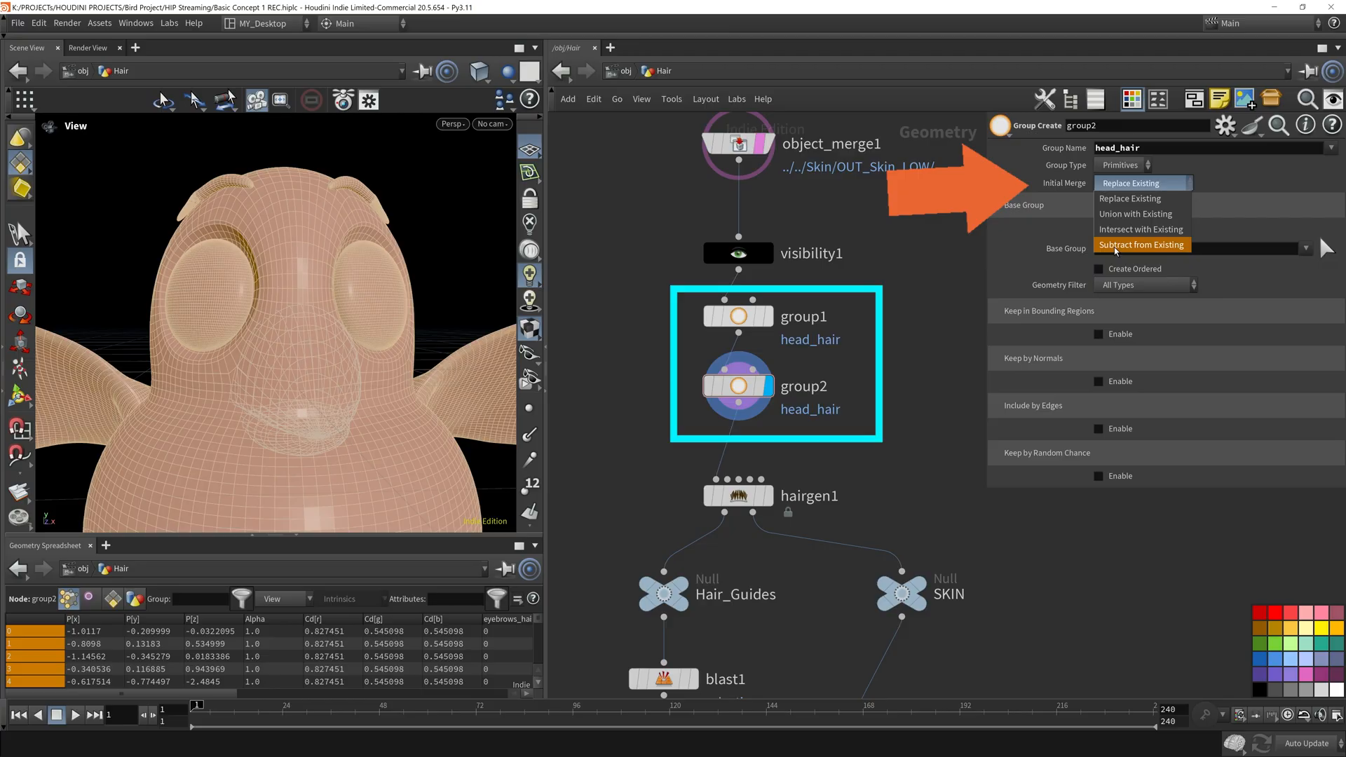
Set group2 to Subtract from Existing with hand-picked face polygons as its base group
left_click(1143, 245)
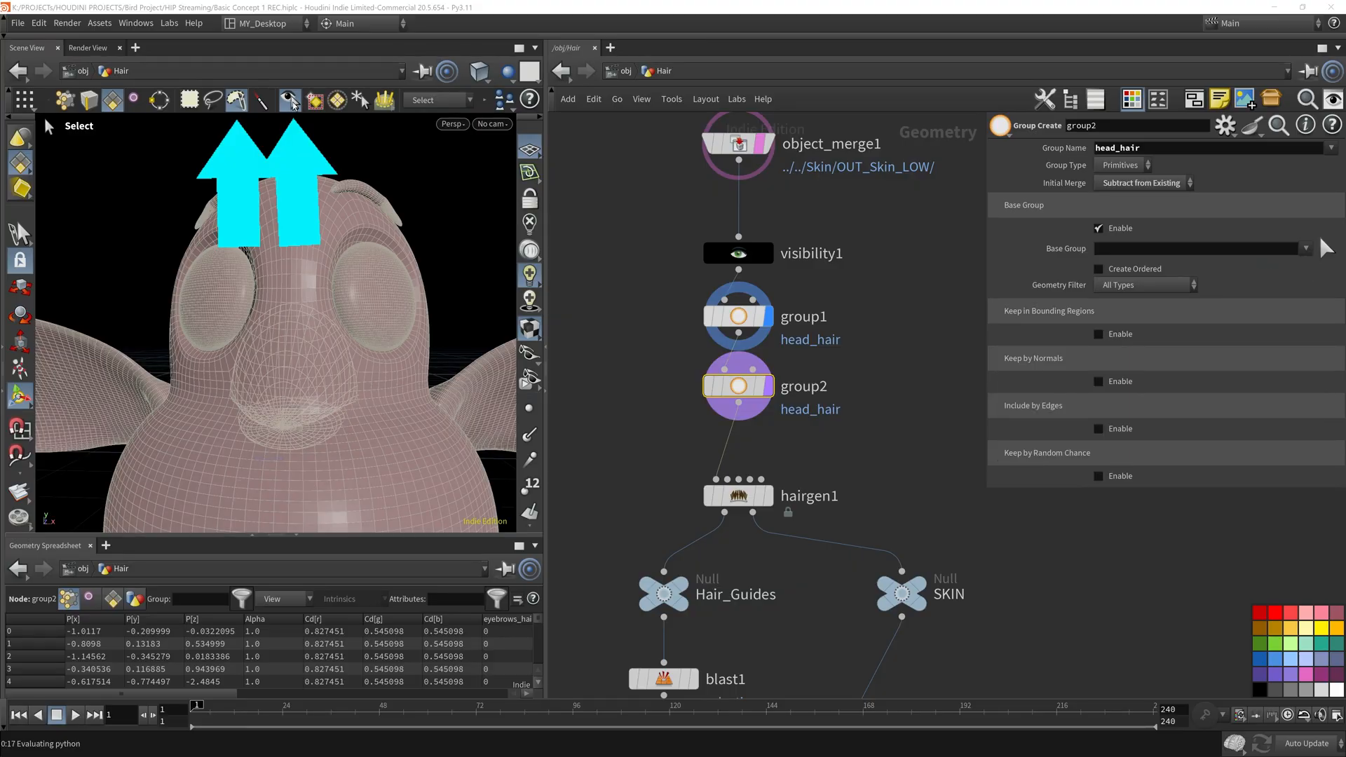
left_click(291, 402)
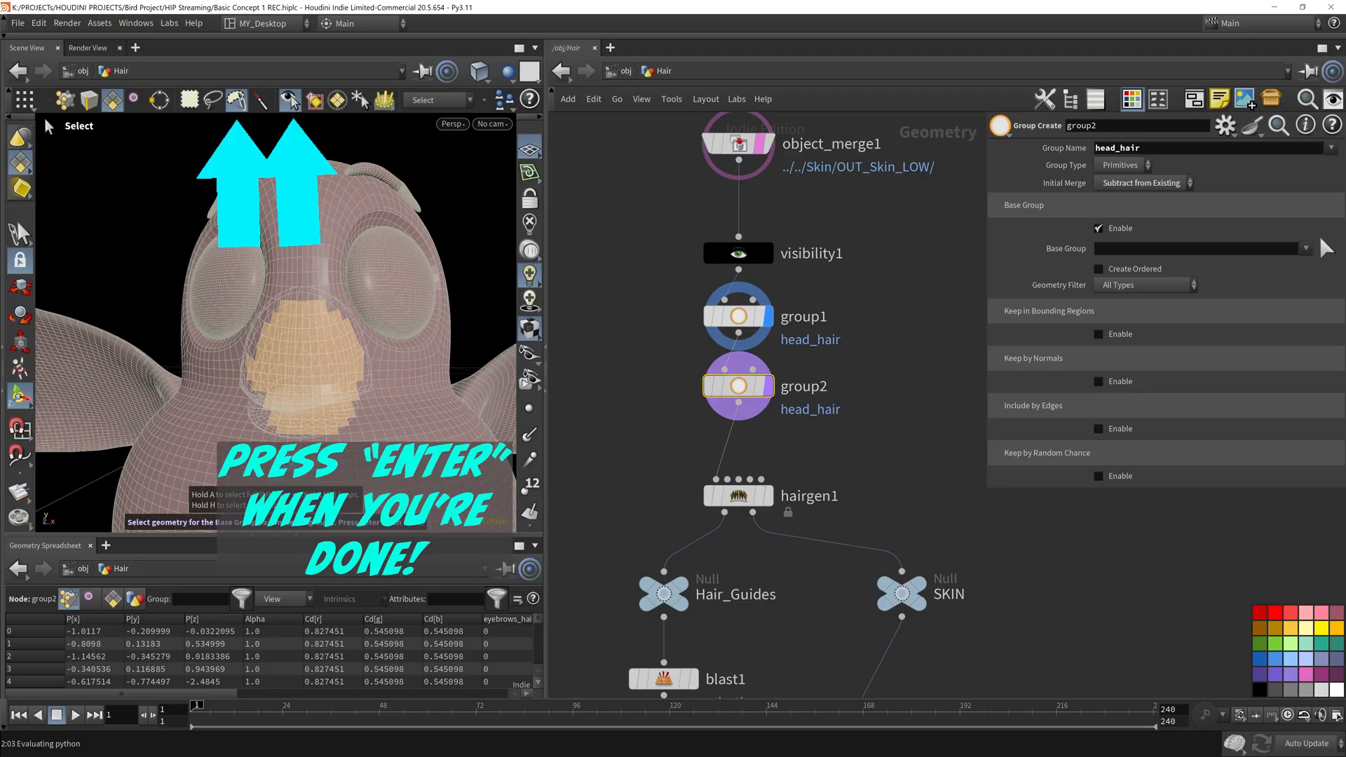
key("Return")
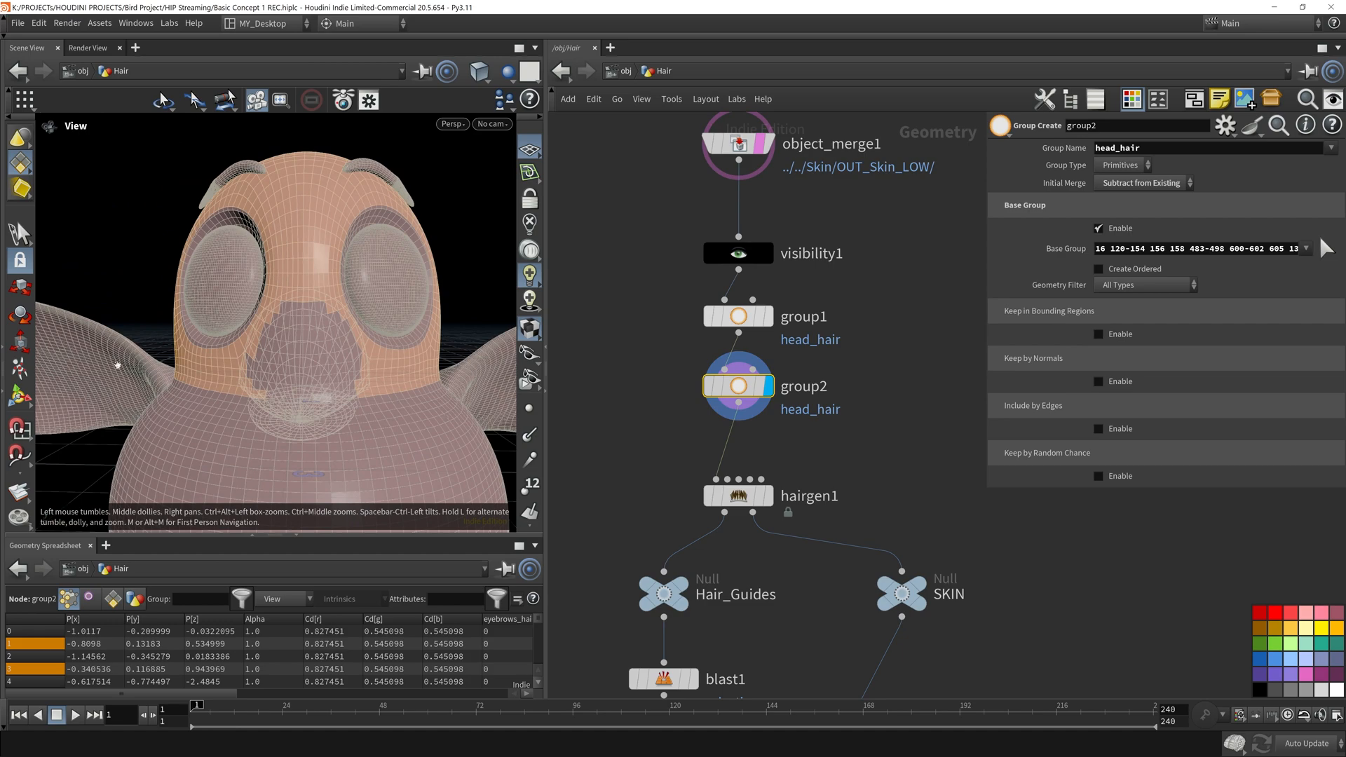
Compare group1's full head region with group2's face-excluded one, then select hairgen1
left_click(737, 317)
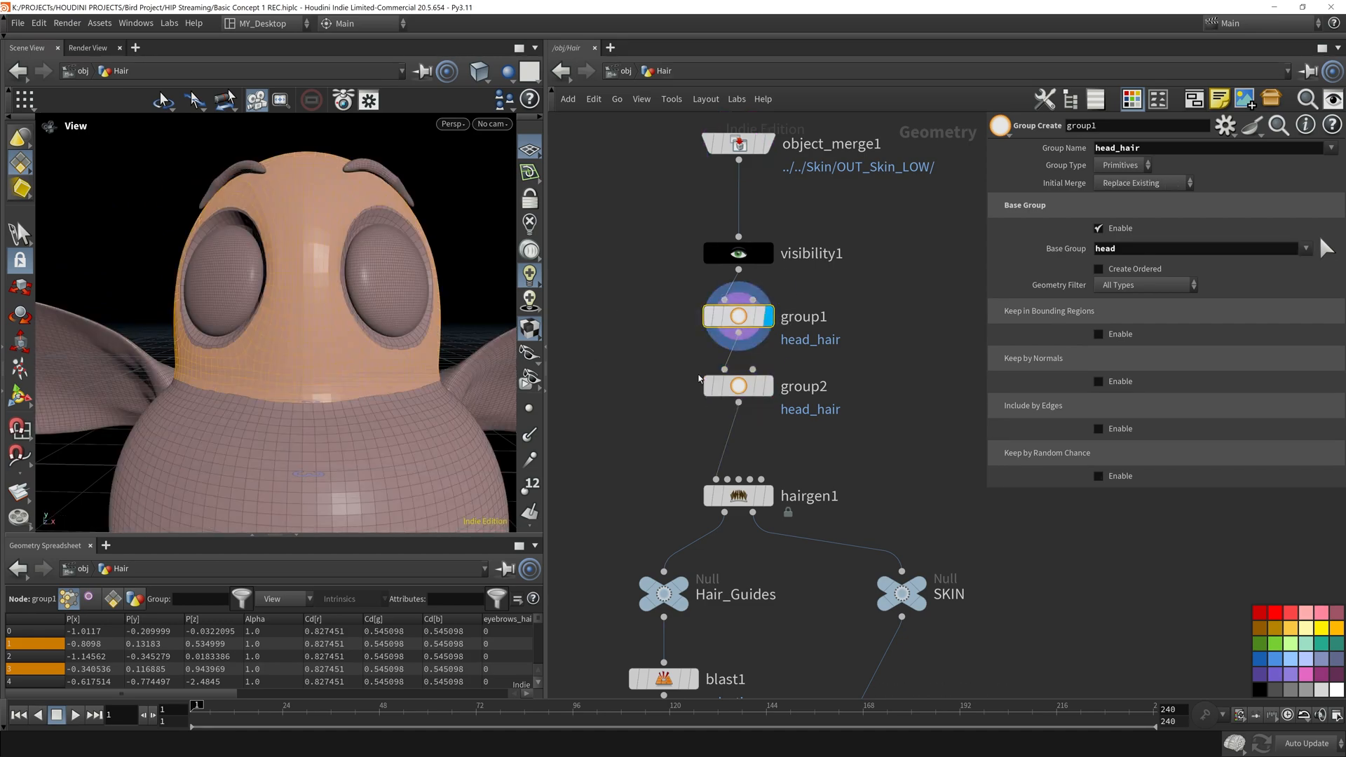
left_click(738, 385)
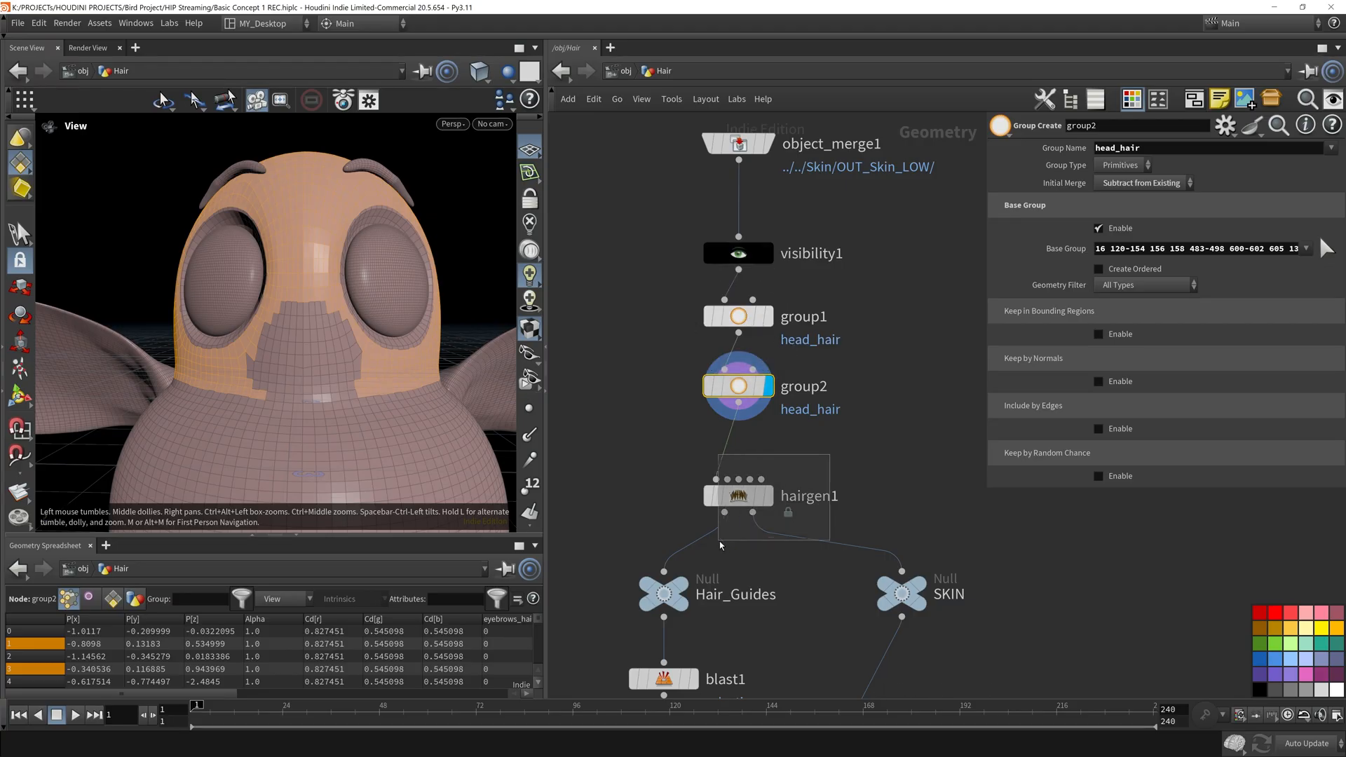
left_click(735, 496)
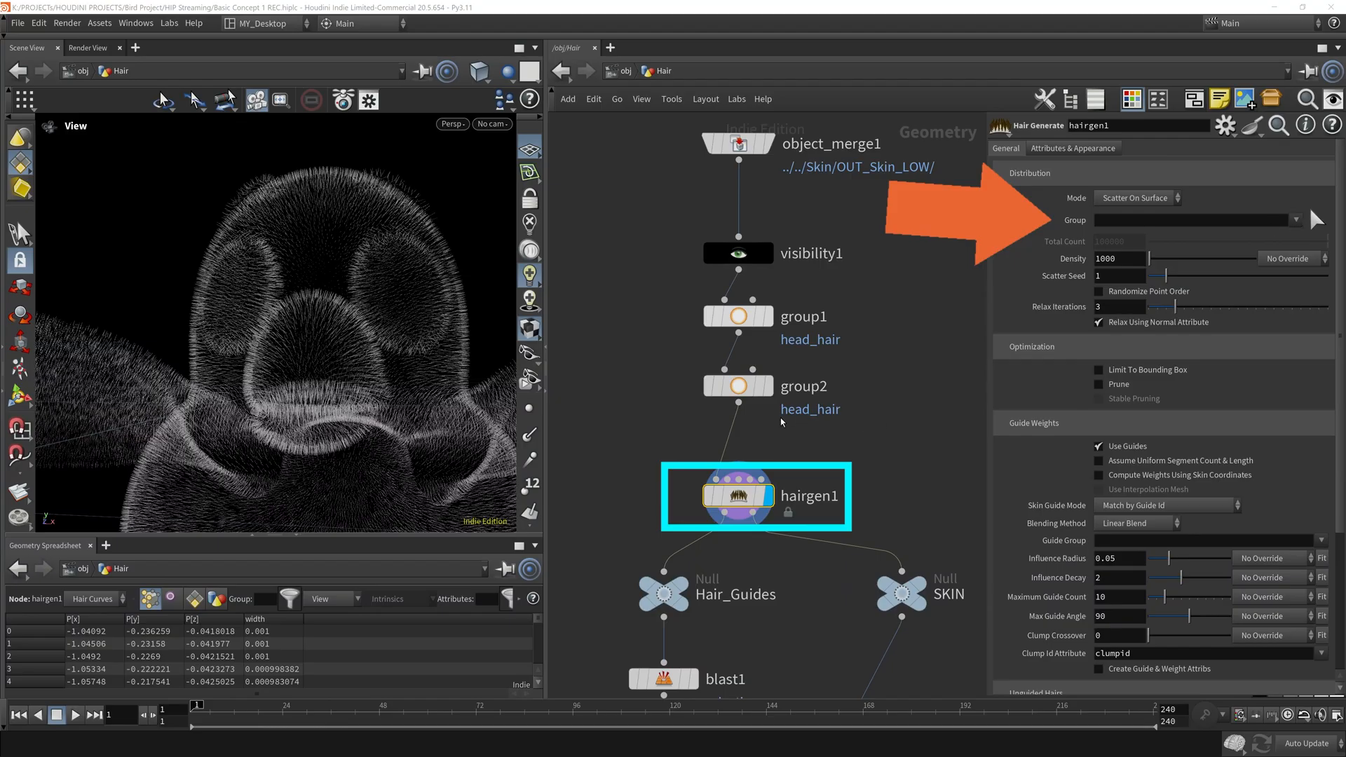
Set hairgen1's Group to head_hair and view the head-only guides on blast1
left_click(1321, 220)
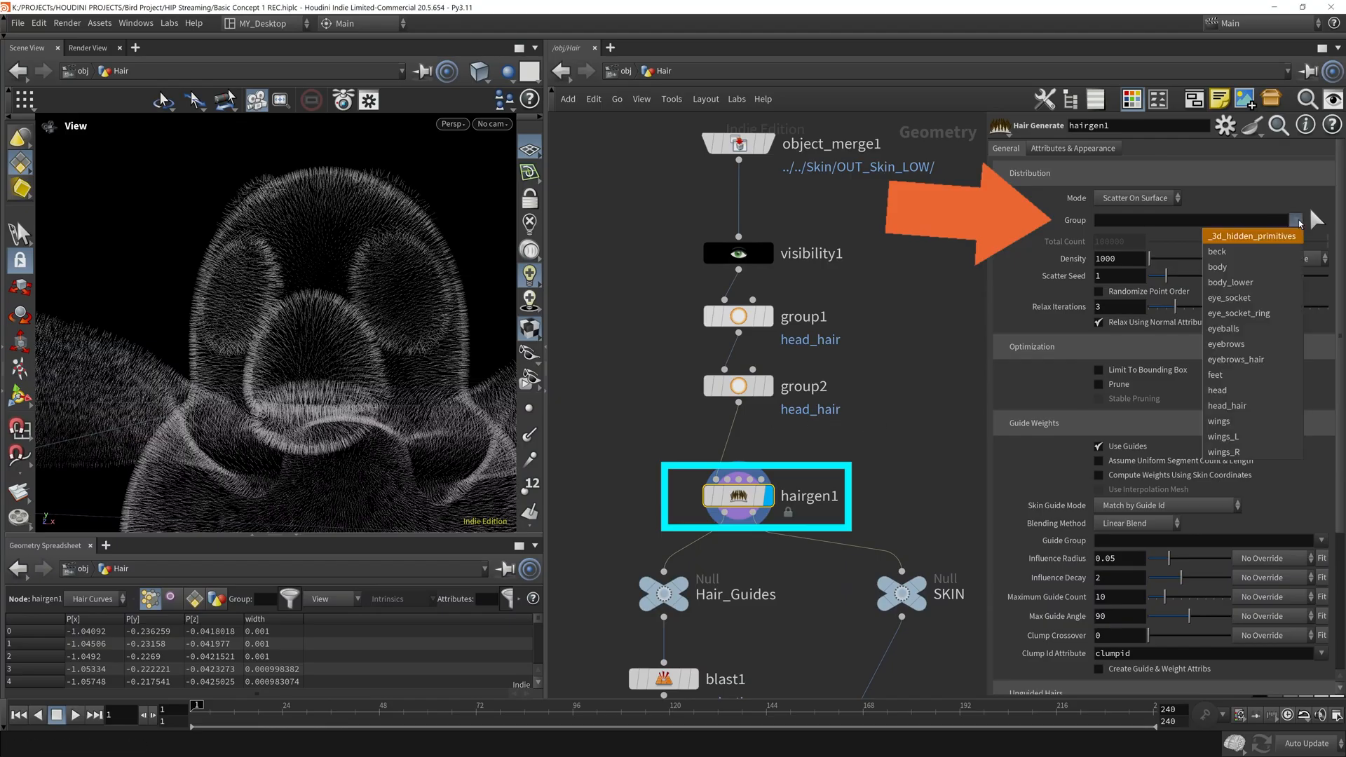
left_click(1227, 406)
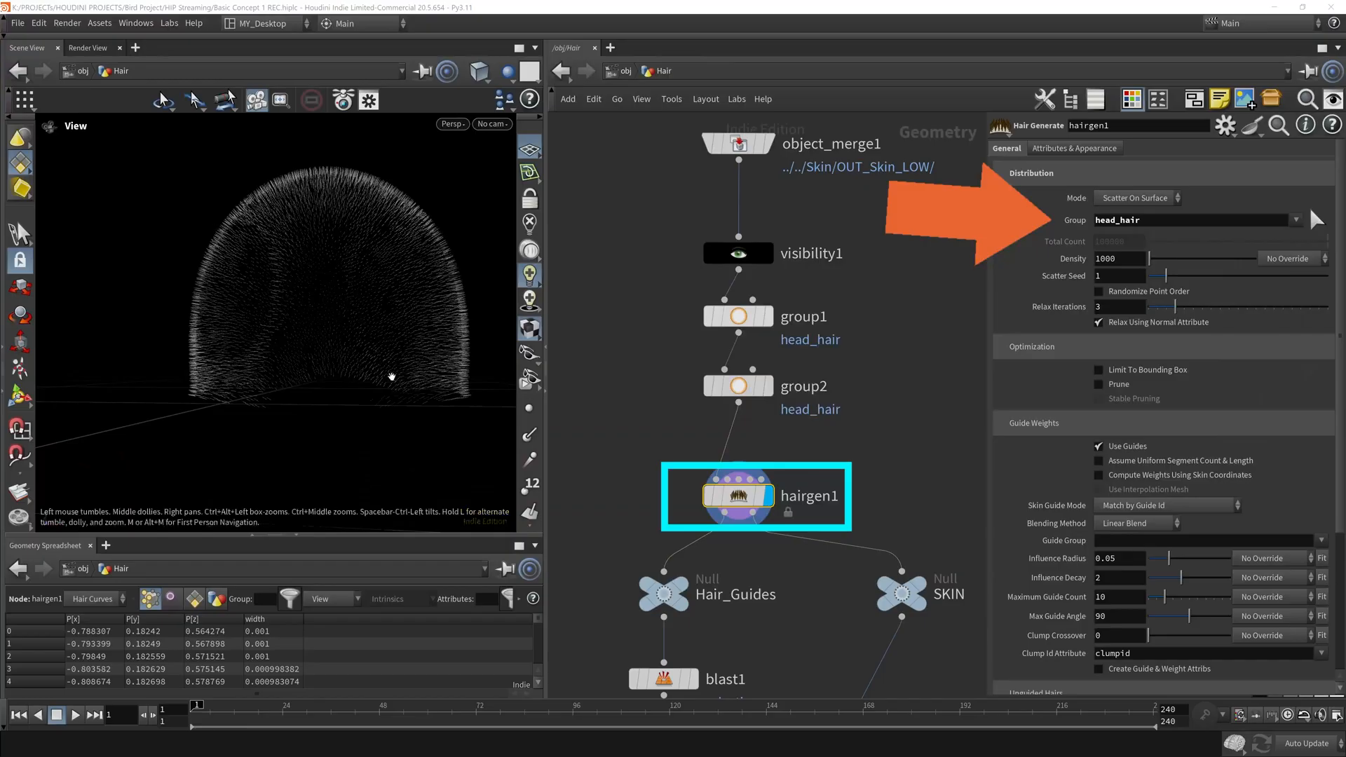
left_click(648, 600)
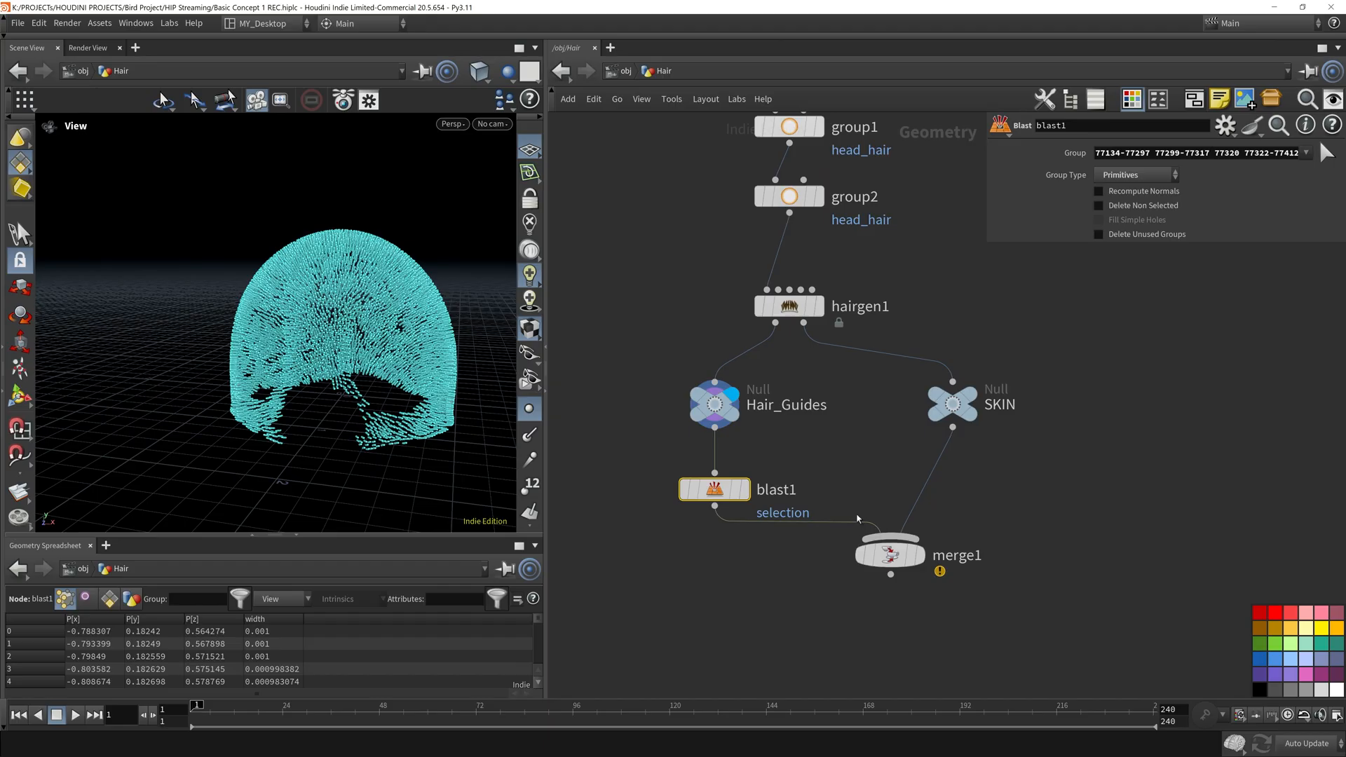
Delete blast1 and merge1, and set hairgen1's unguided hair Length to 0.568
left_click(890, 555)
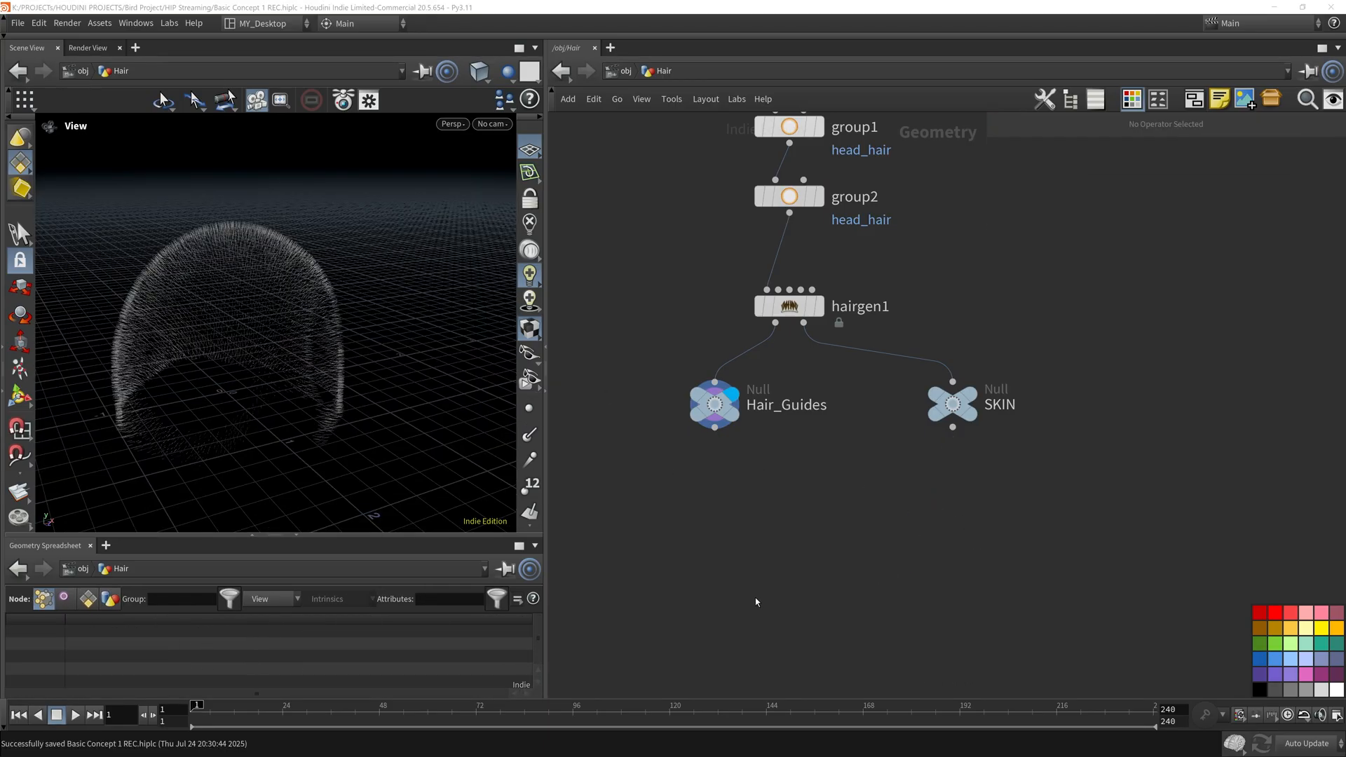
left_click(786, 306)
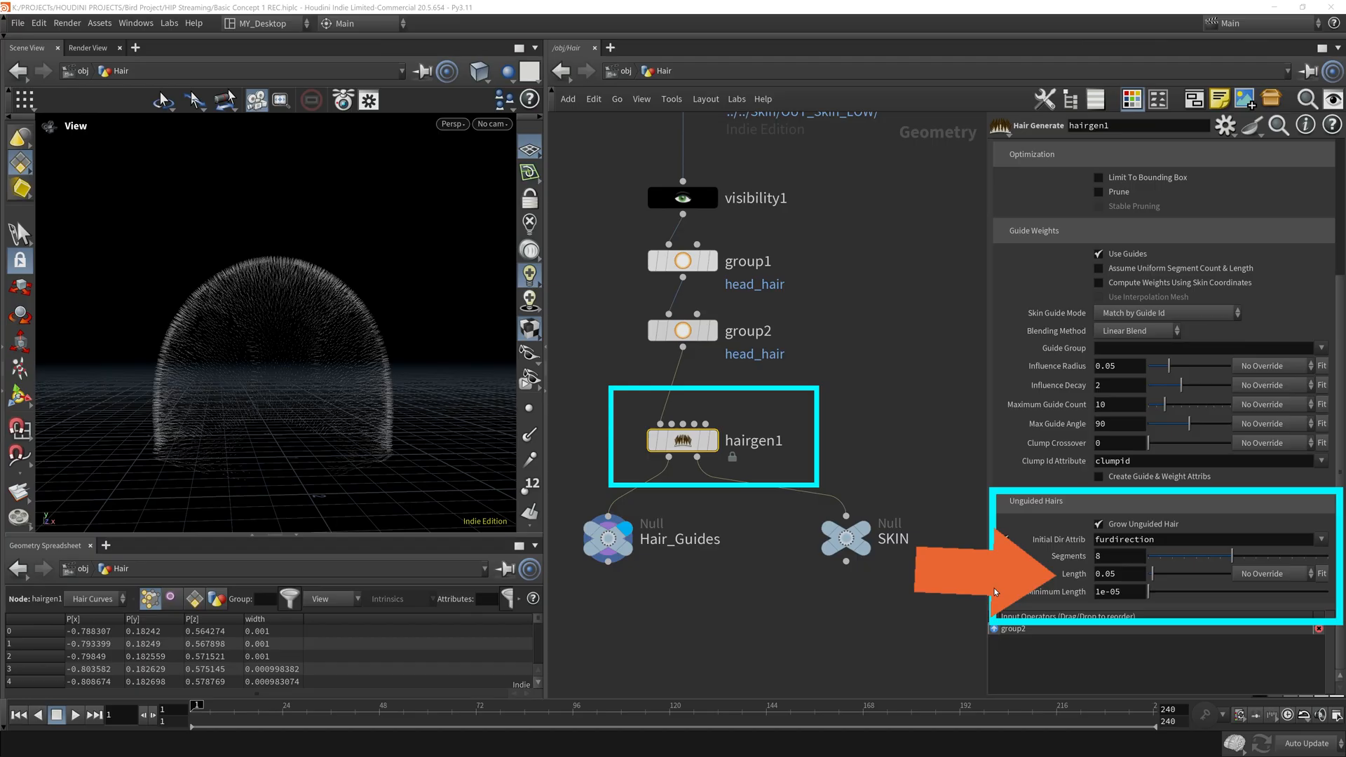
left_click(1119, 573)
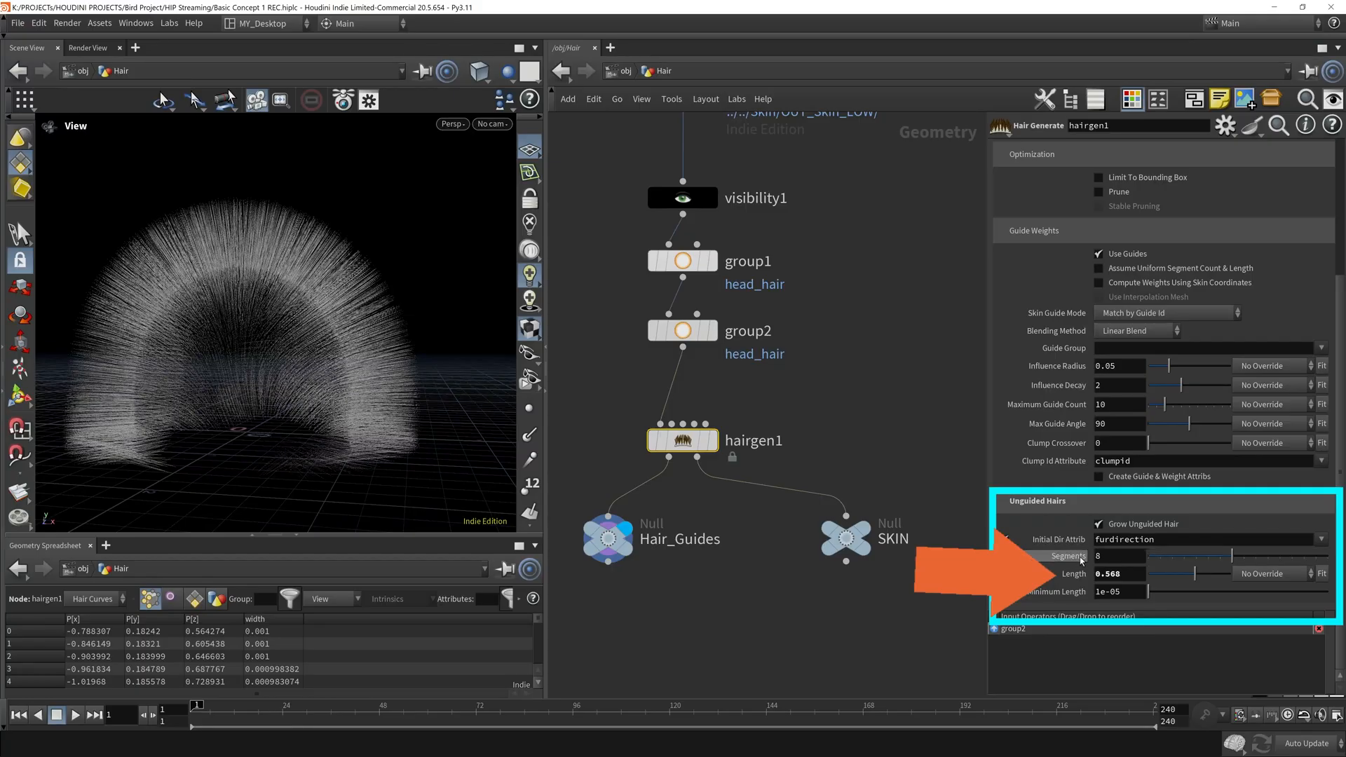
mouse_move(1069, 556)
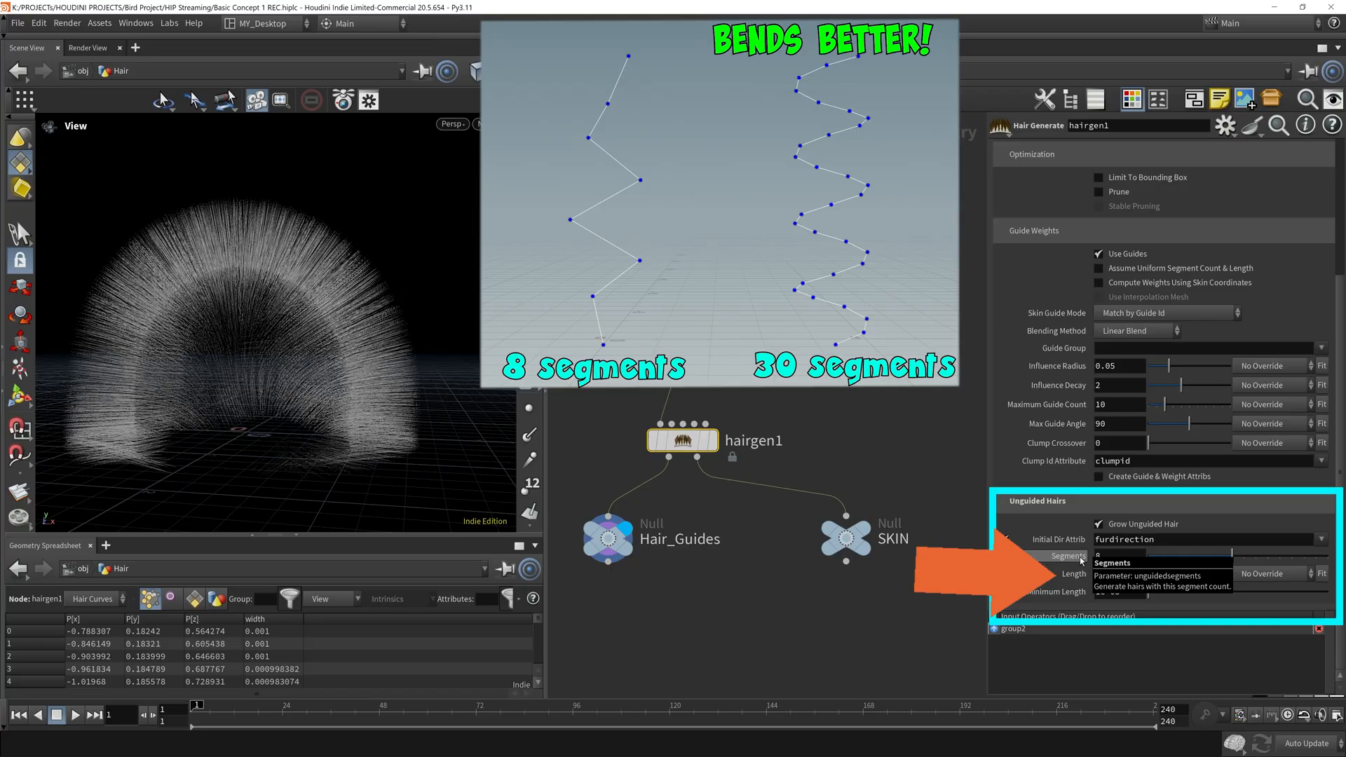
left_click(1119, 556)
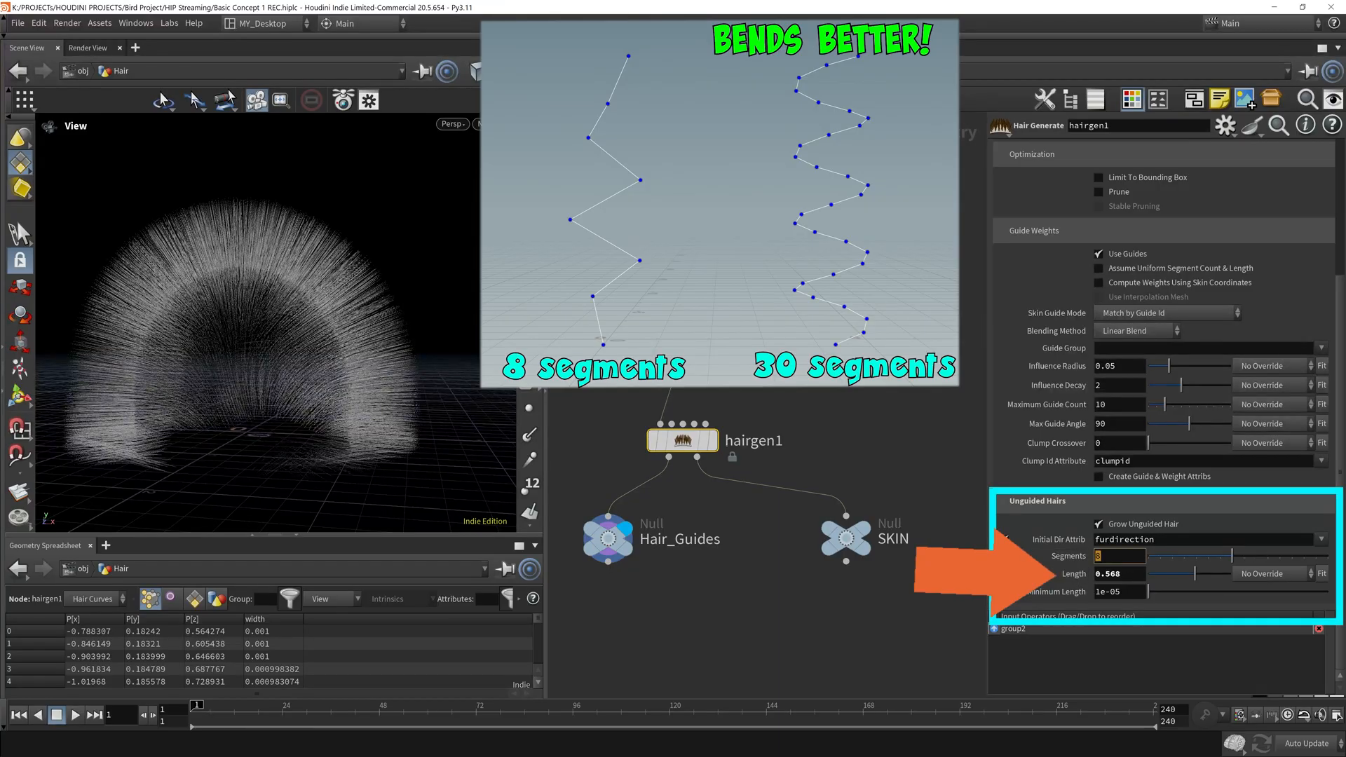
mouse_move(803, 397)
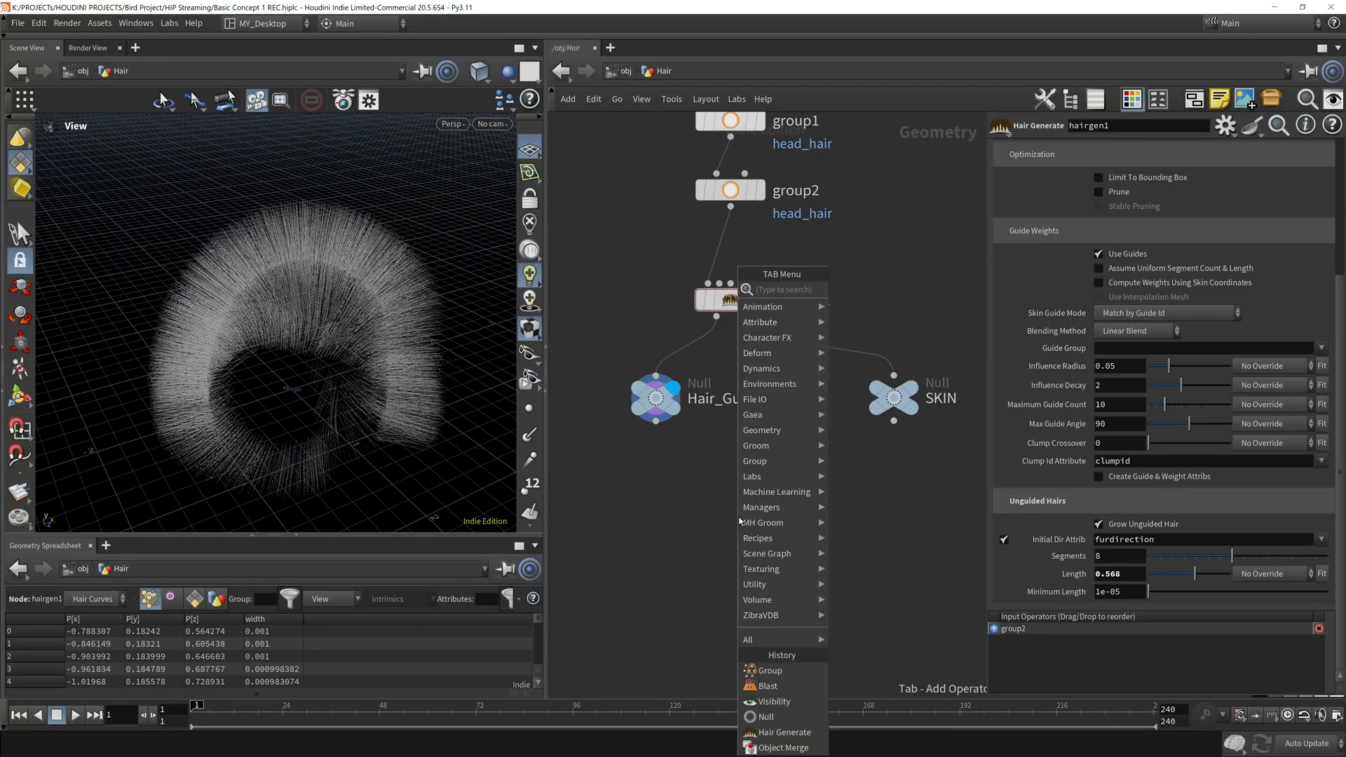
type("guide pro")
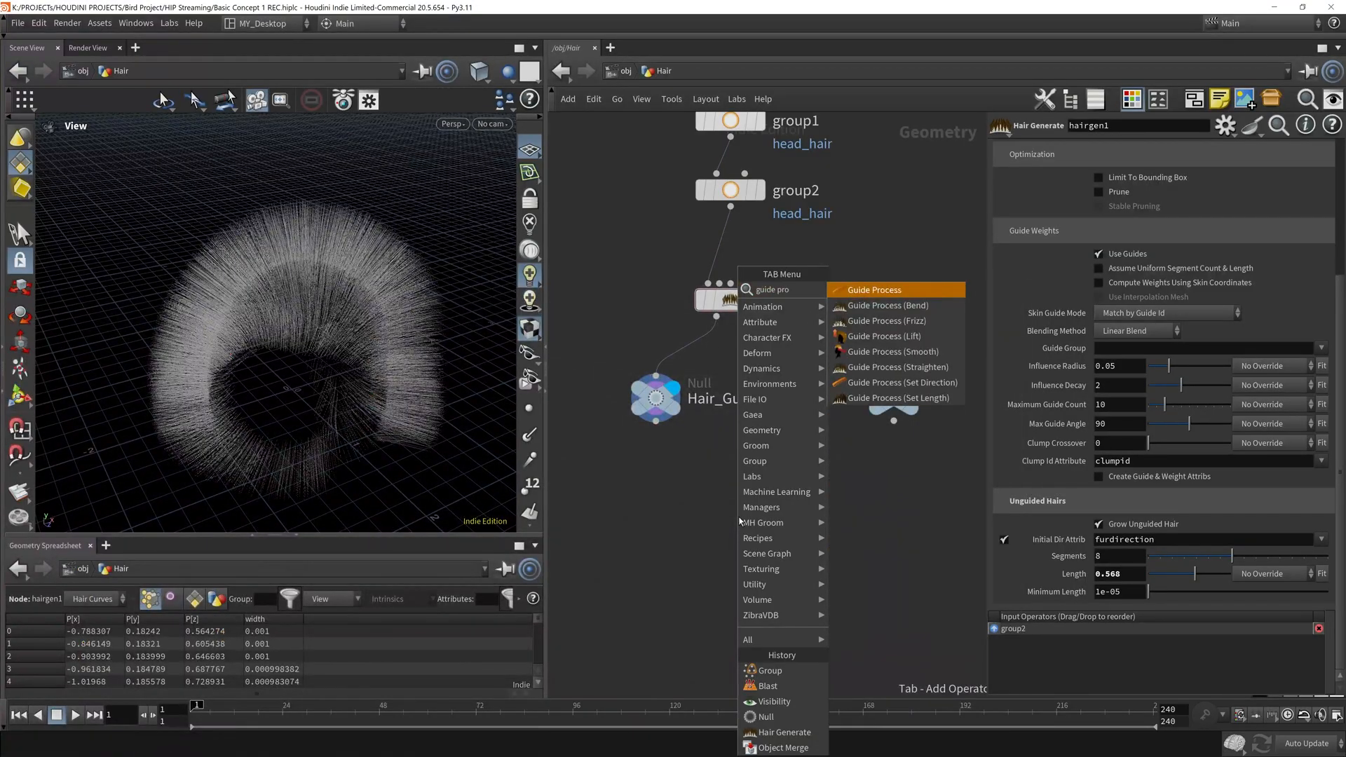
mouse_move(893, 306)
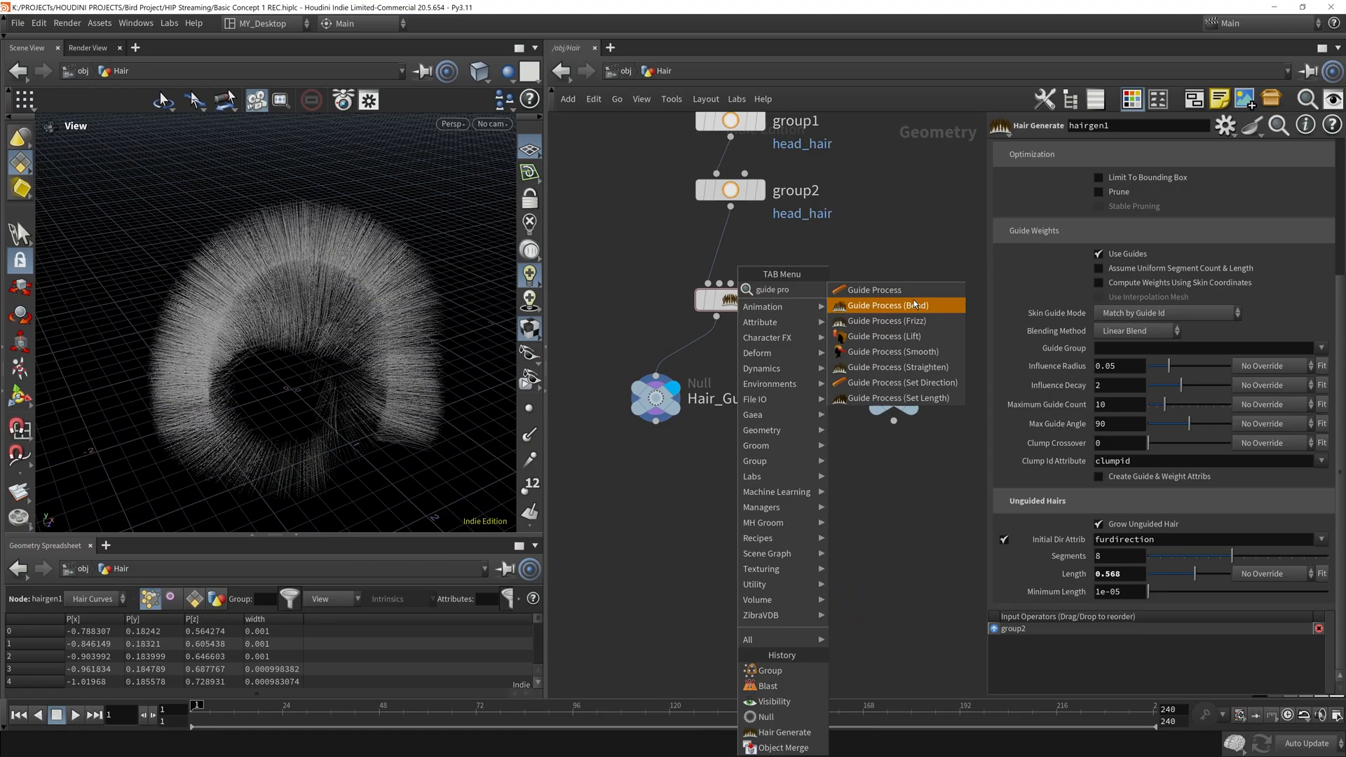
mouse_move(929, 404)
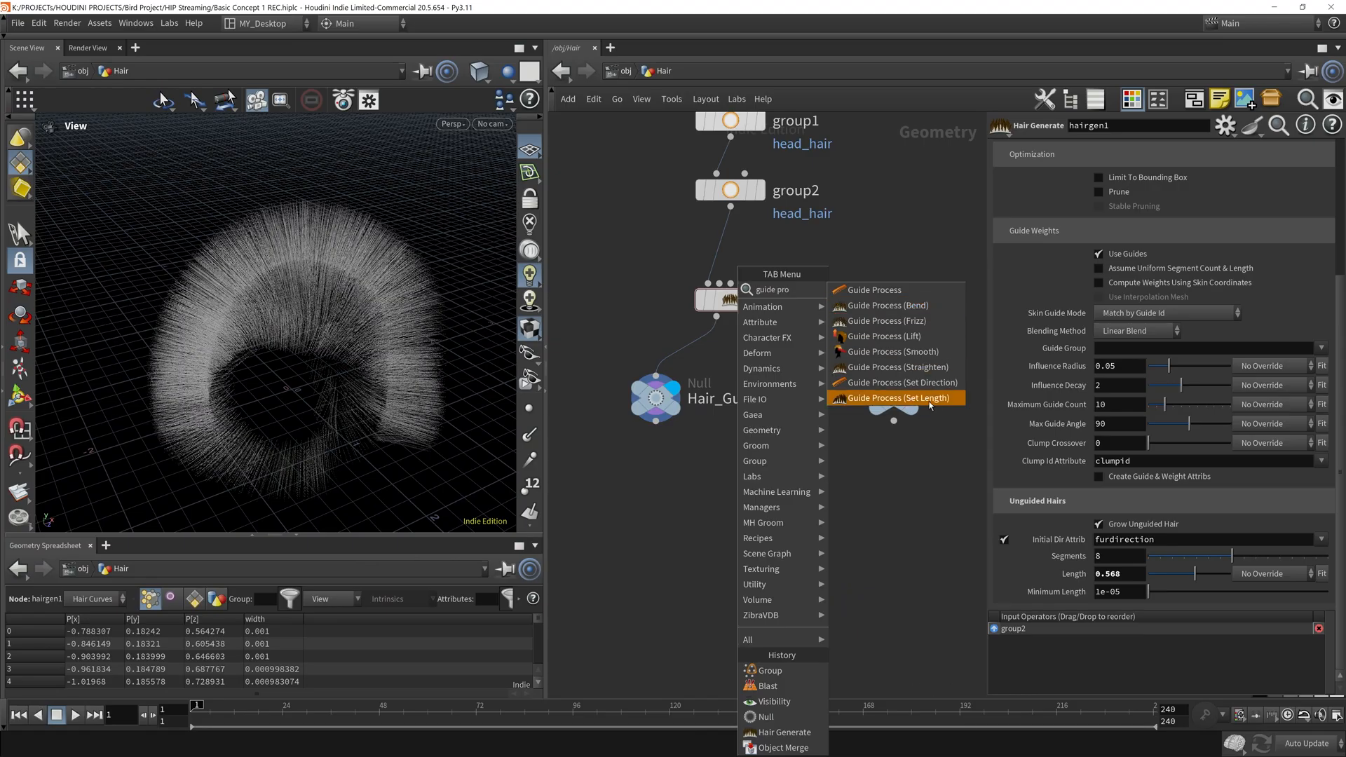
mouse_move(1028, 566)
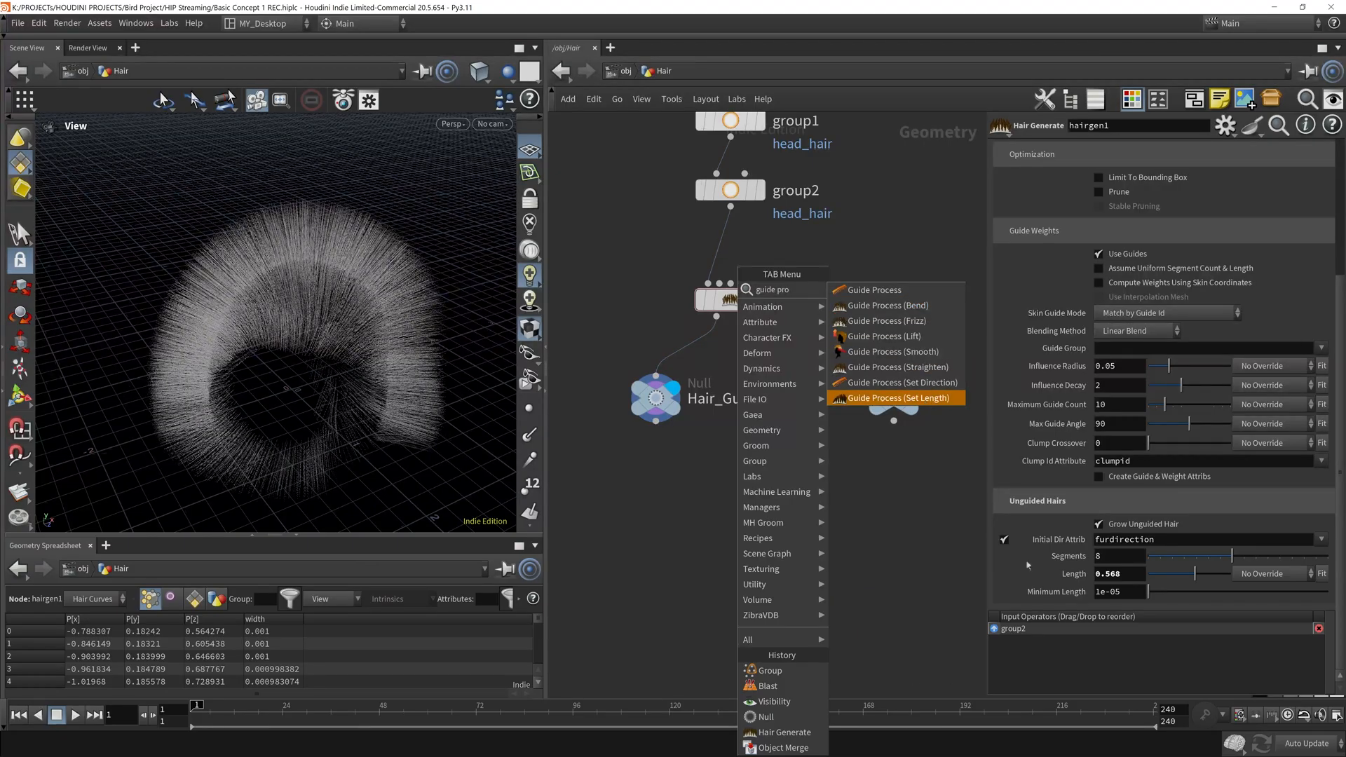
mouse_move(892, 405)
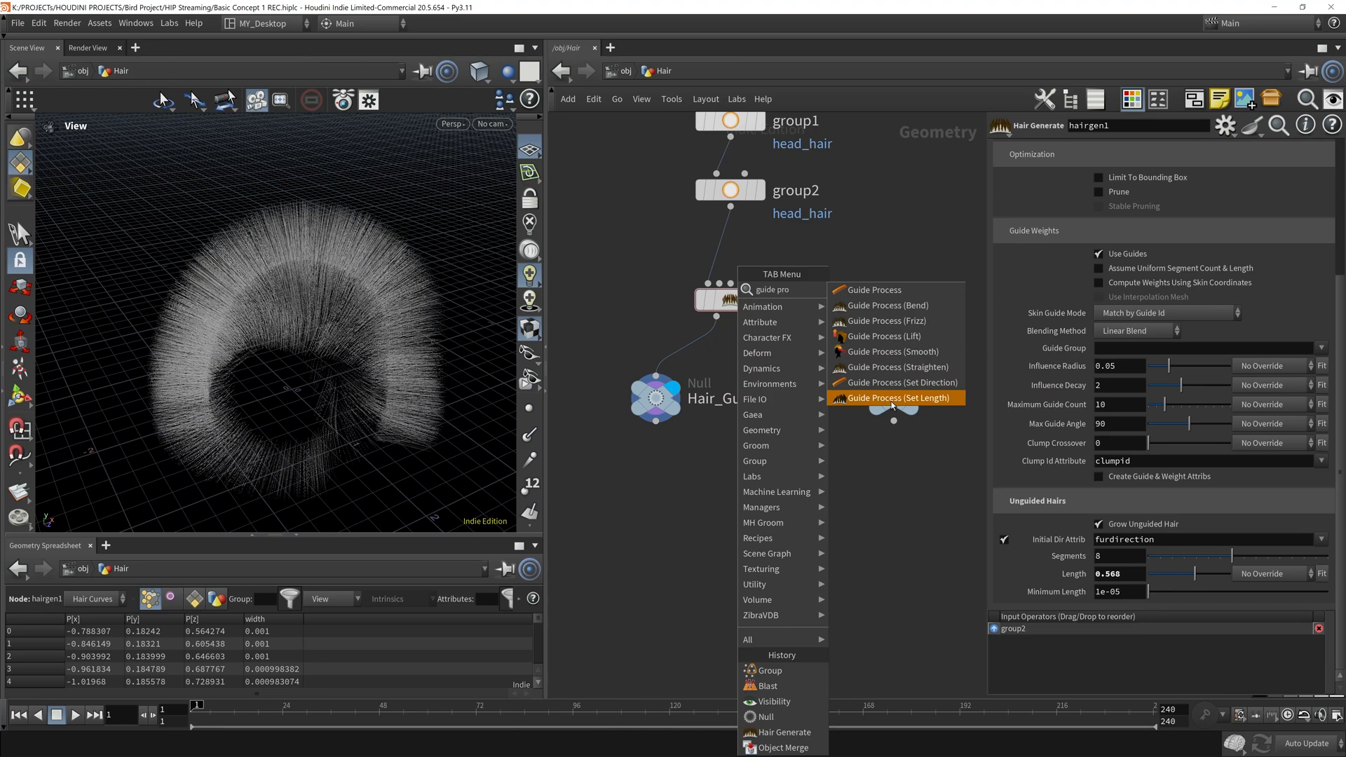
mouse_move(896, 367)
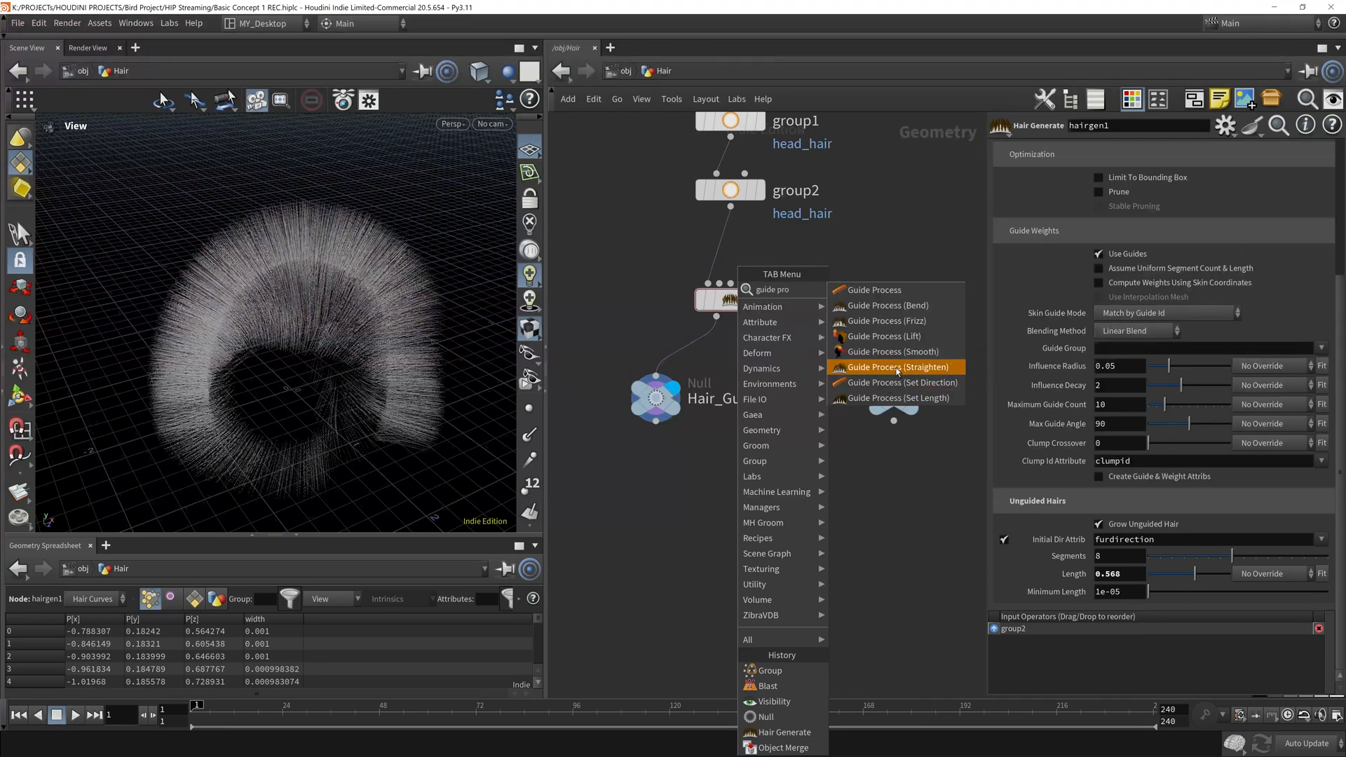
mouse_move(884, 320)
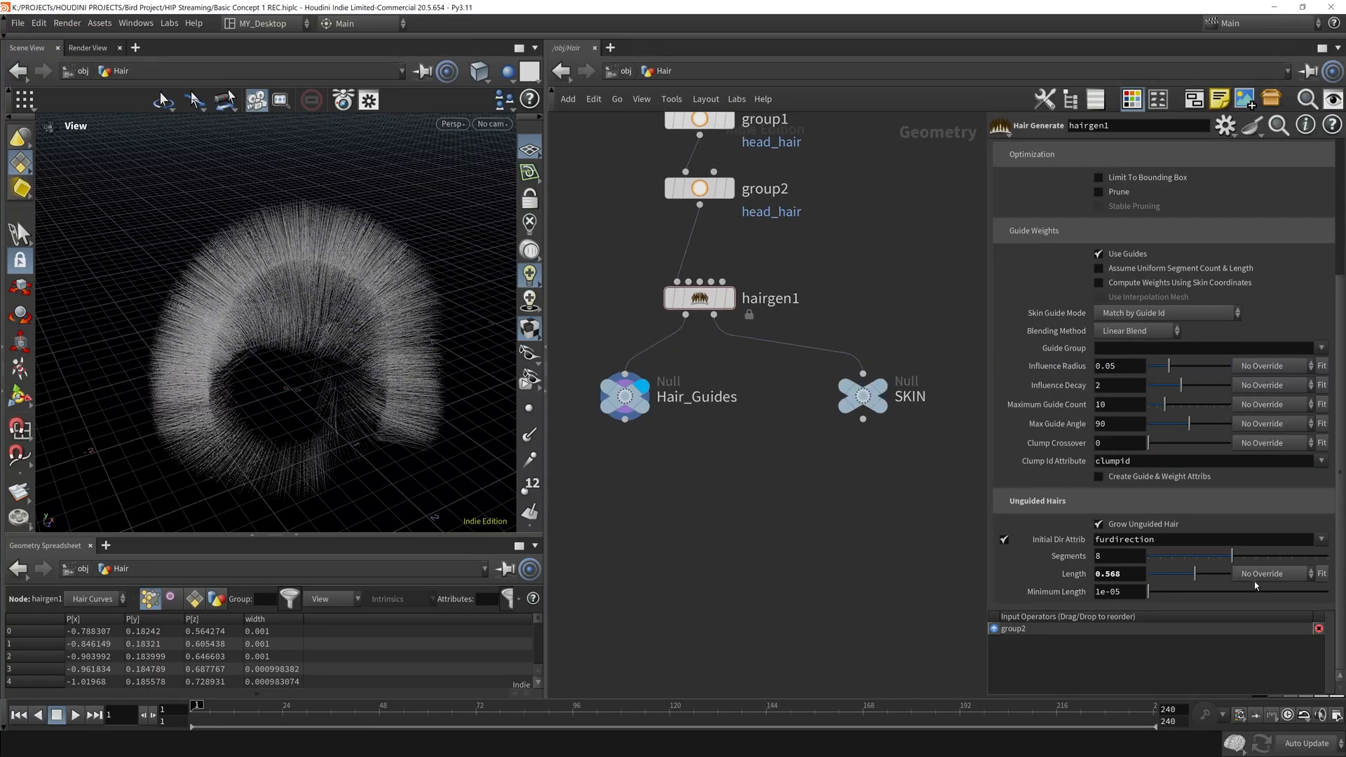
mouse_move(982, 690)
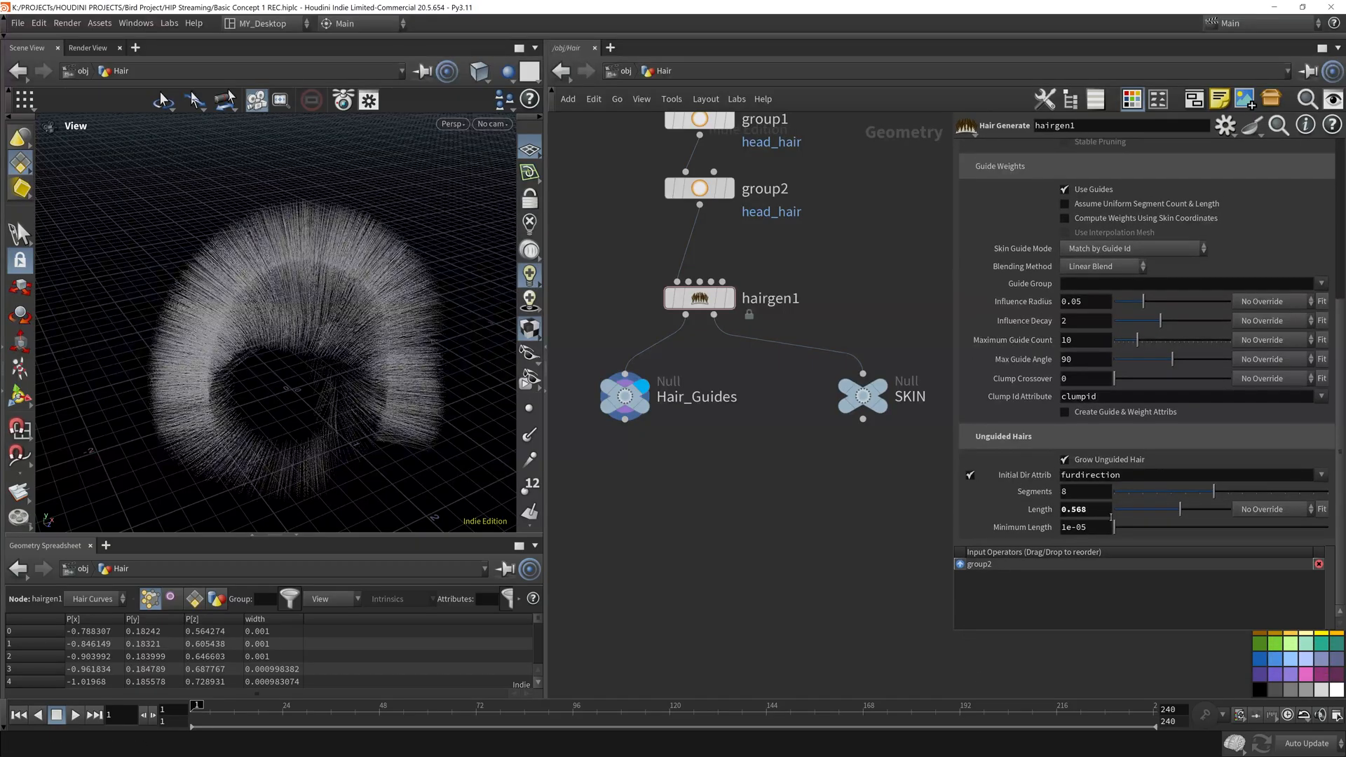
left_click(1263, 509)
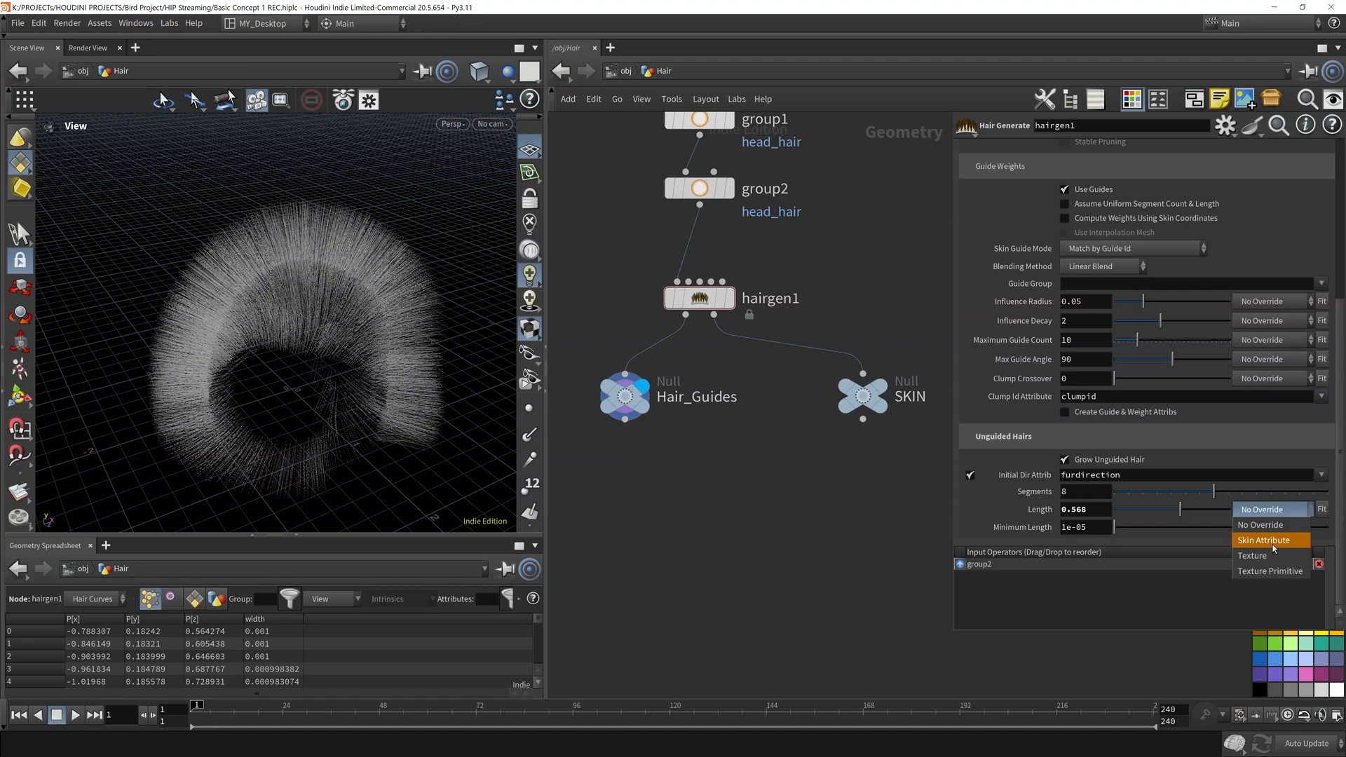
mouse_move(1263, 524)
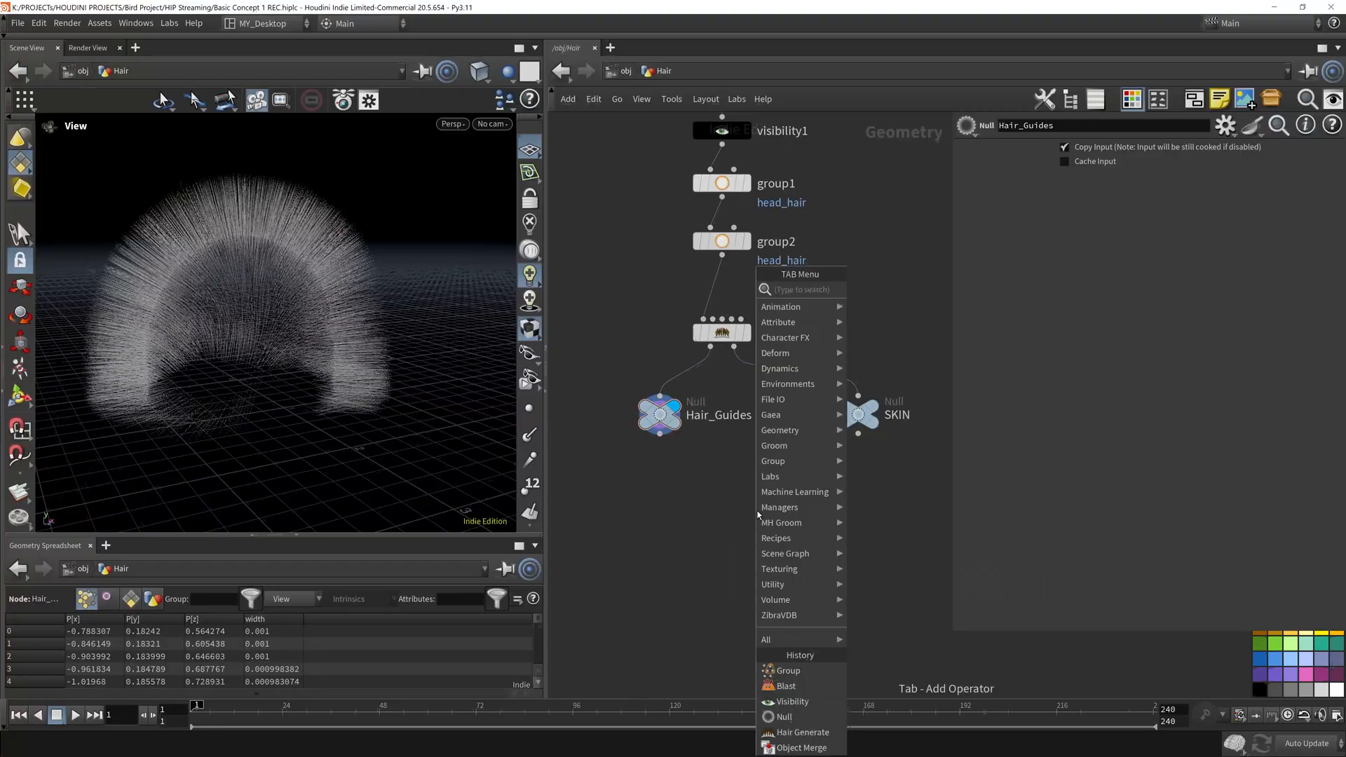
Add a Guide Process (Set Length) node fed by the Hair_Guides and SKIN nulls
type("guide pro")
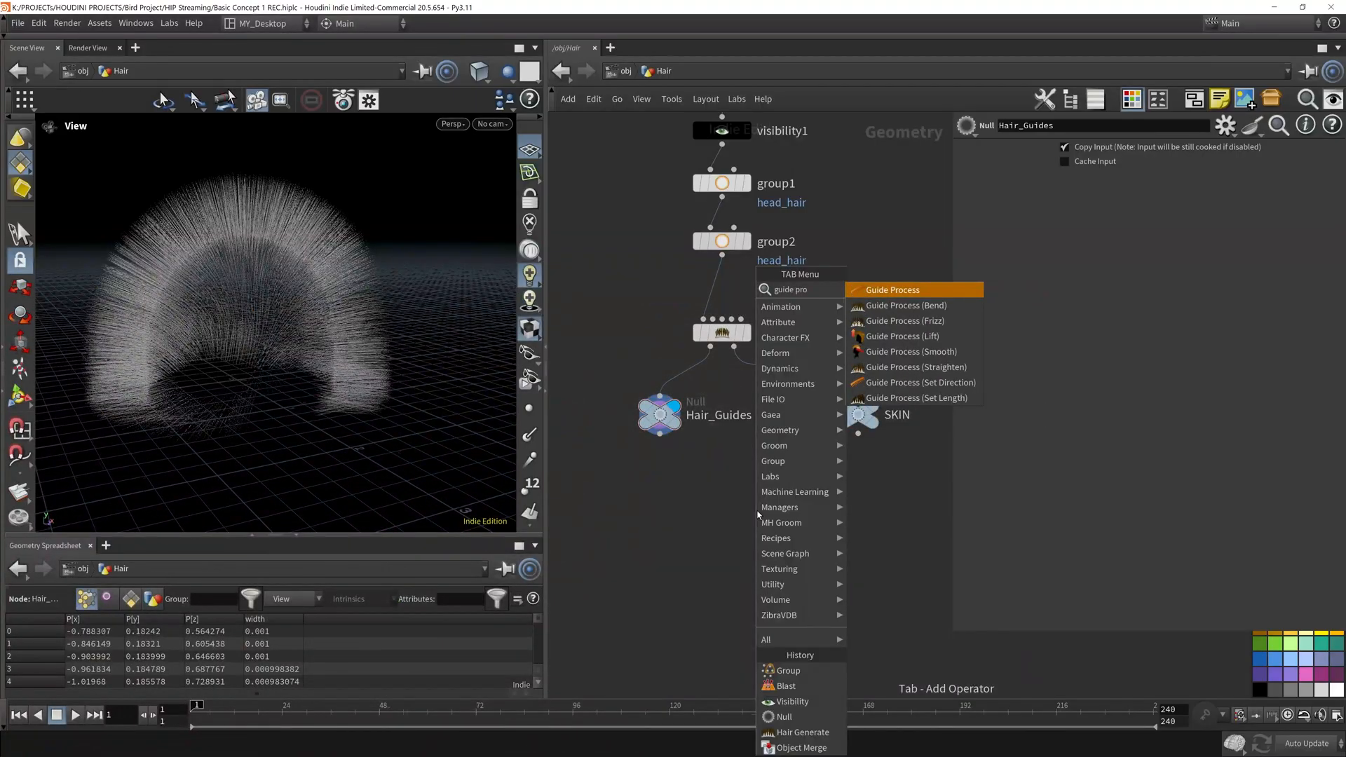
left_click(892, 289)
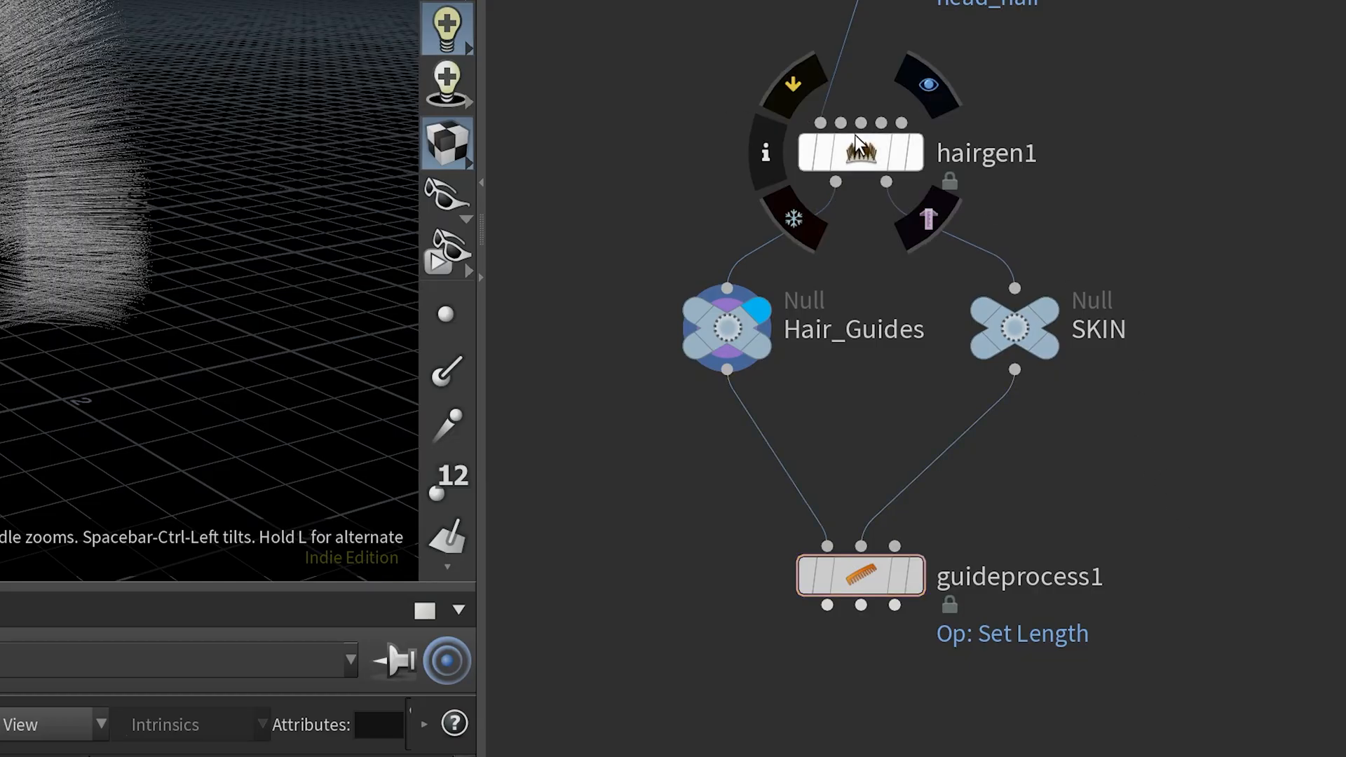
mouse_move(825, 125)
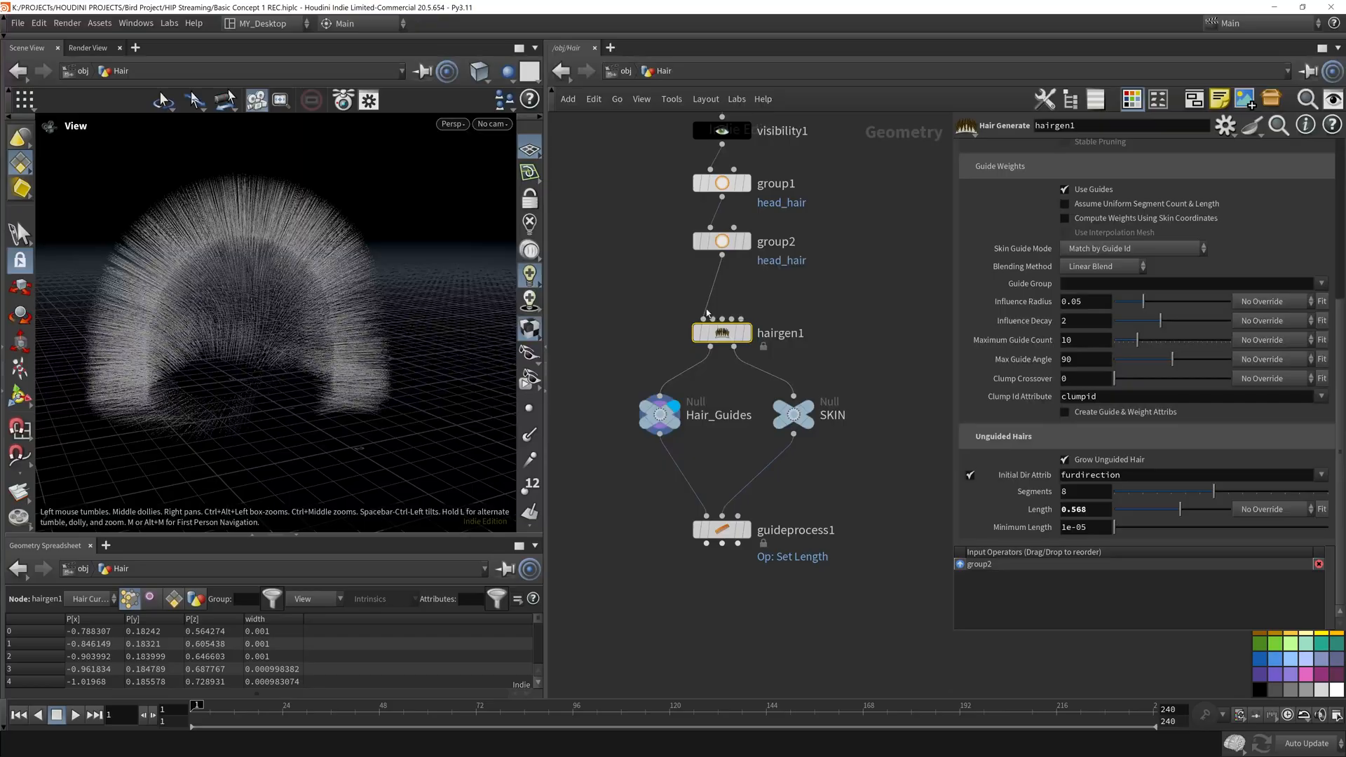
mouse_move(841, 497)
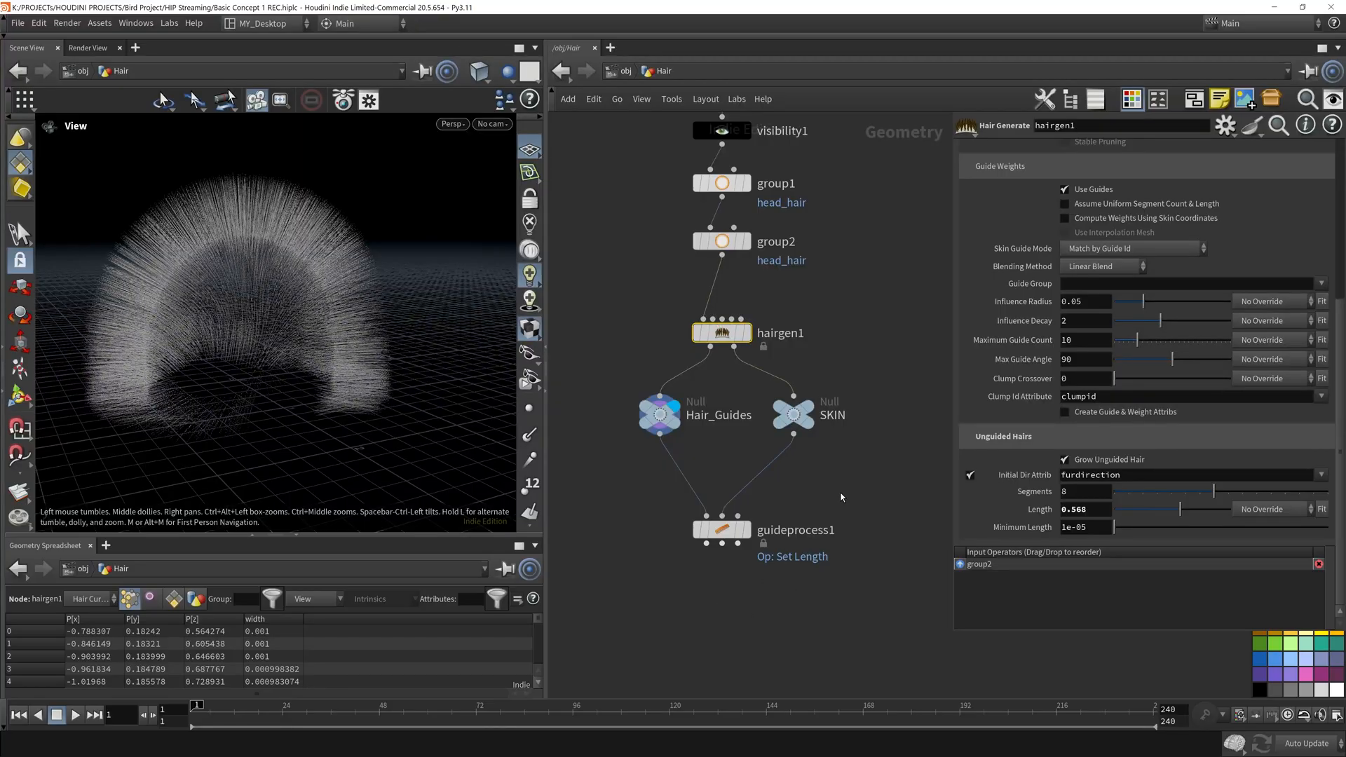
left_click(722, 529)
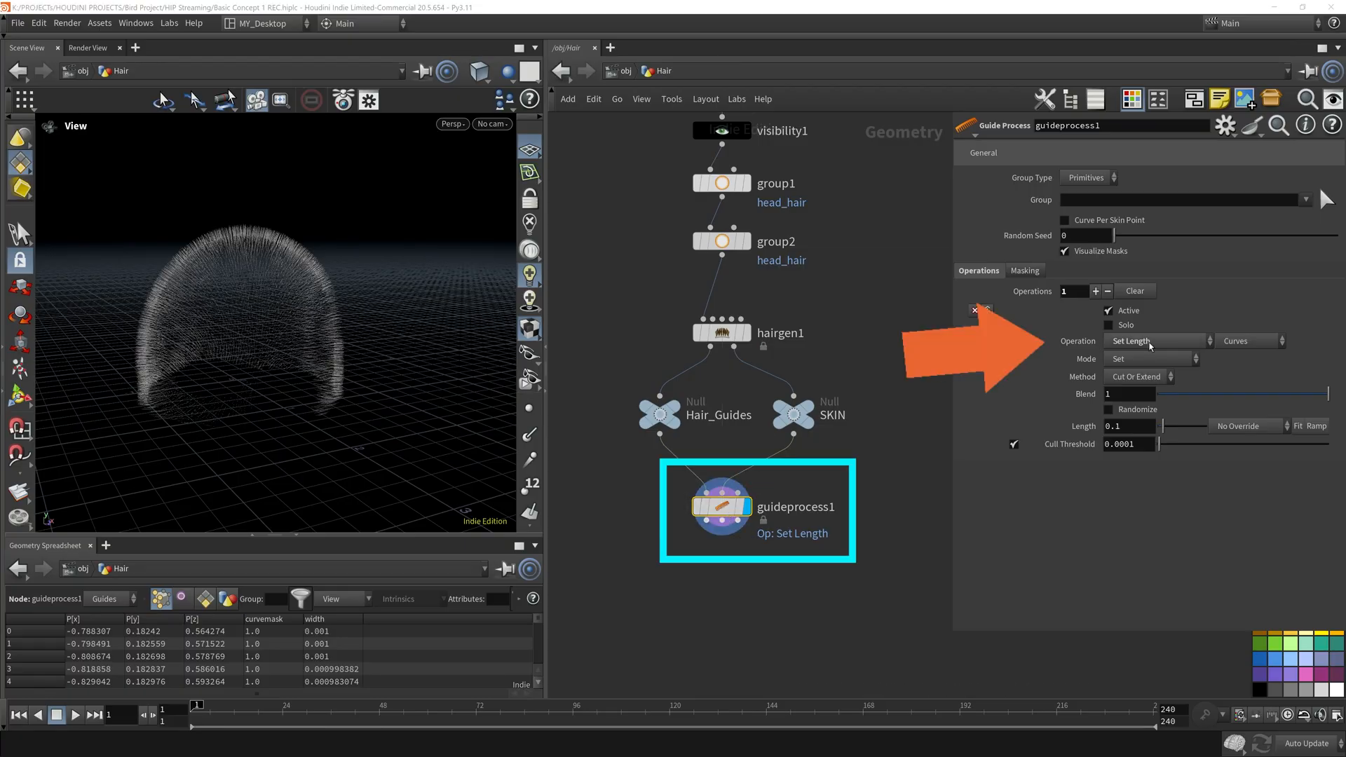
Set guideprocess1 Mode to Add with randomized length from 0 to 0.2
left_click(1151, 359)
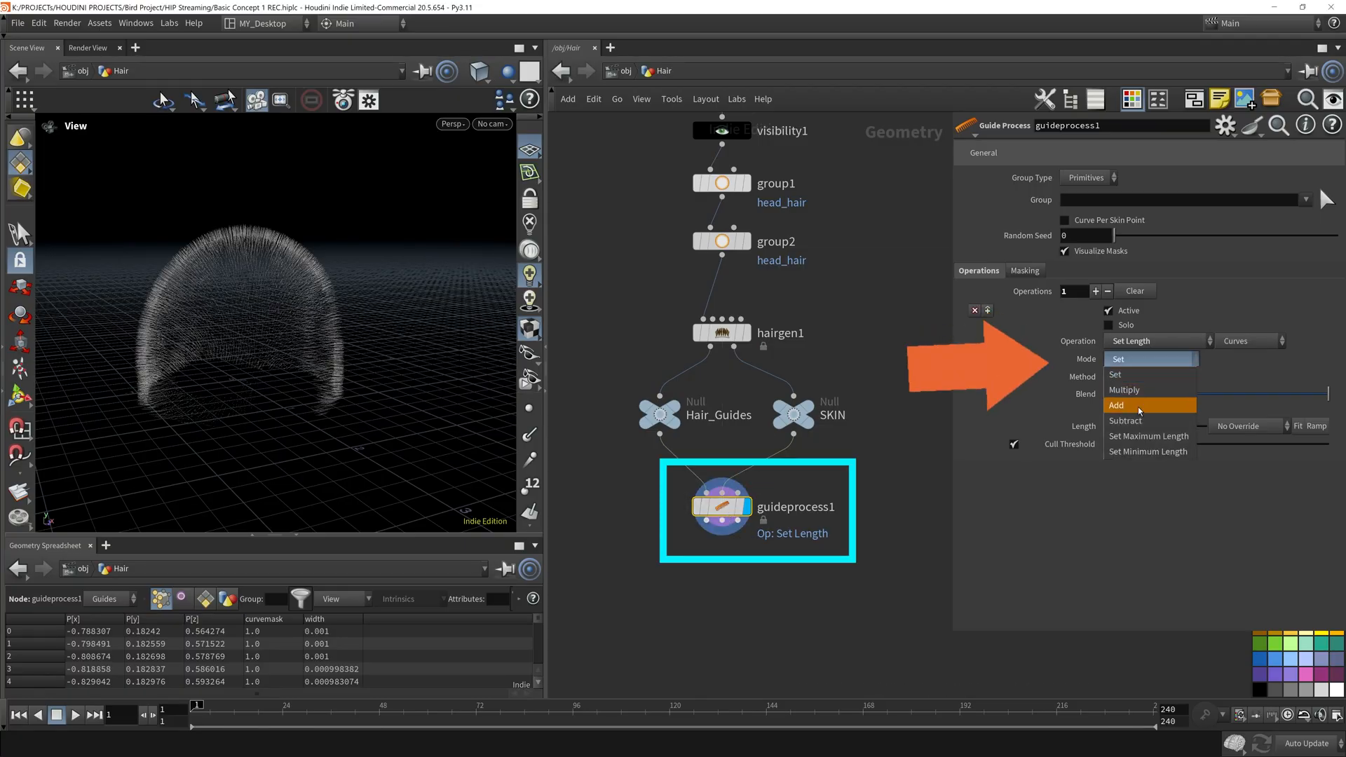
left_click(1118, 404)
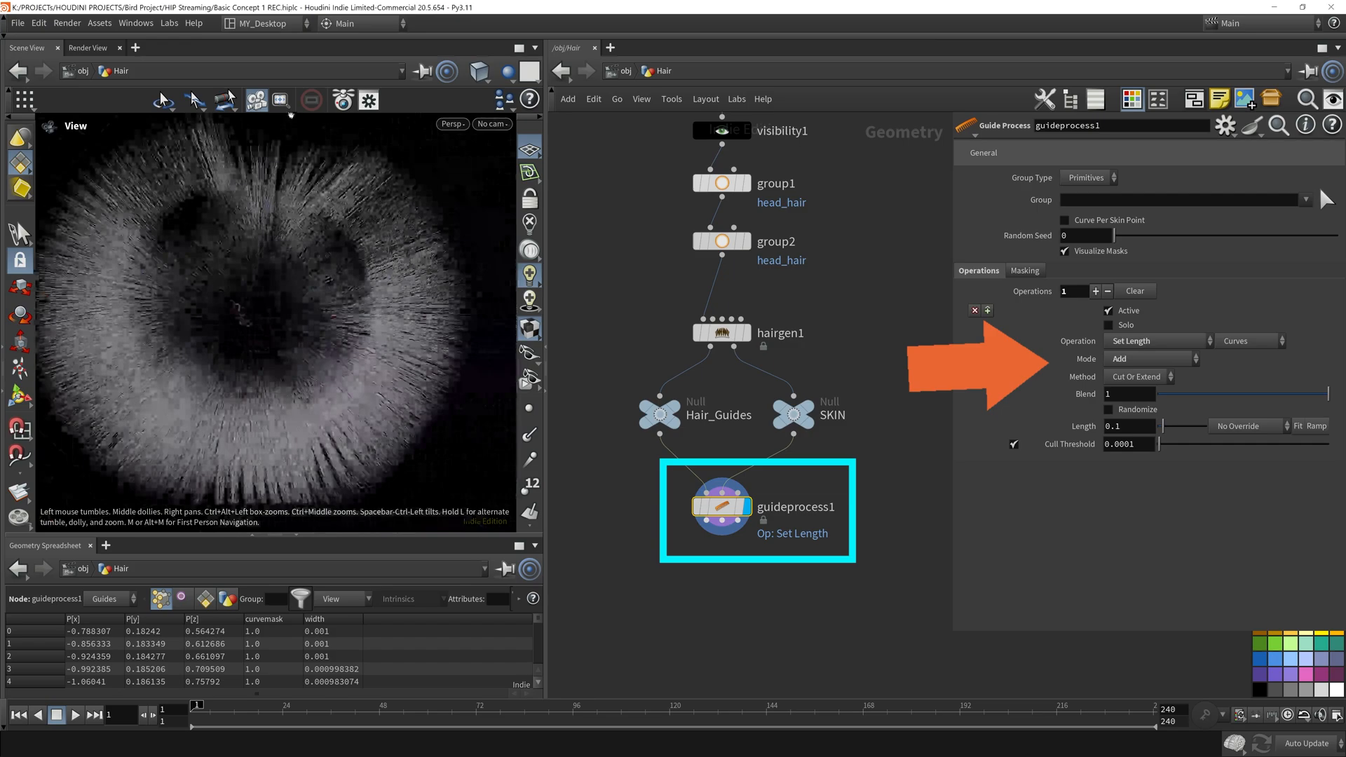
key("f")
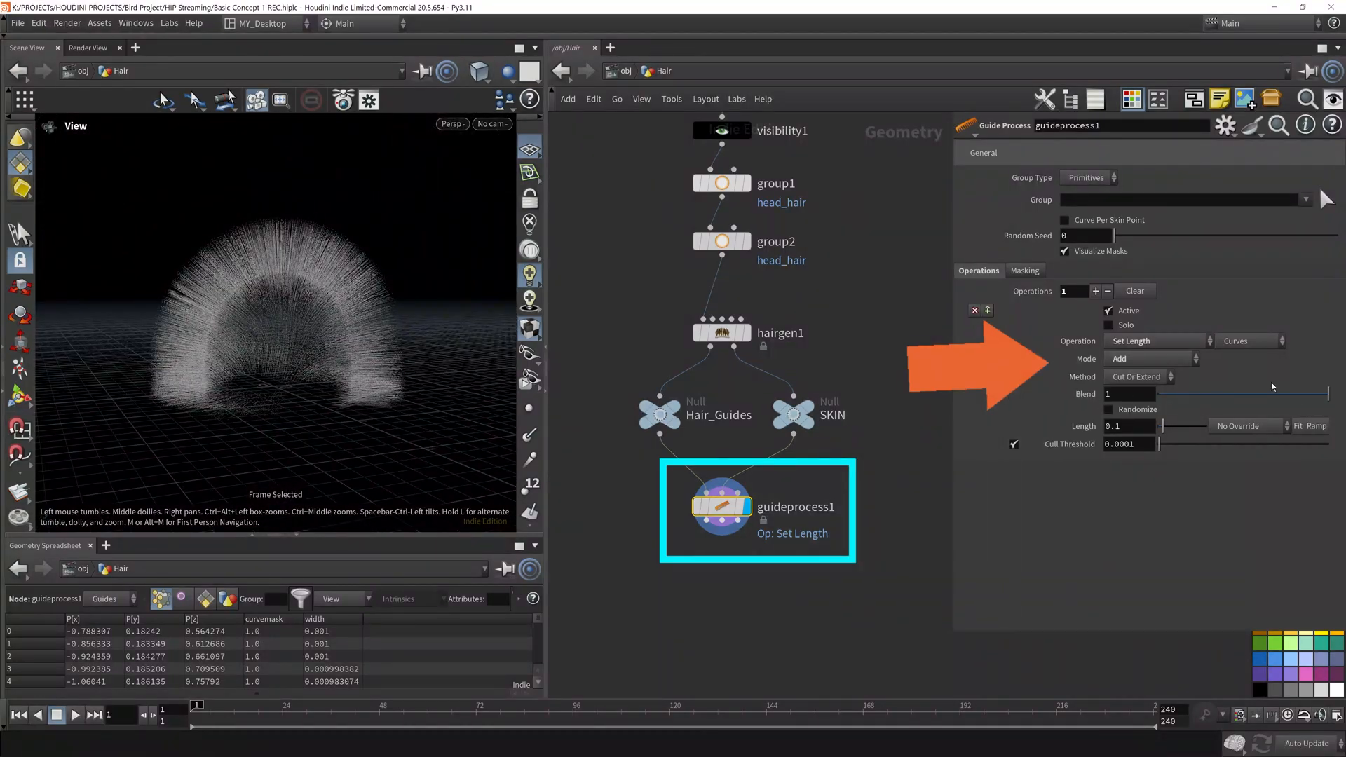
left_click(1108, 410)
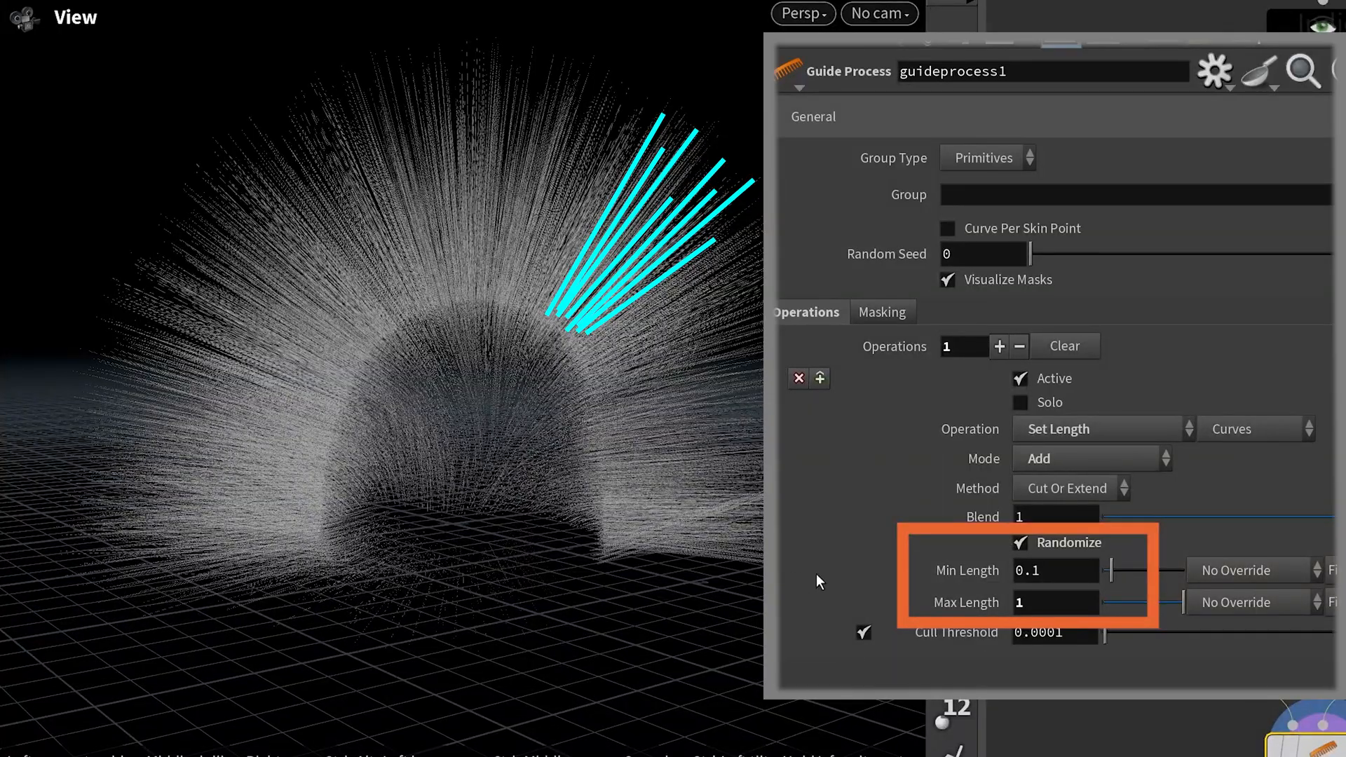
left_click(1055, 570)
type("guide")
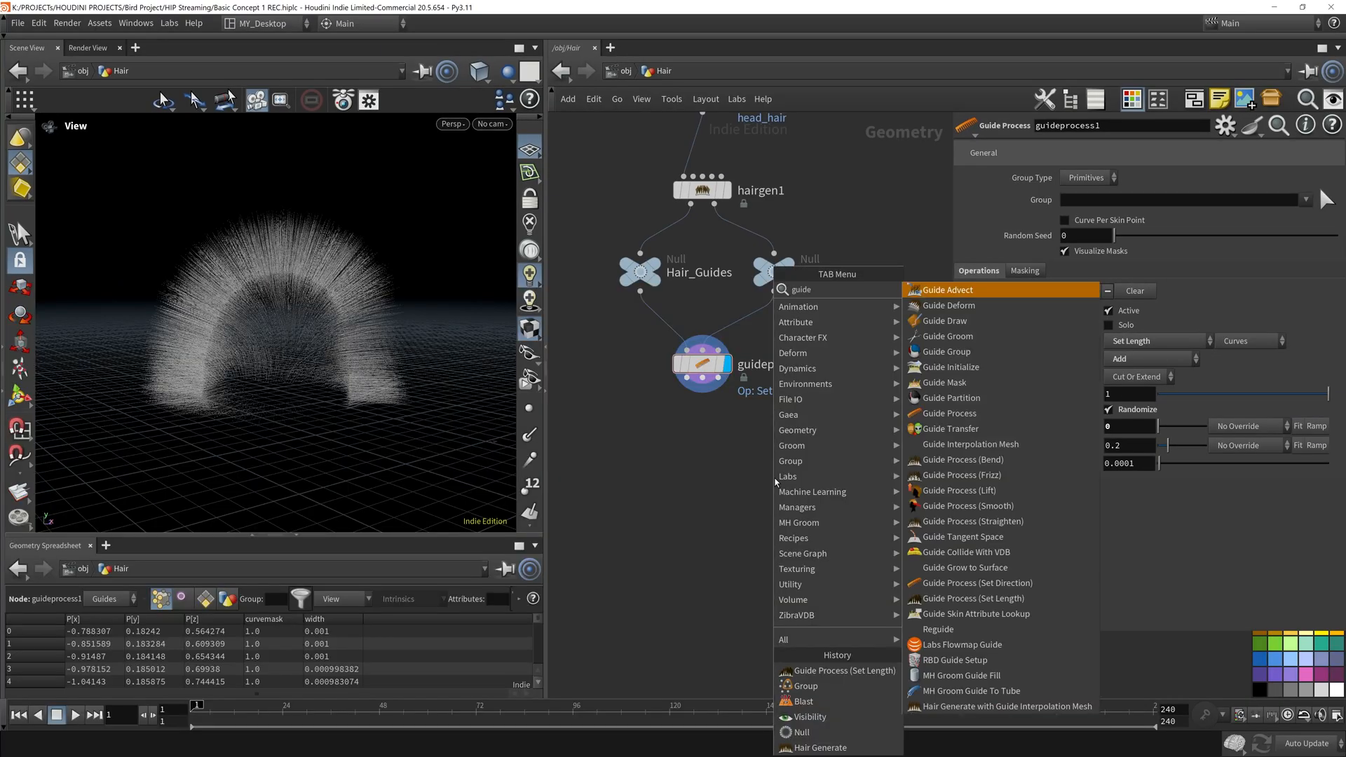
Place a Guide Groom node under guideprocess1 and wire all three outputs into it
left_click(946, 336)
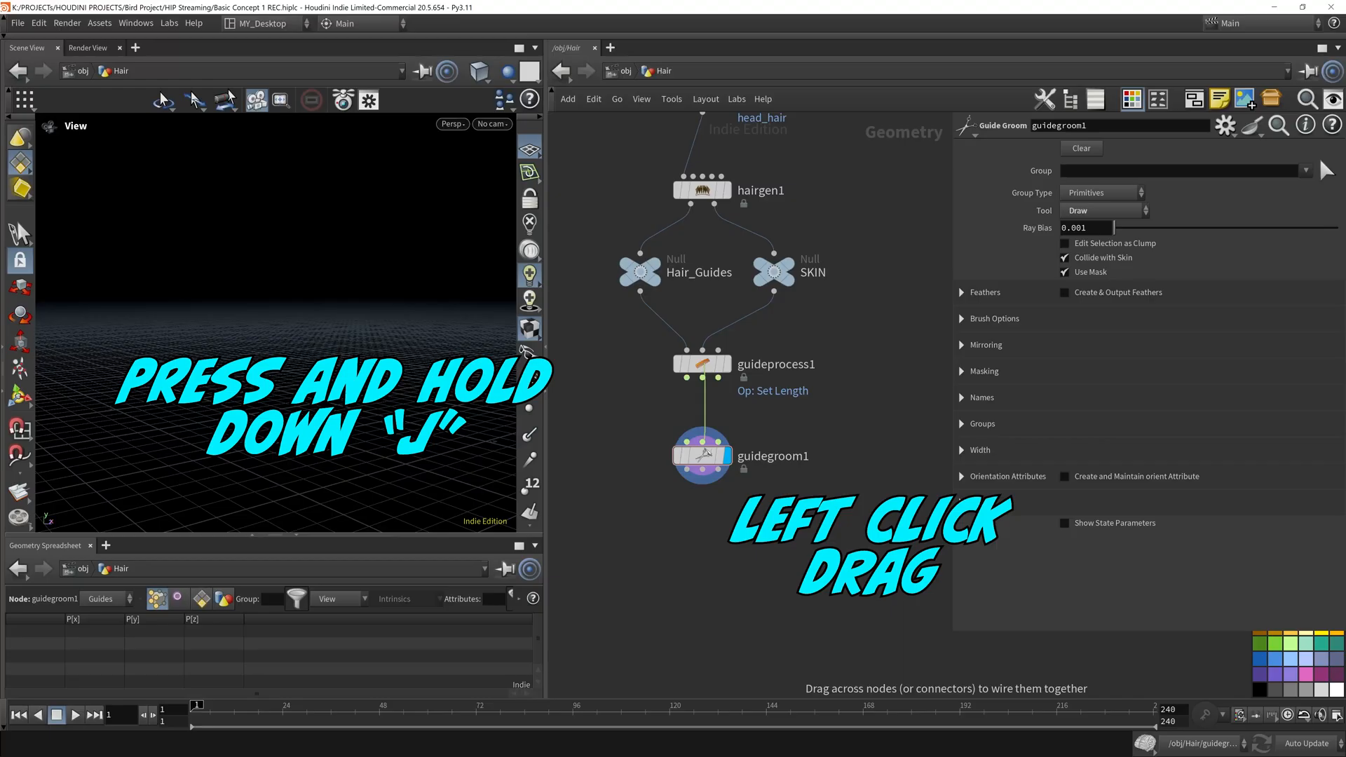
left_click(701, 456)
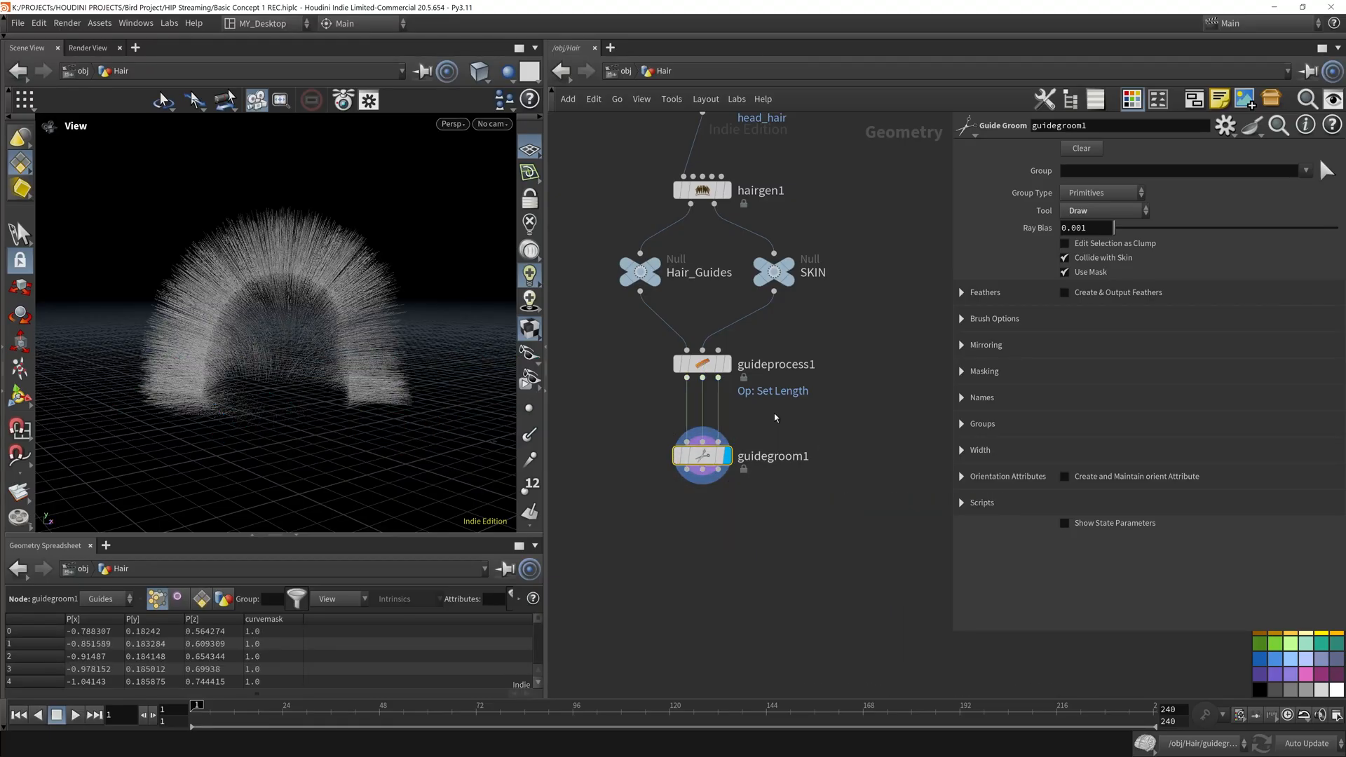
mouse_move(752, 464)
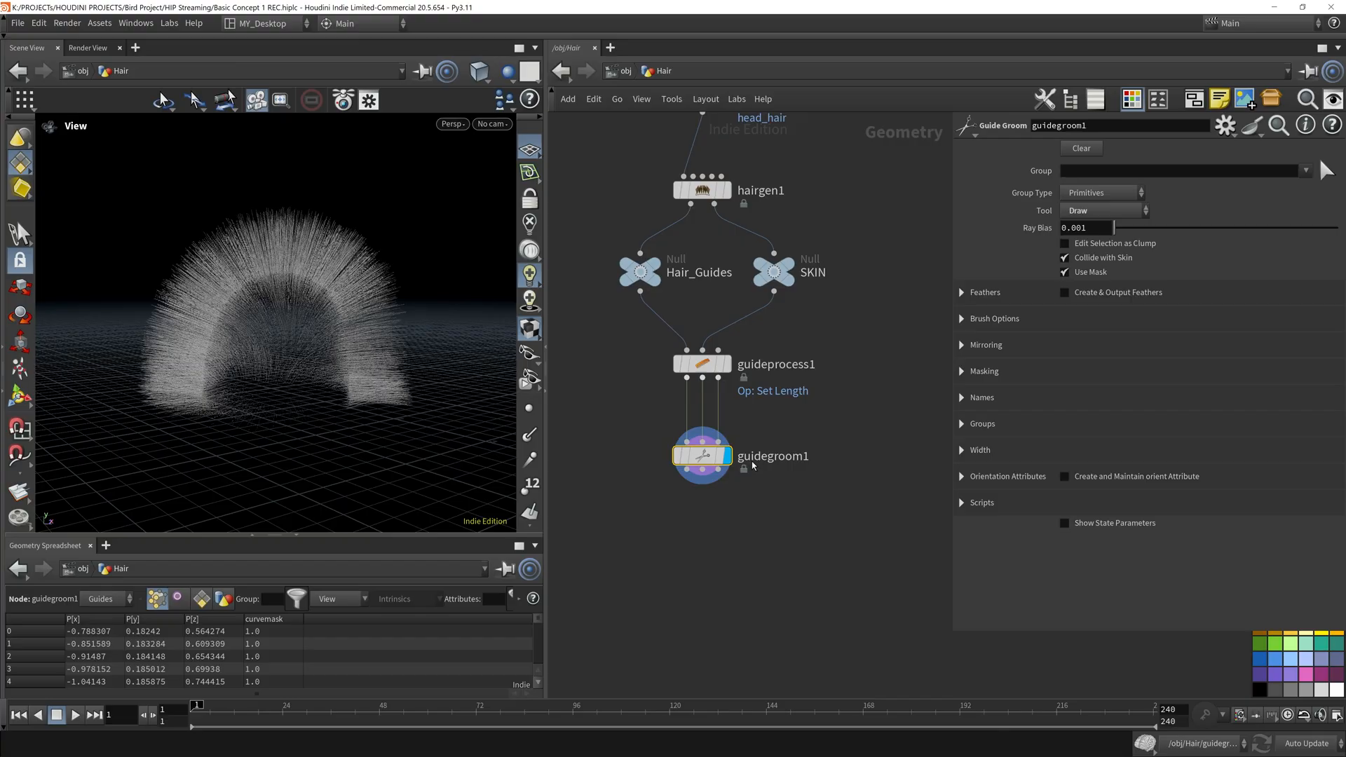
key("j")
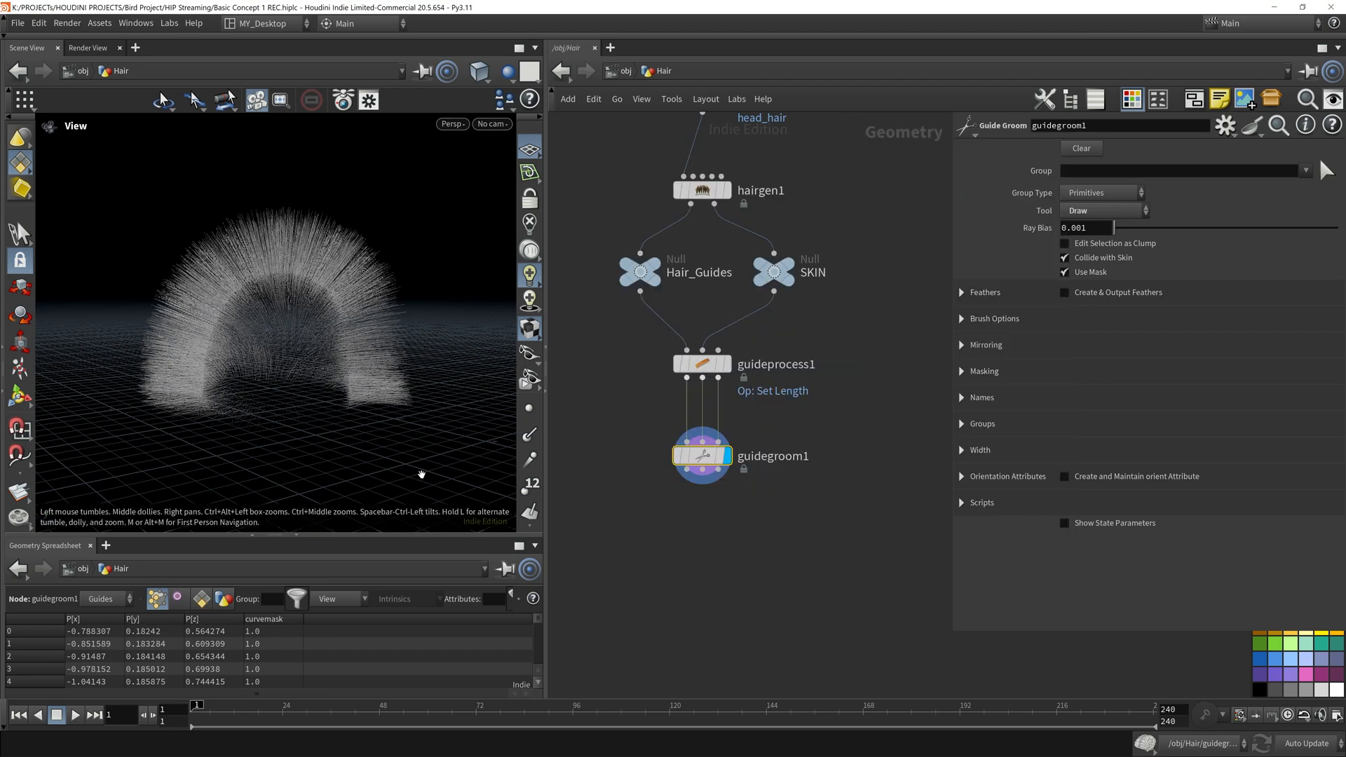
mouse_move(323, 544)
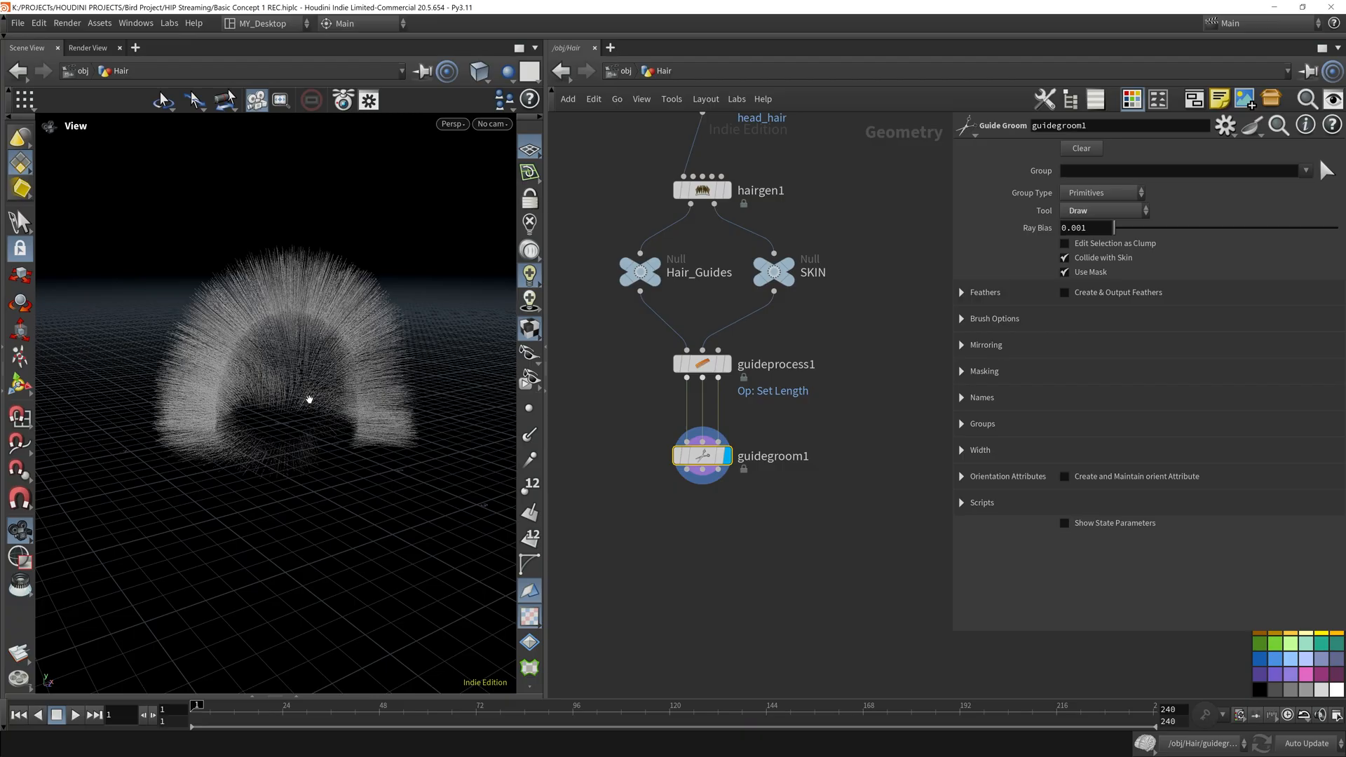
mouse_move(359, 250)
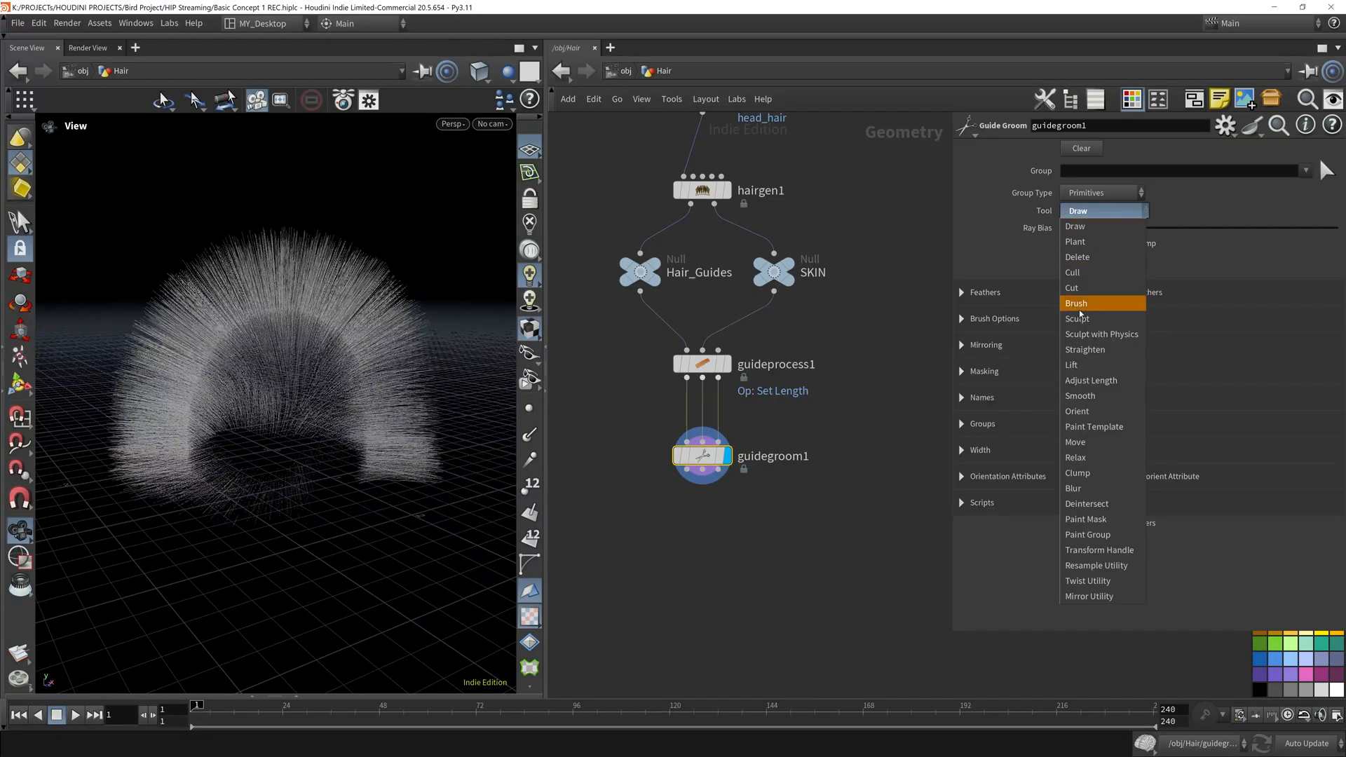
mouse_move(1088, 303)
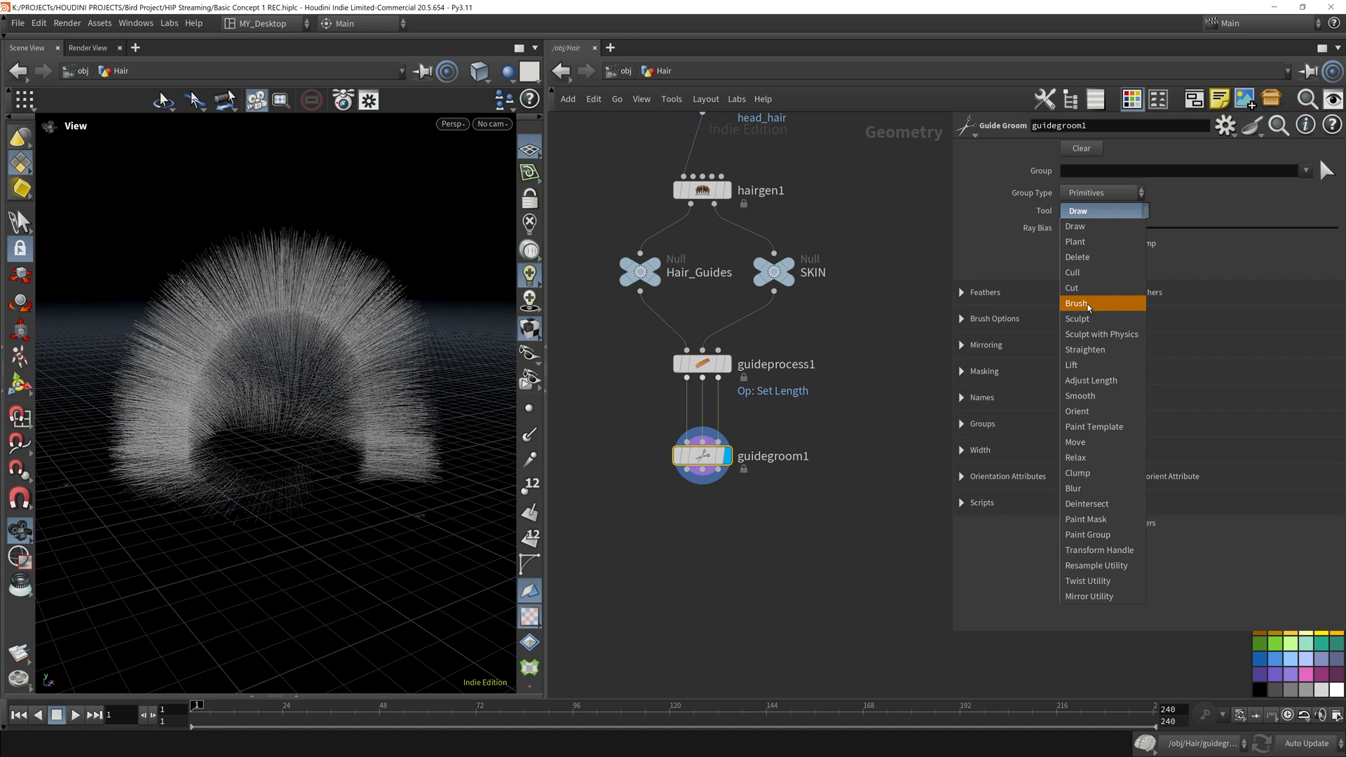
Set guidegroom1's tool to Brush, resize the brush, and comb the head guides
left_click(1077, 303)
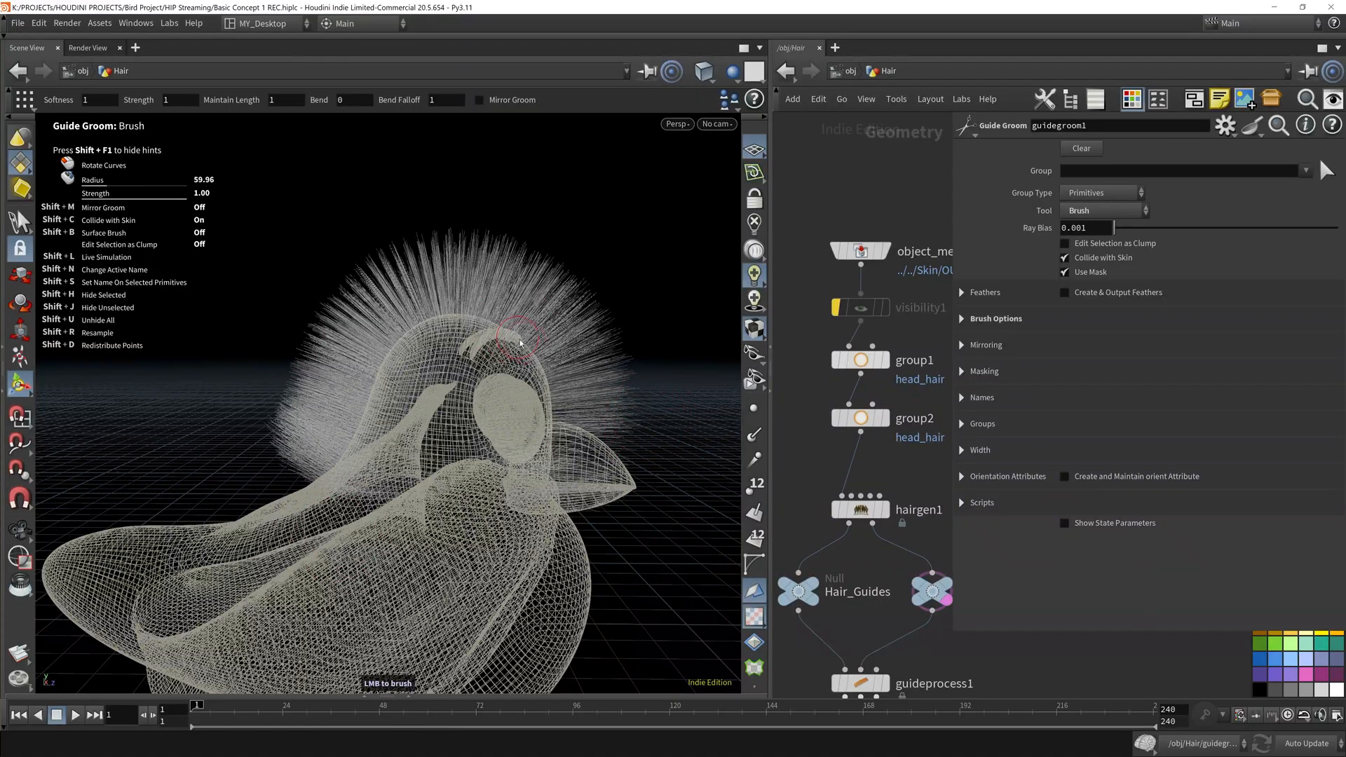
scroll("down", 3)
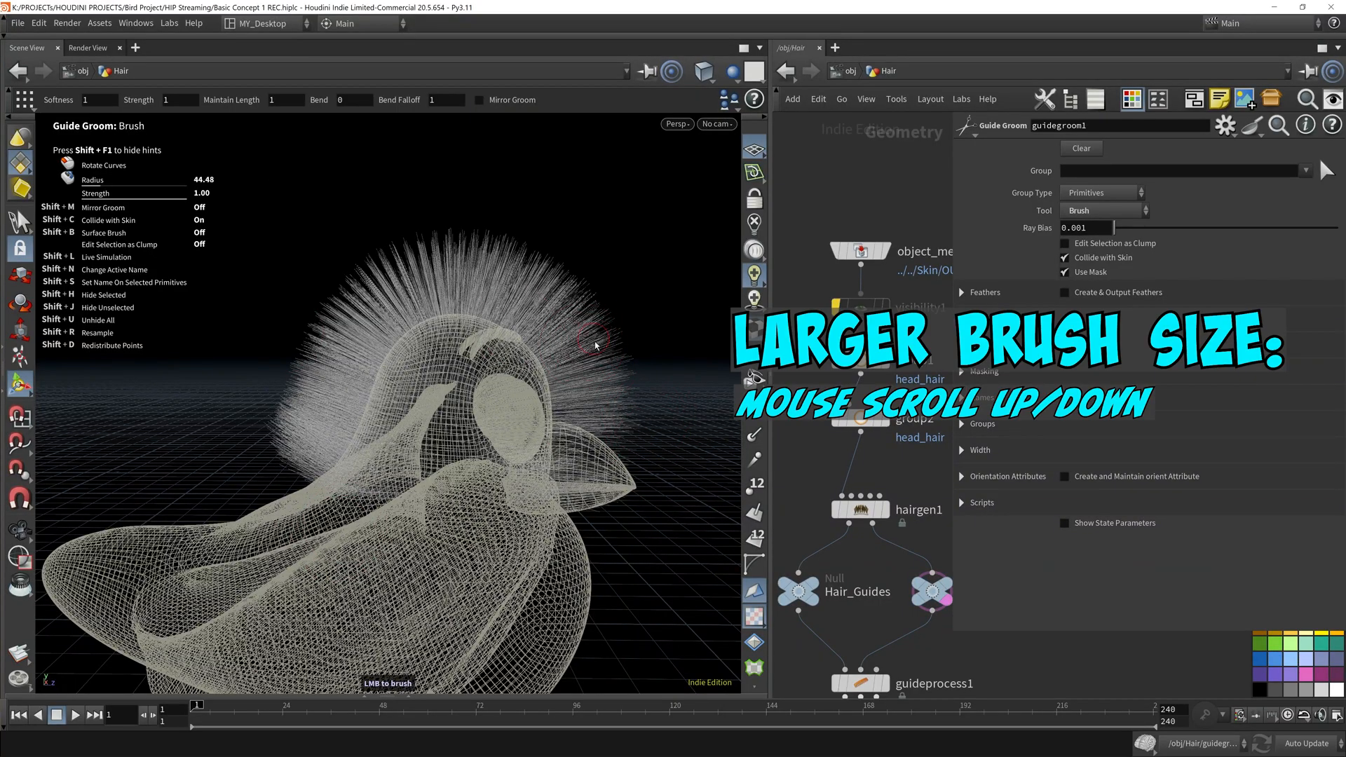
scroll("up", 3)
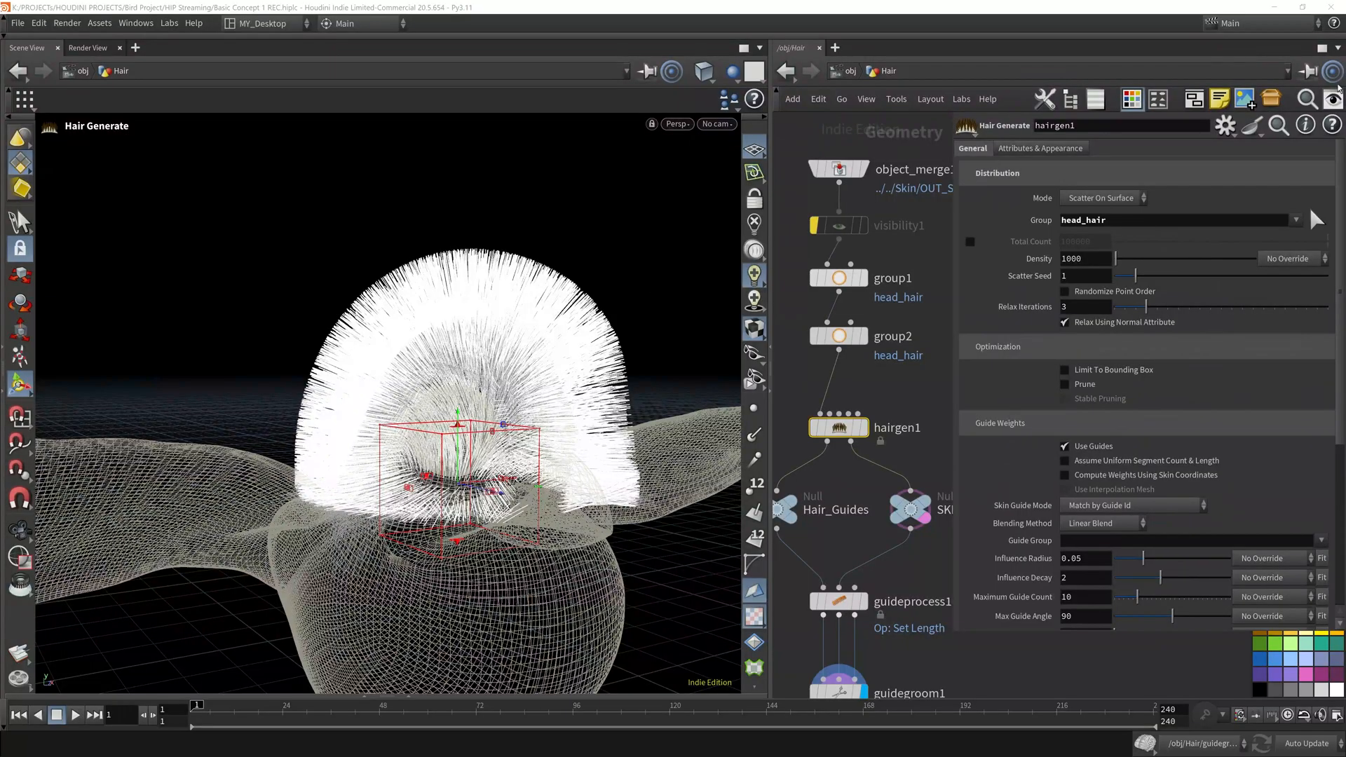
Enable the width thickness attribute on hairgen1 with Thickness 0.101
left_click(1040, 148)
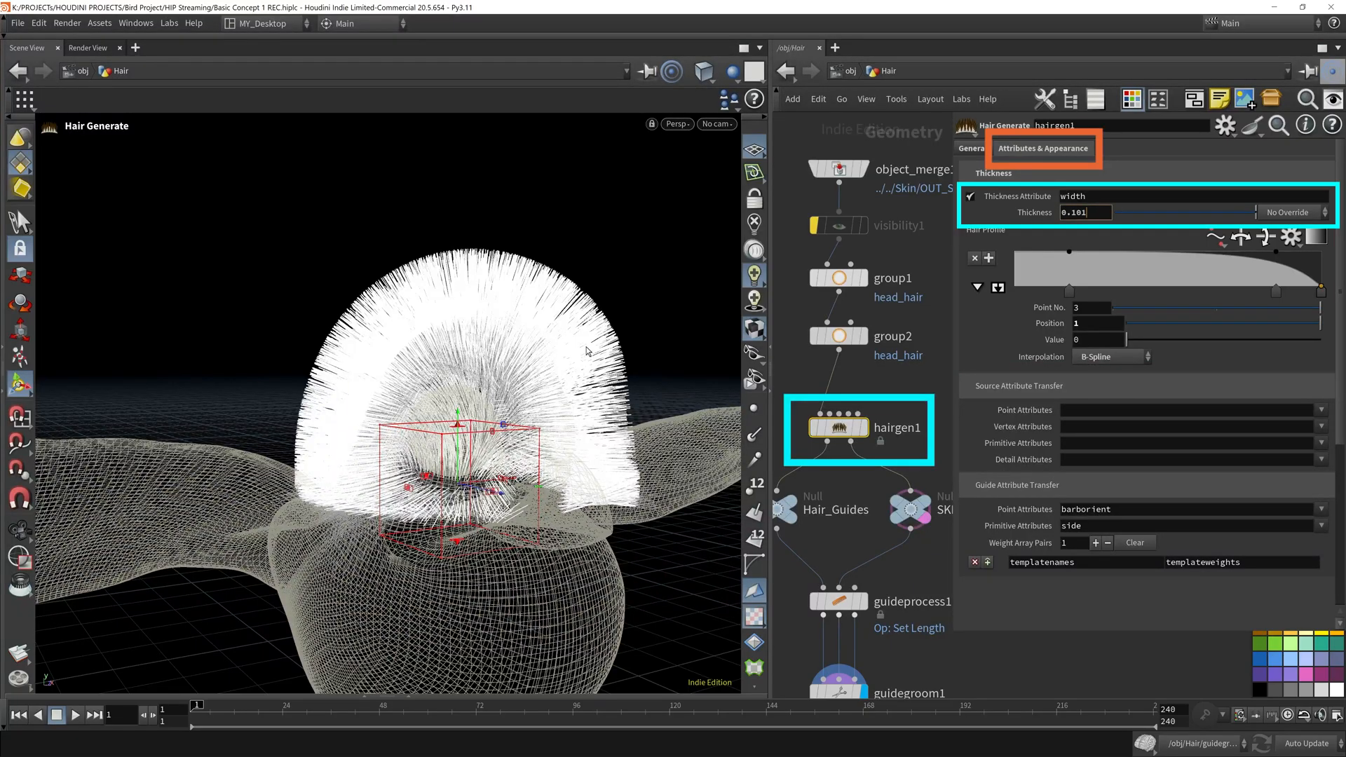
mouse_move(853, 359)
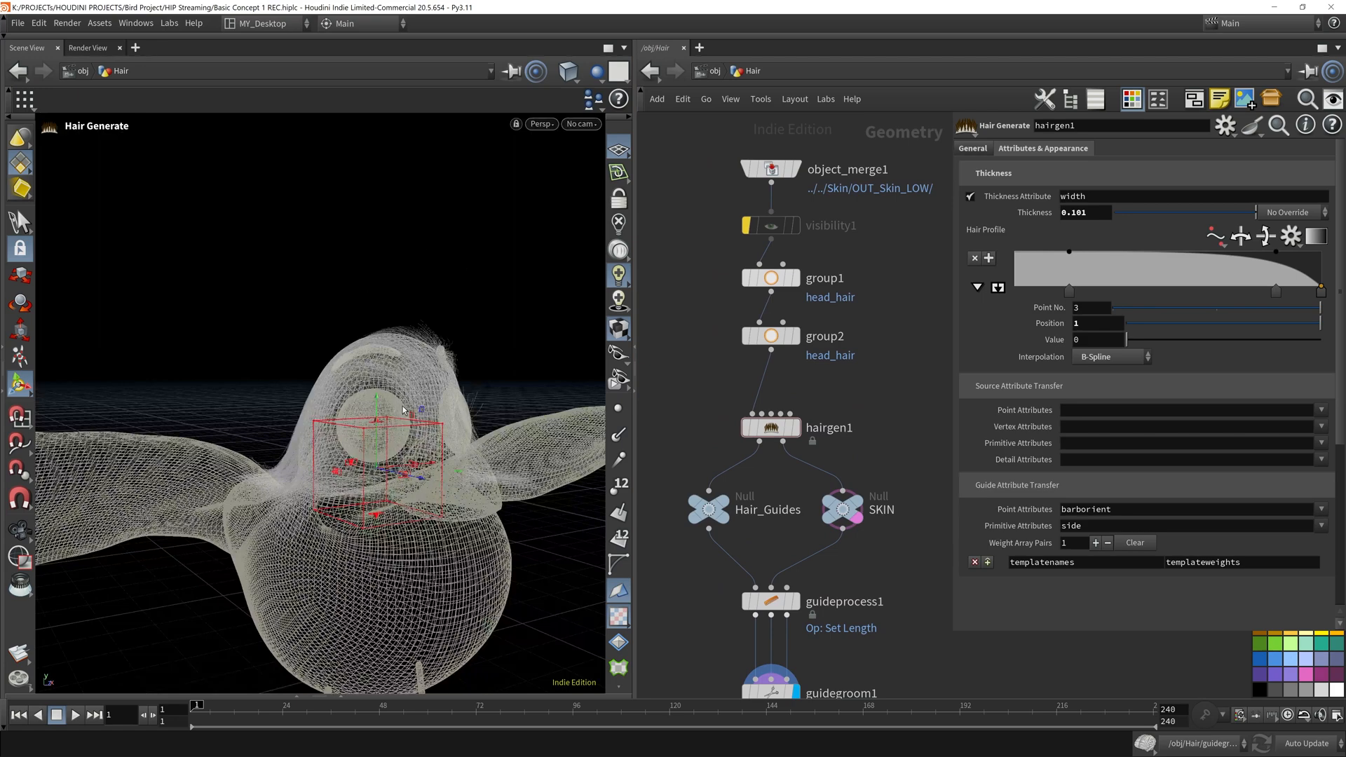
mouse_move(438, 350)
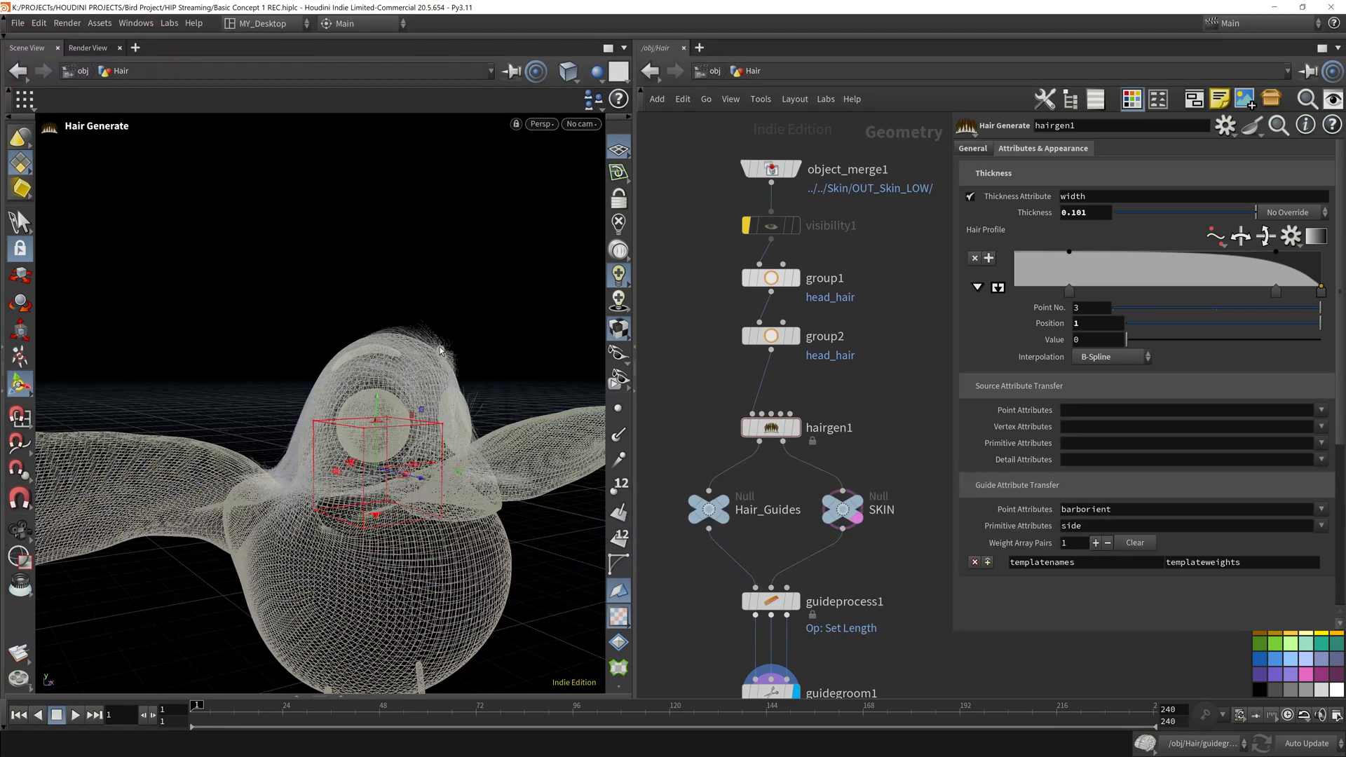
mouse_move(885, 322)
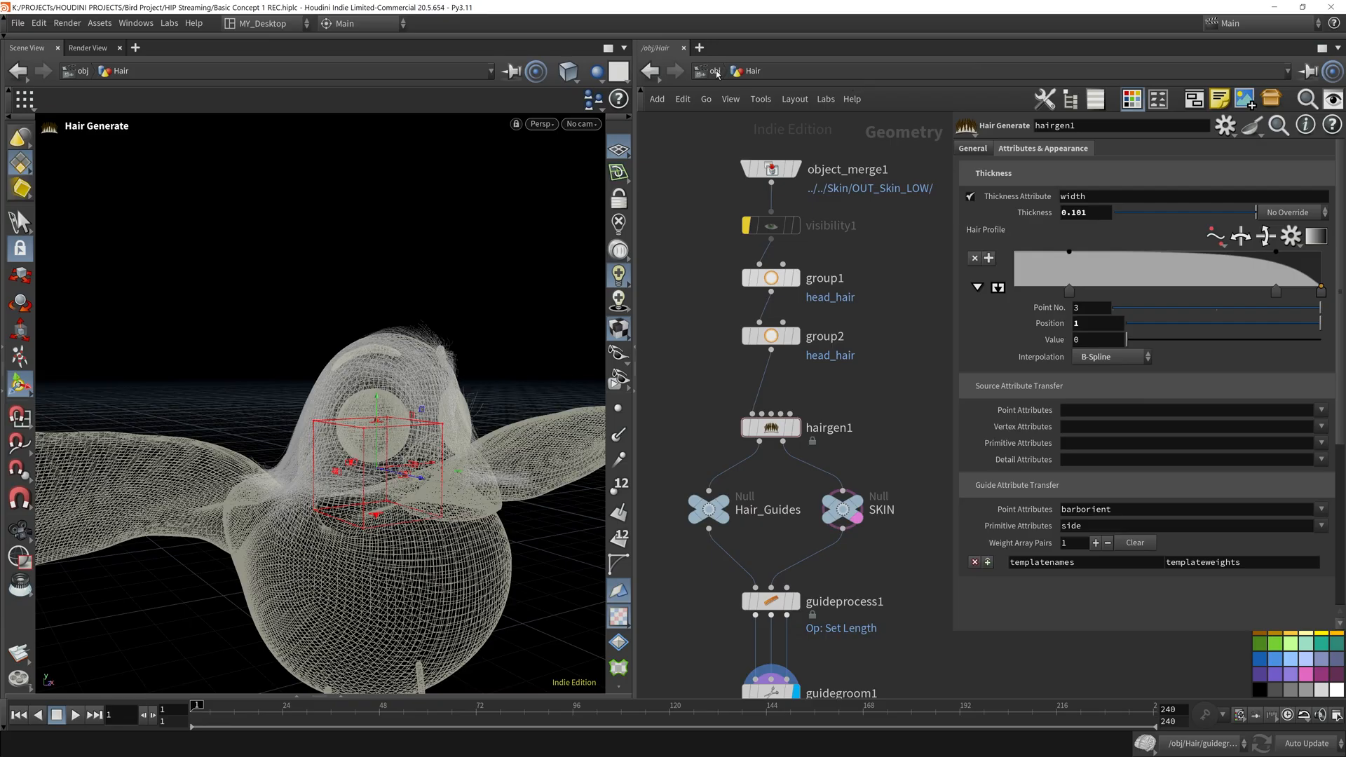
At object level, enable Shade Open Curves In Viewport on the Hair object
left_click(714, 70)
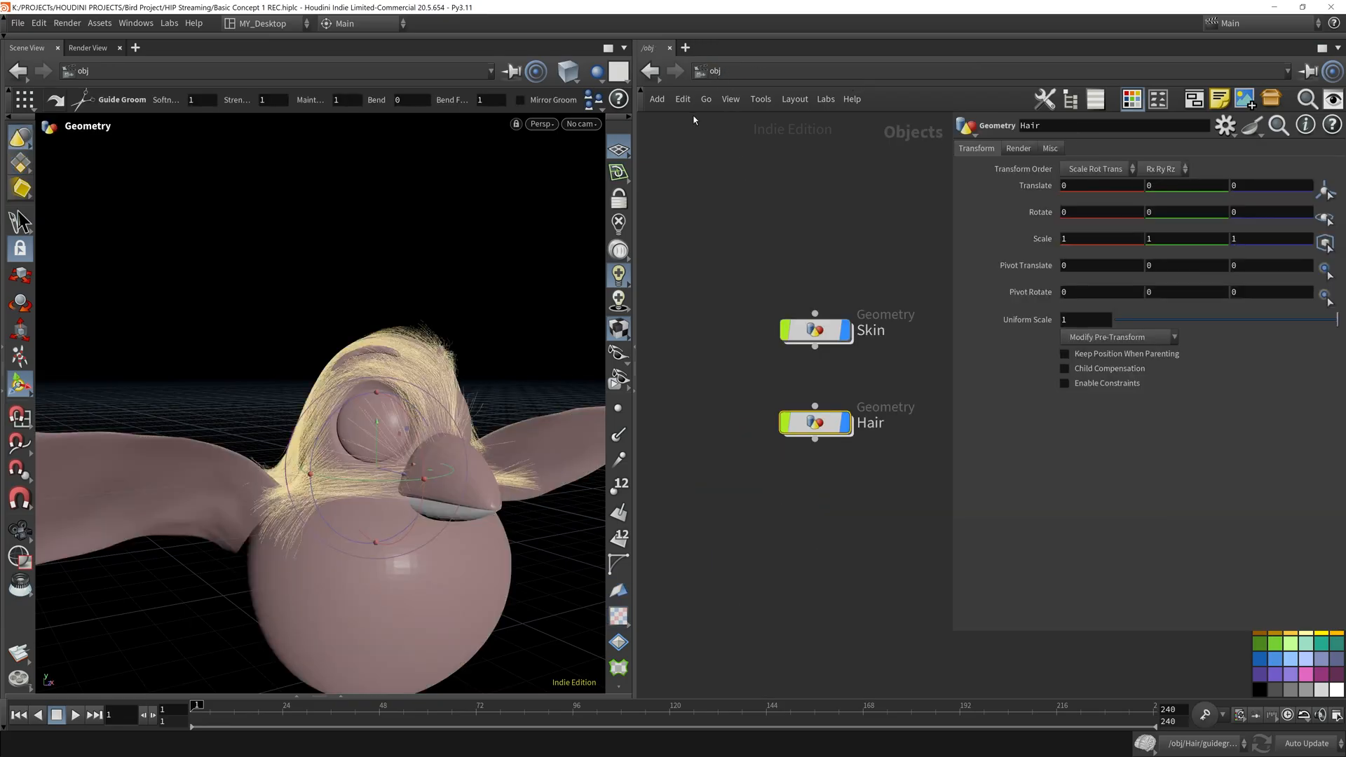
mouse_move(909, 280)
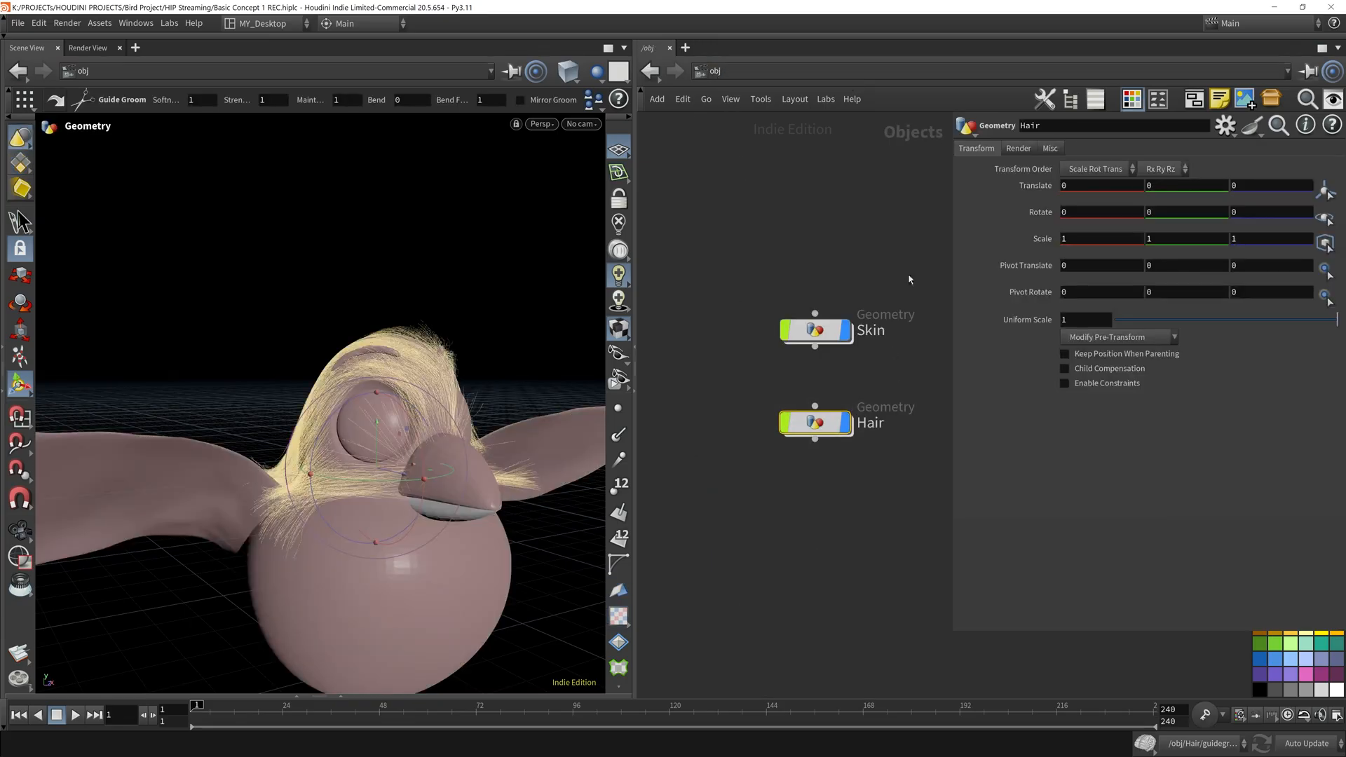
left_click(1049, 148)
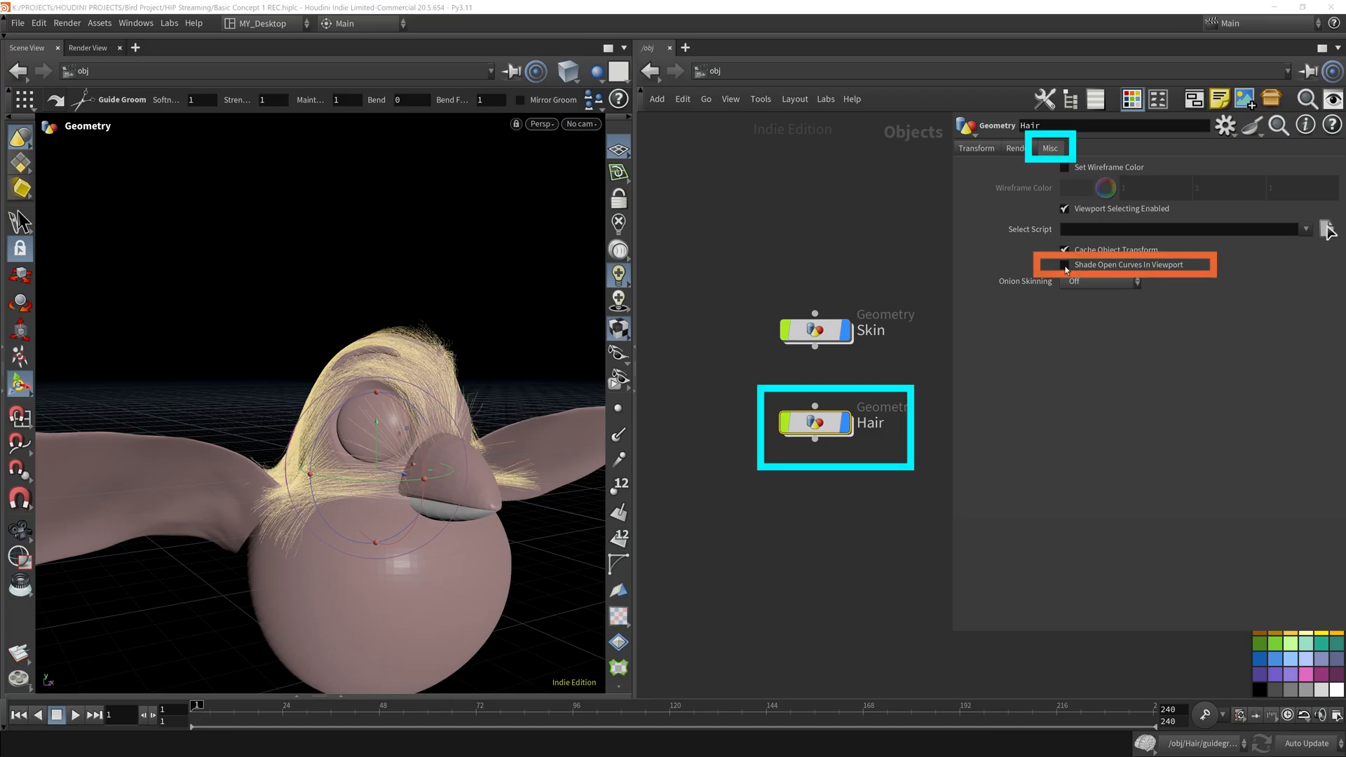
left_click(1065, 265)
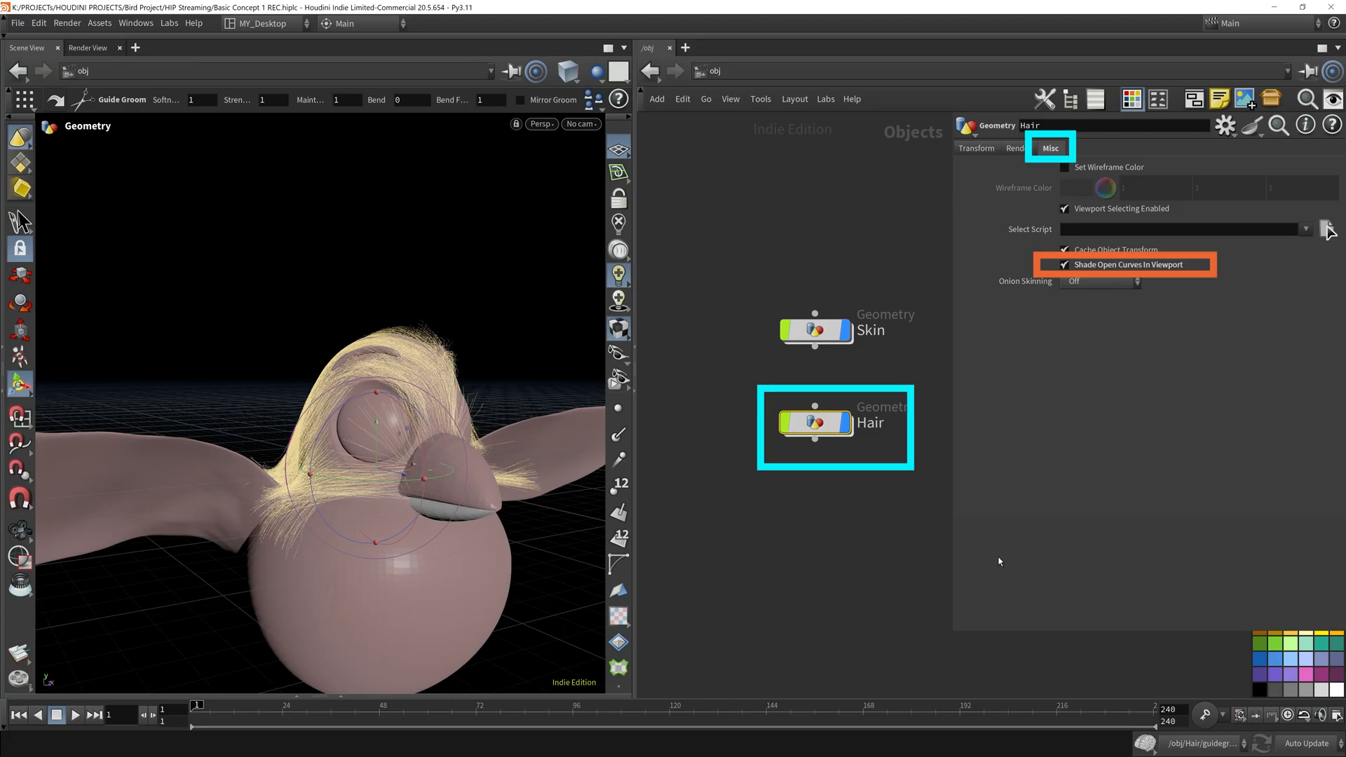
Check the Hair object's Render > Geometry options and enter the Hair network
left_click(1017, 148)
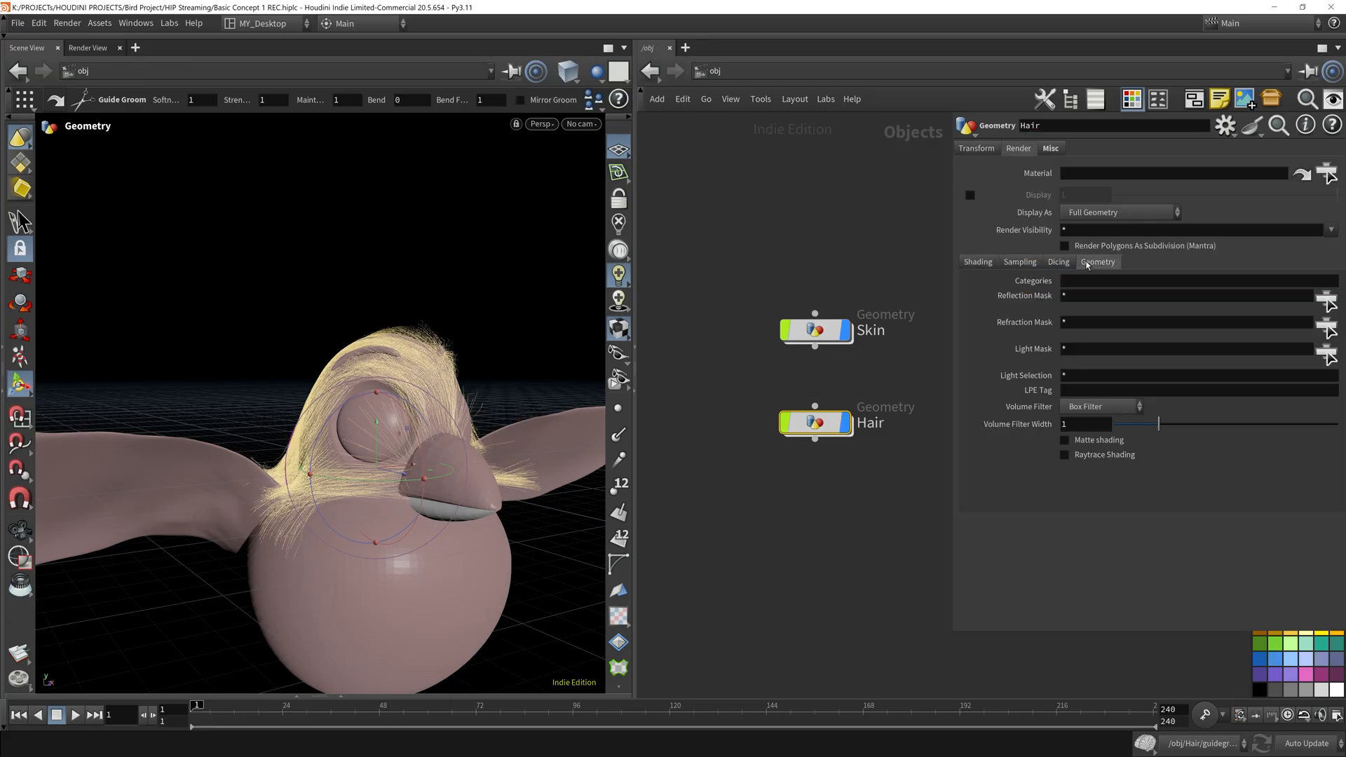
left_click(1097, 261)
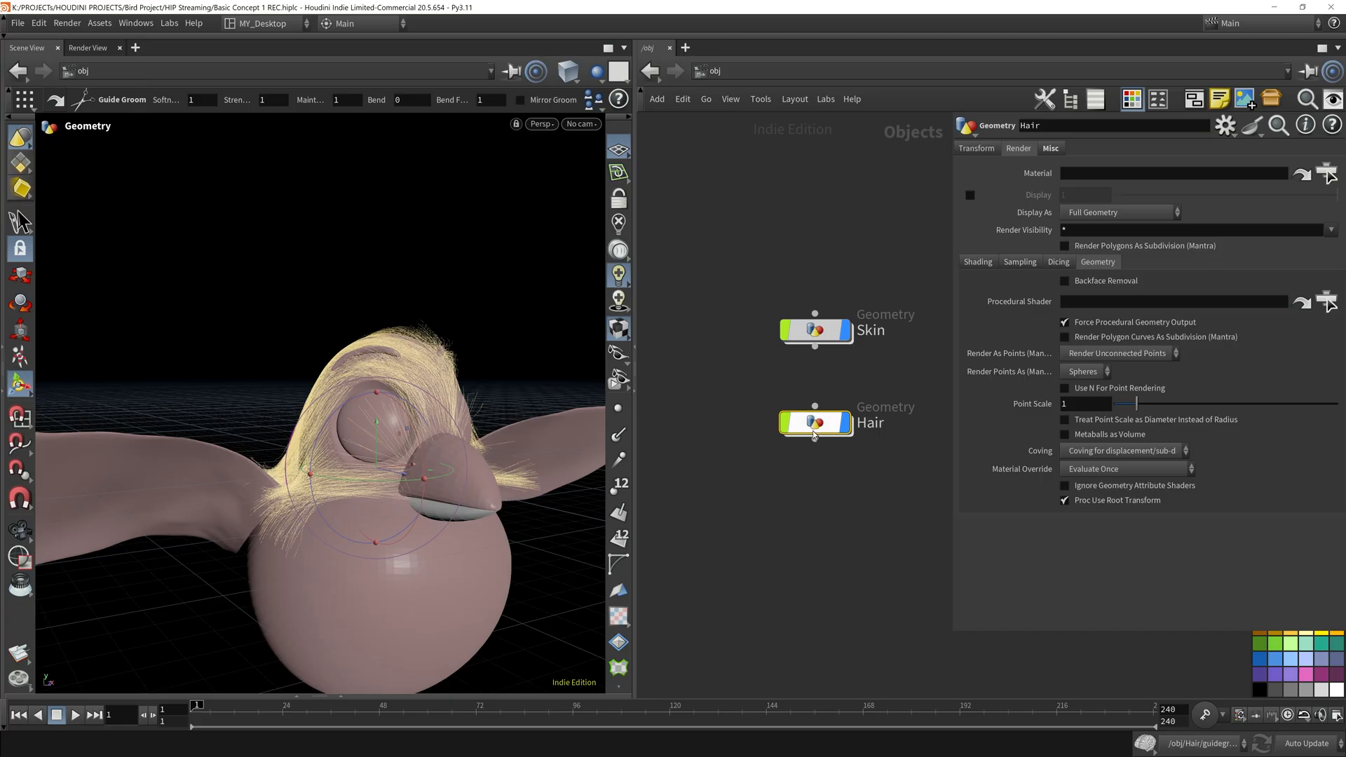
double_click(815, 422)
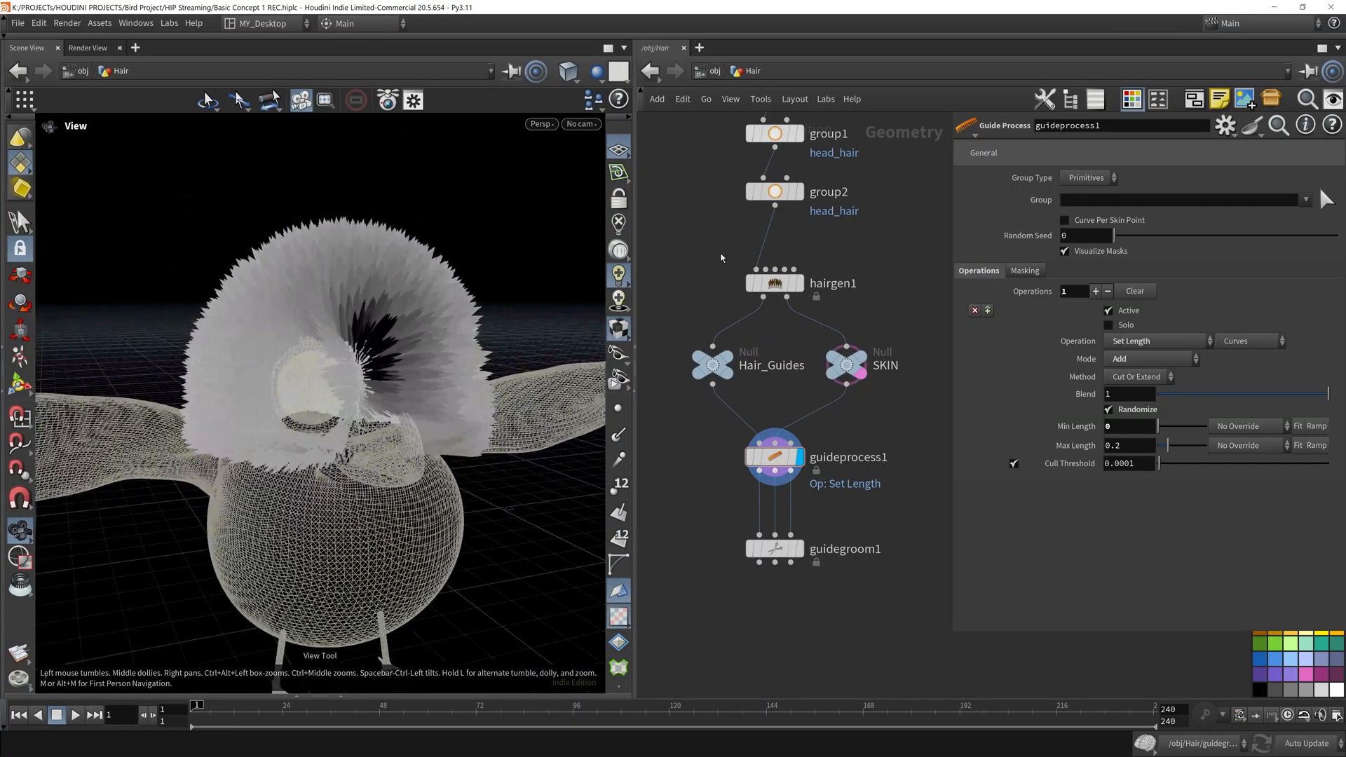
Check hairgen1's thickness settings, now 0.0026, and return to /obj
left_click(774, 284)
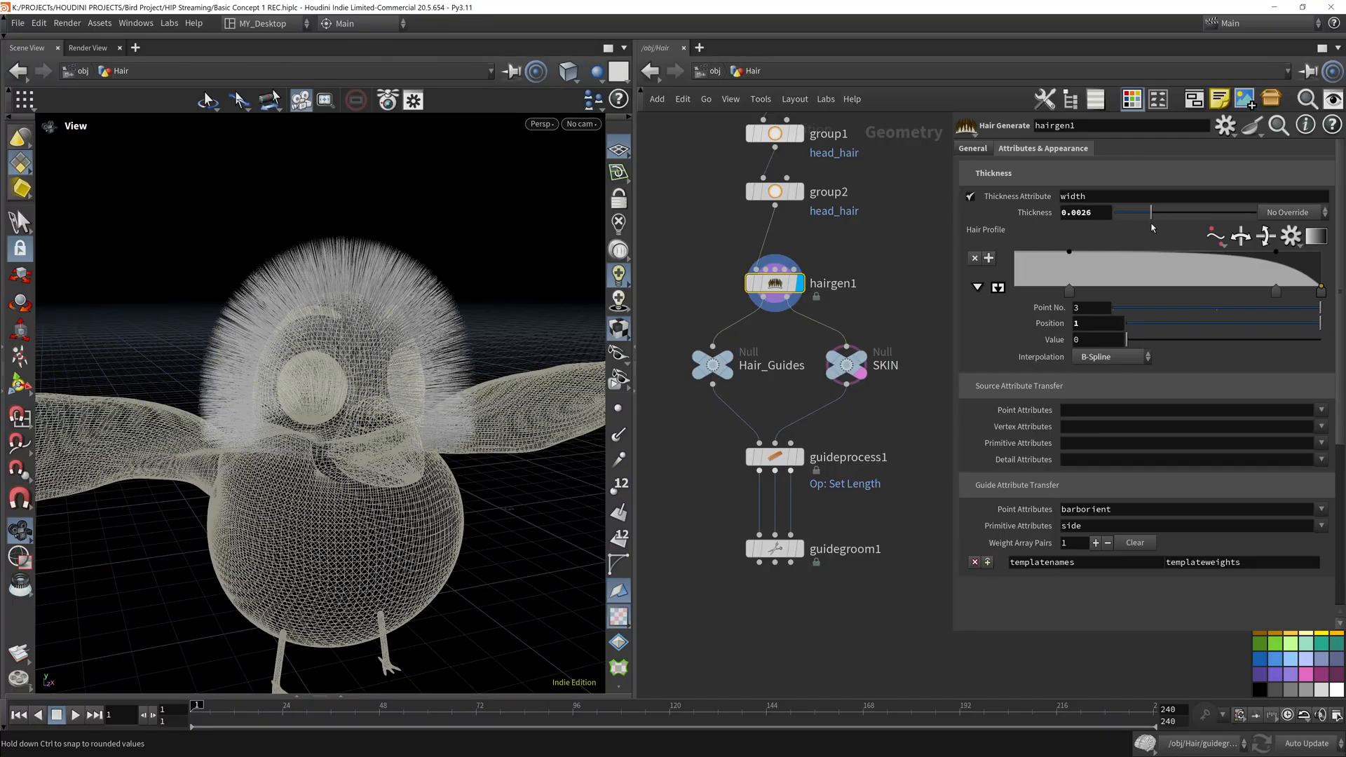
left_click(773, 549)
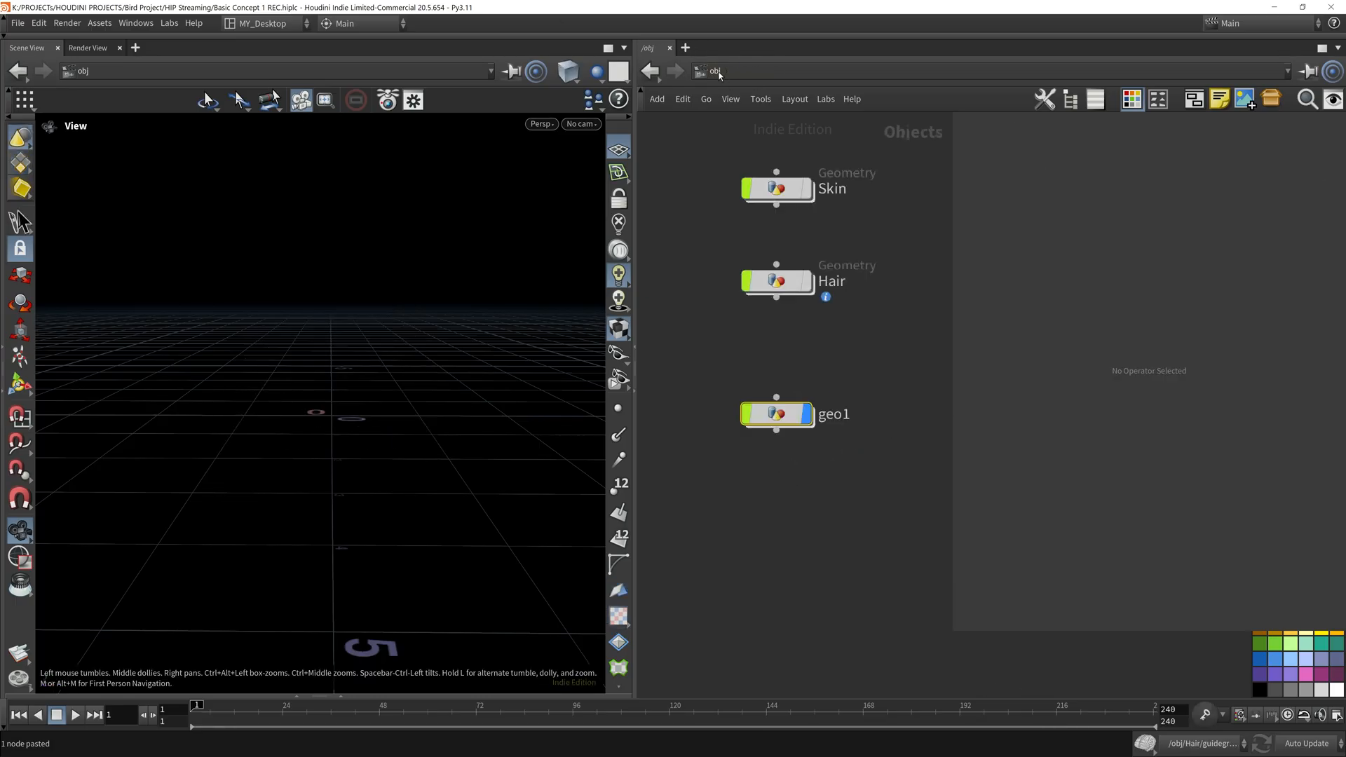
Delete the stray geo1 object and re-enter the Hair network
key("Delete")
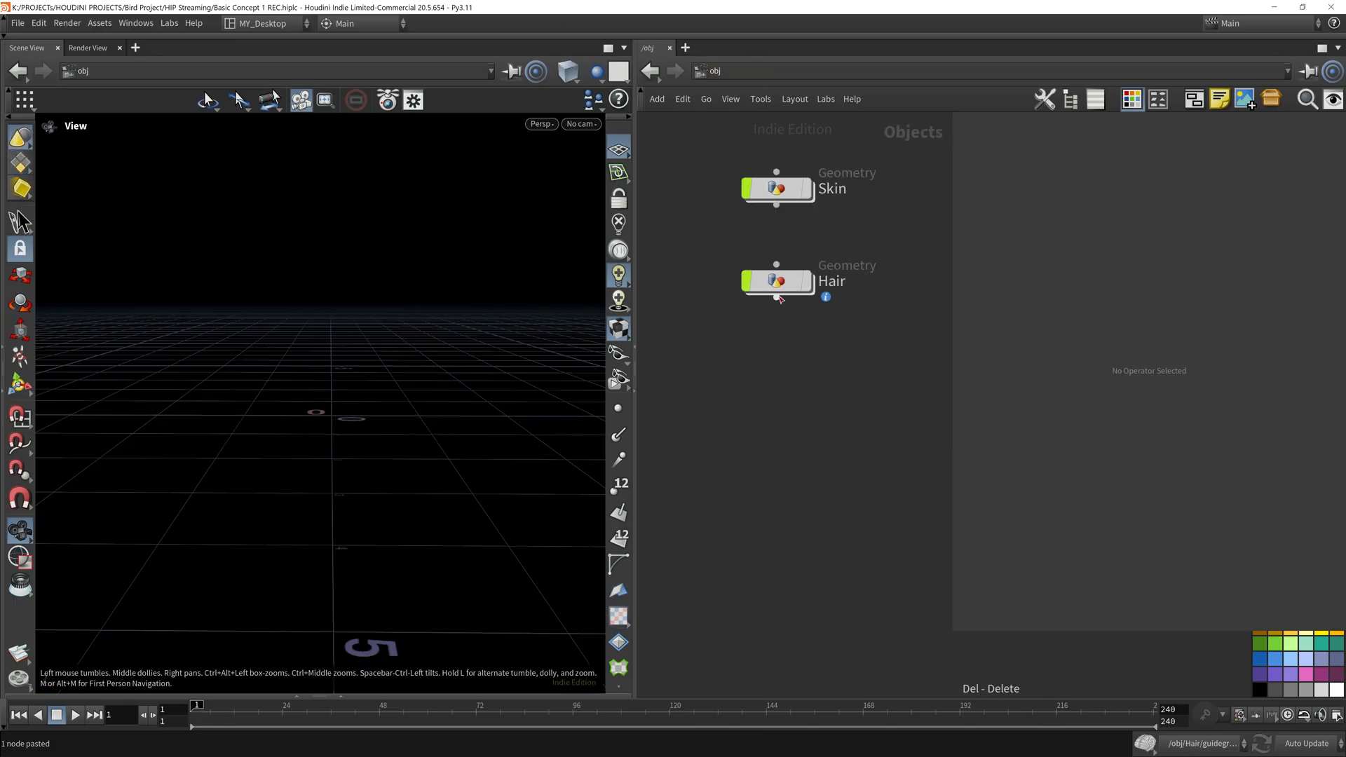
double_click(775, 280)
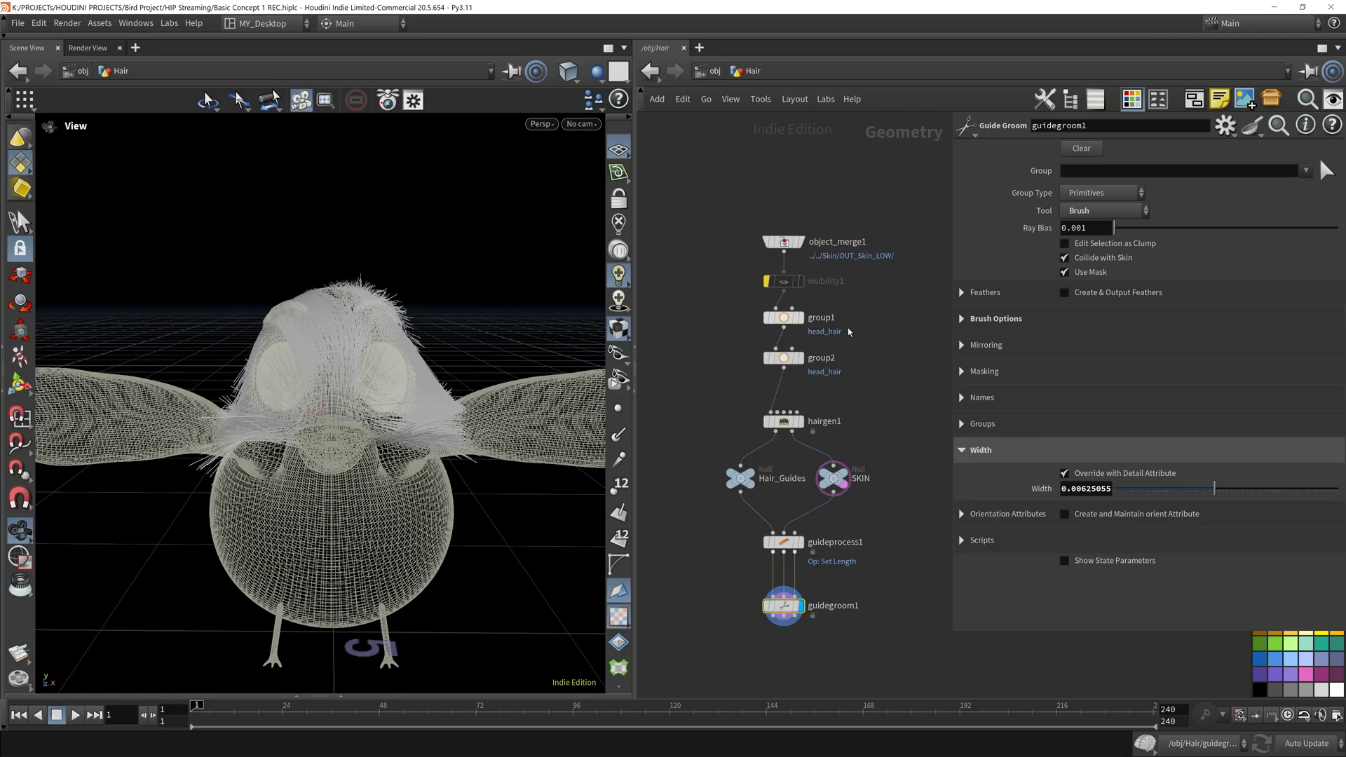
Insert a Group Create node after group2 and name it head_hair
left_click(770, 326)
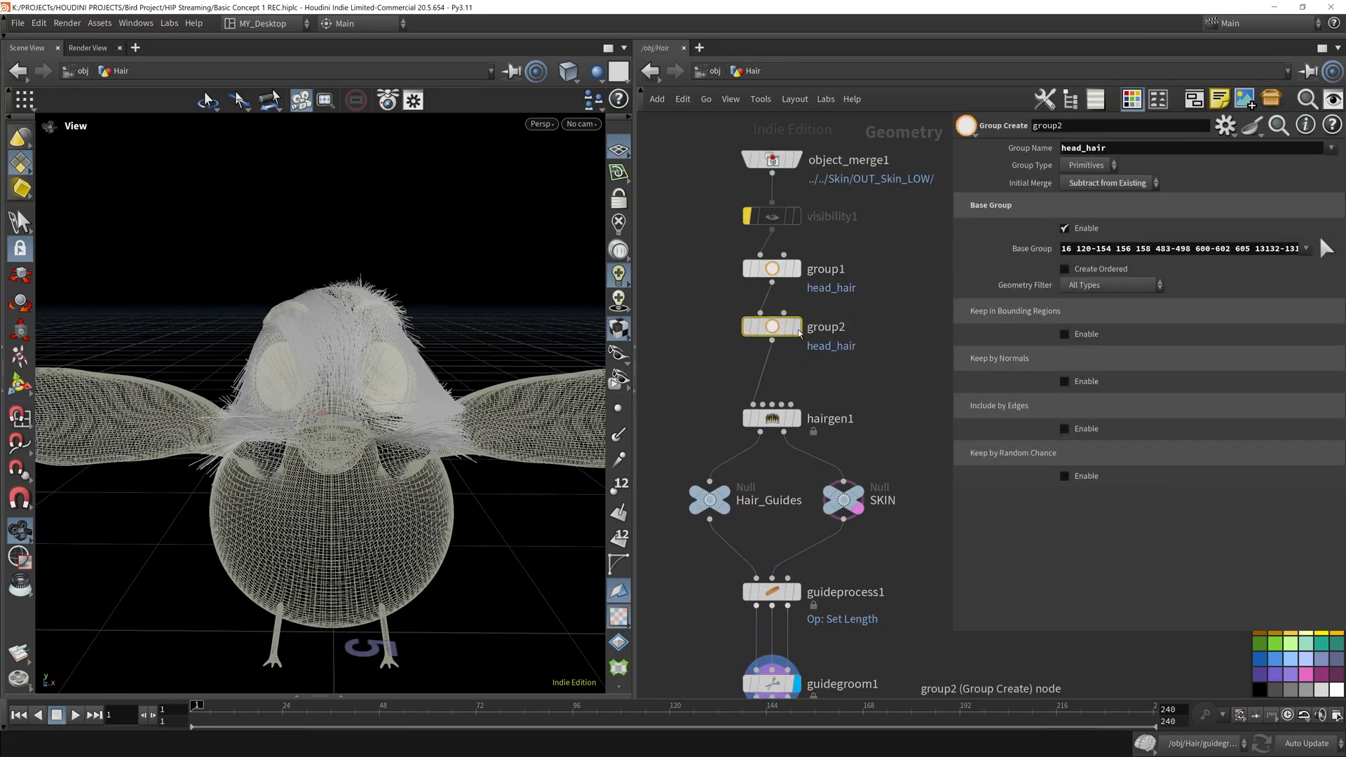
left_click(789, 327)
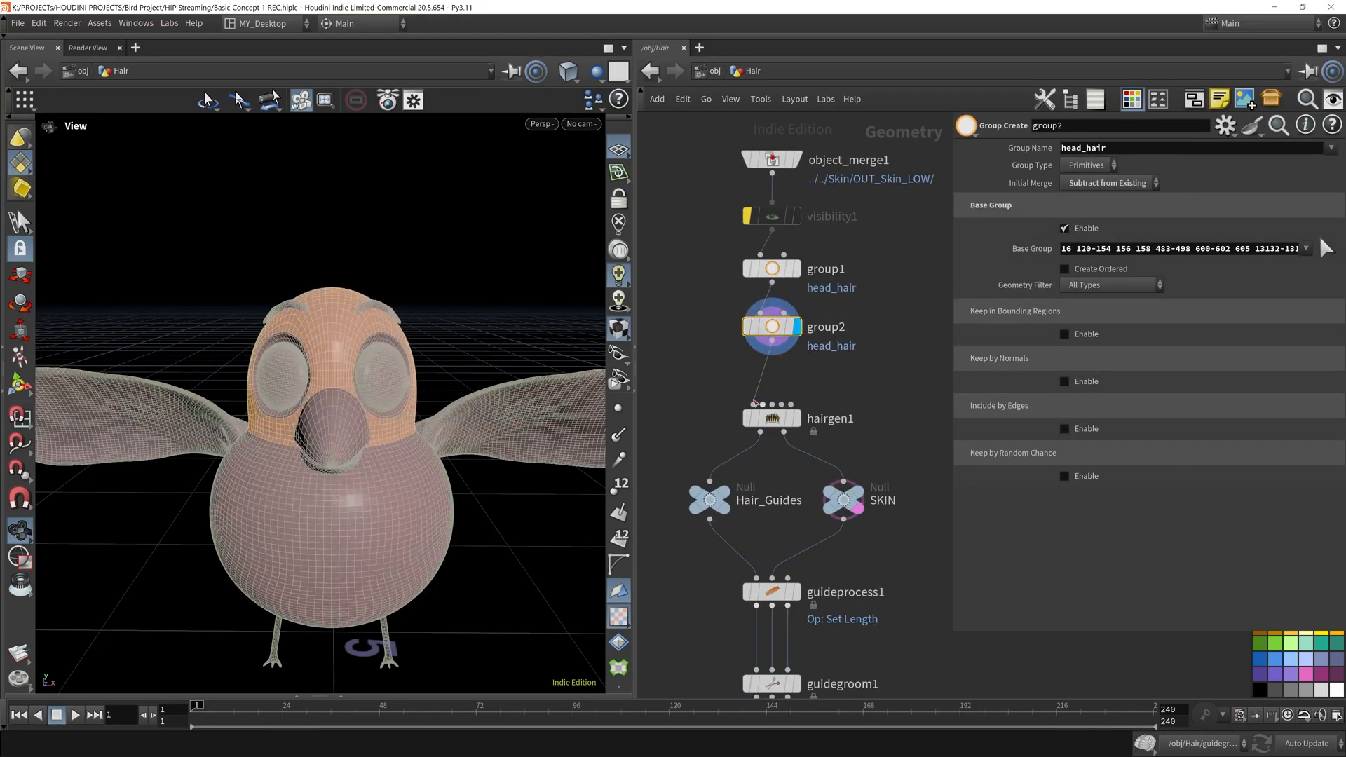
mouse_move(344, 489)
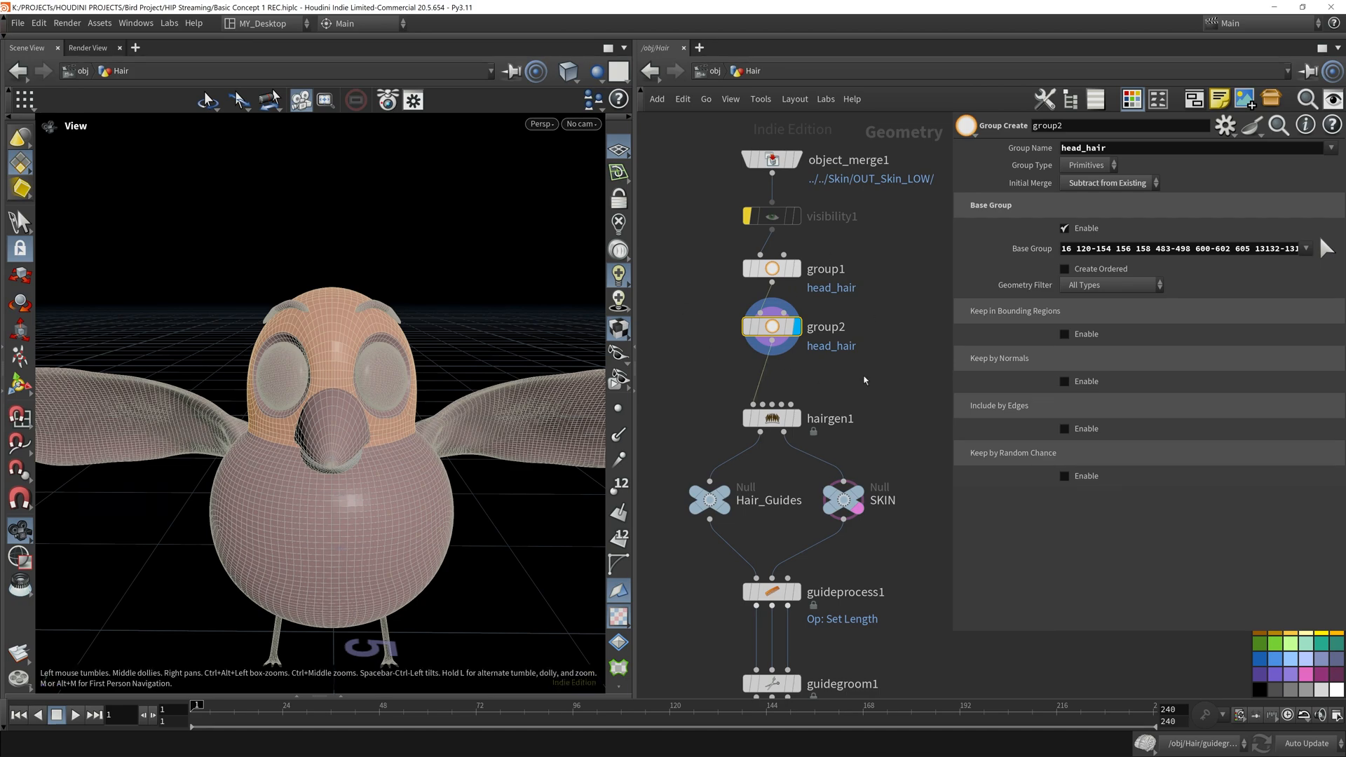
left_click(846, 505)
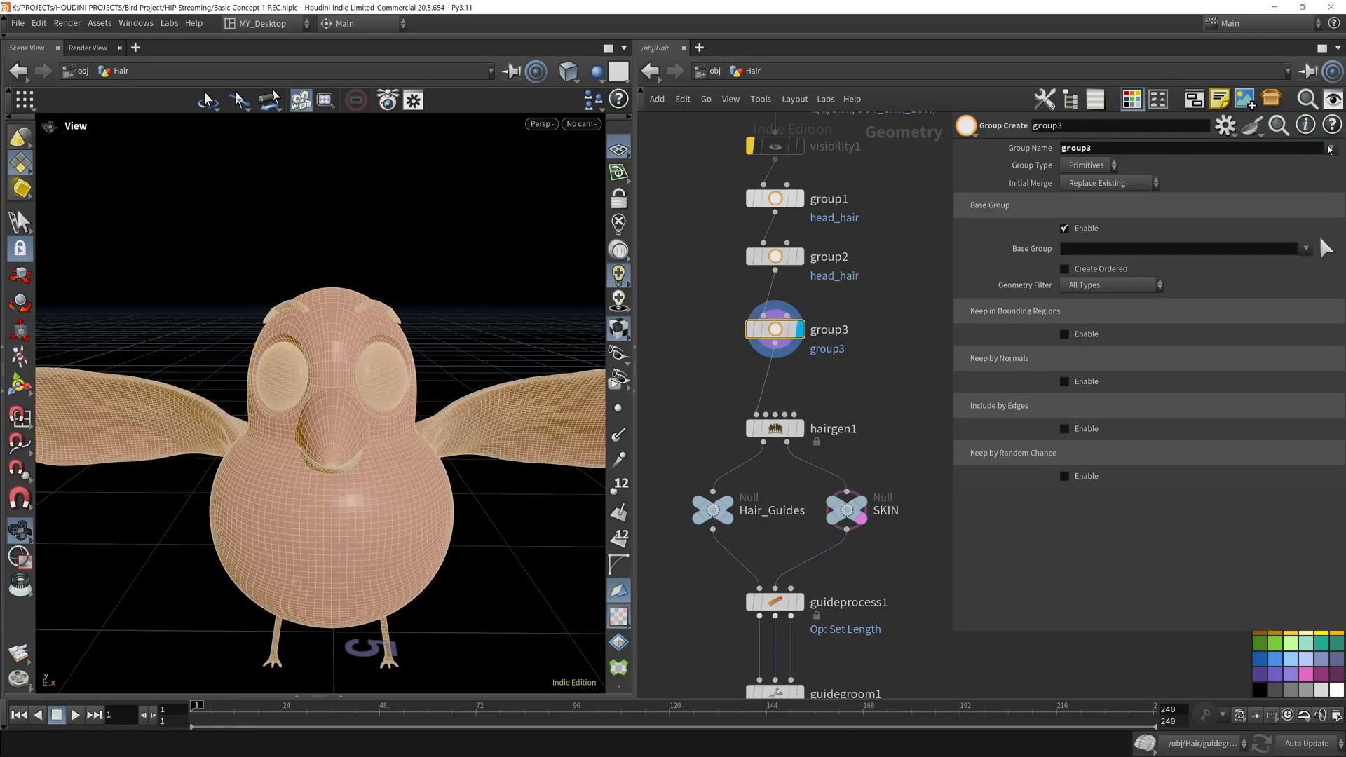
left_click(1327, 248)
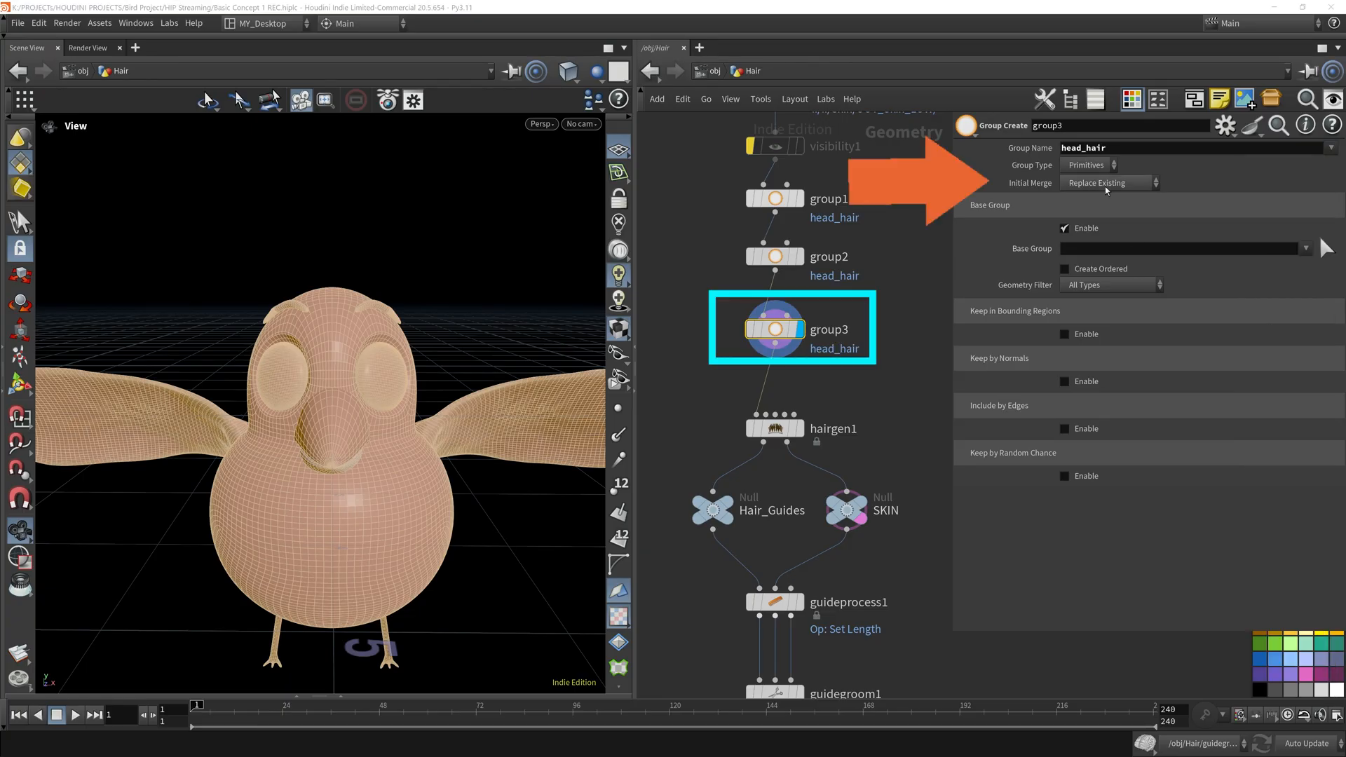
Set Initial Merge to Union with Existing and Base Group to body, then display guidegroom1
left_click(1106, 183)
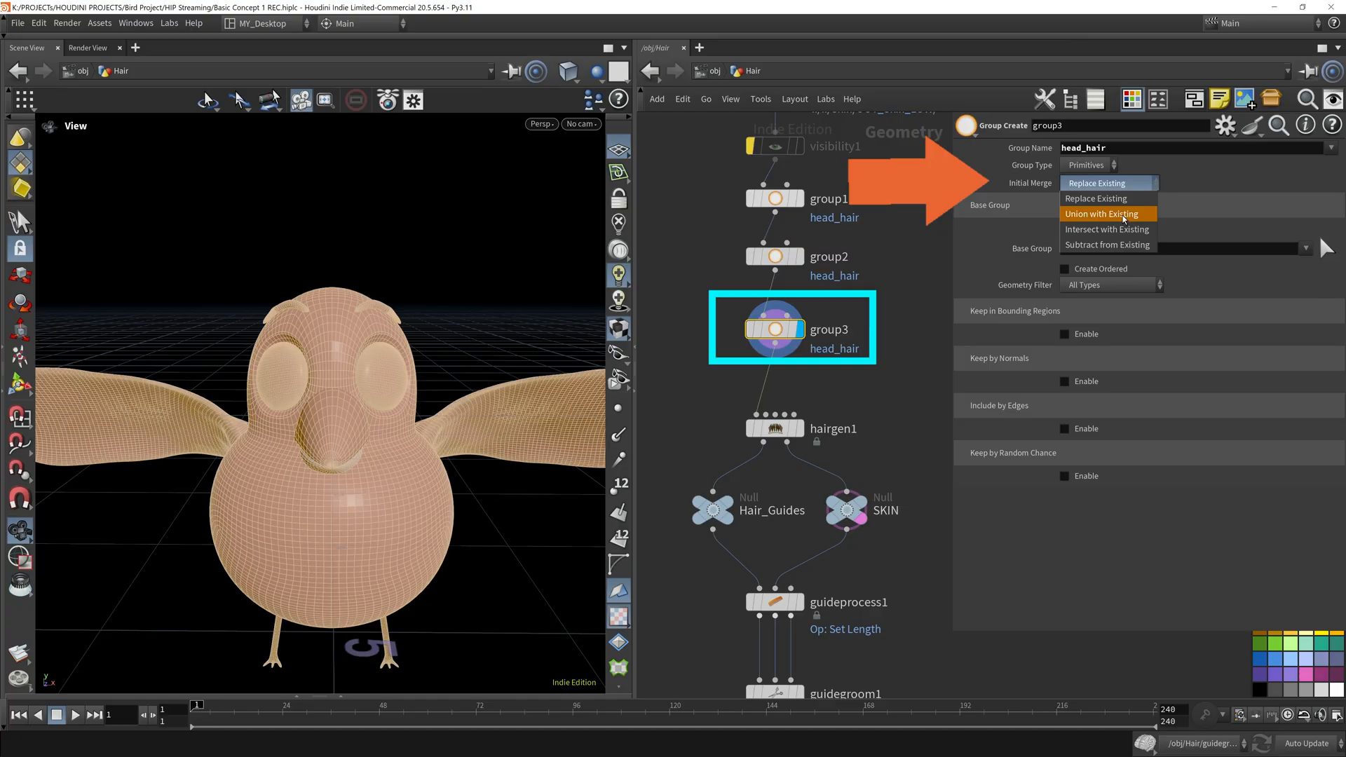
left_click(1102, 214)
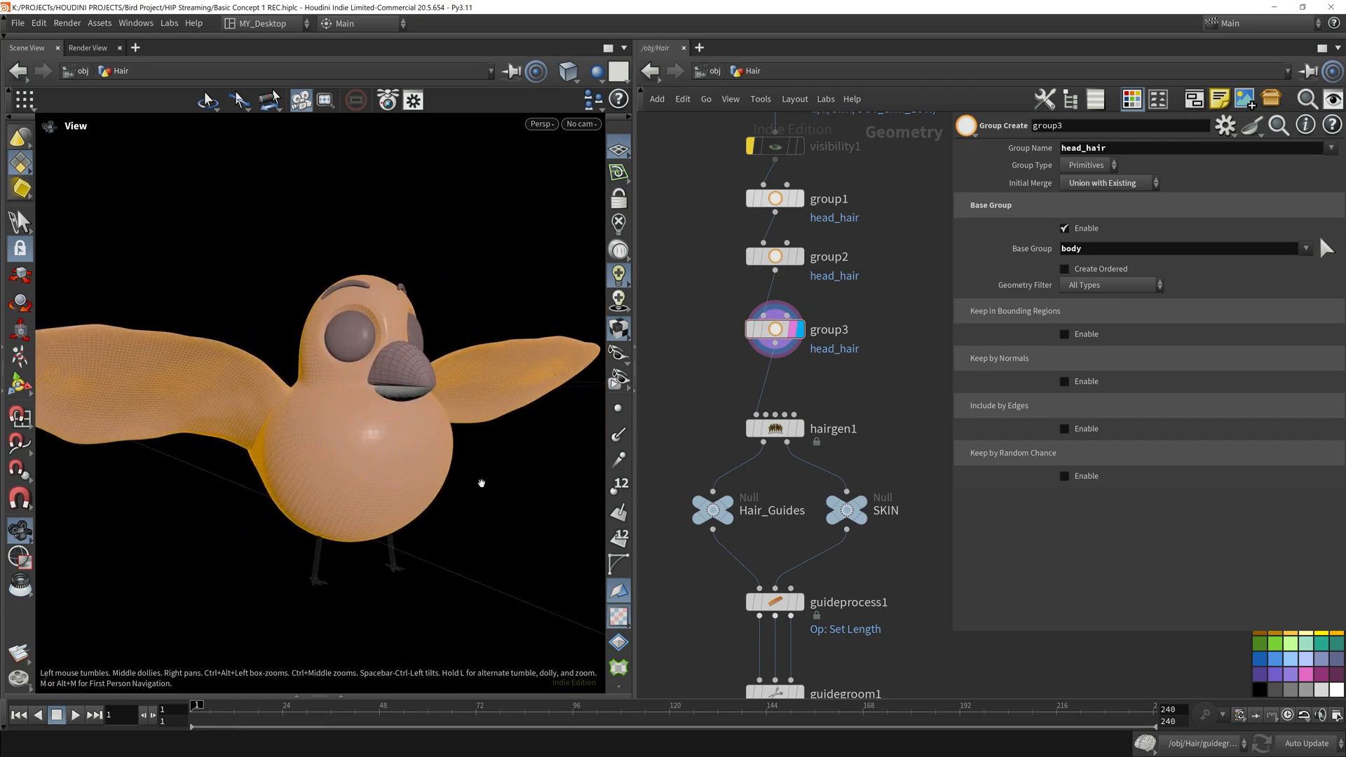
left_click(773, 256)
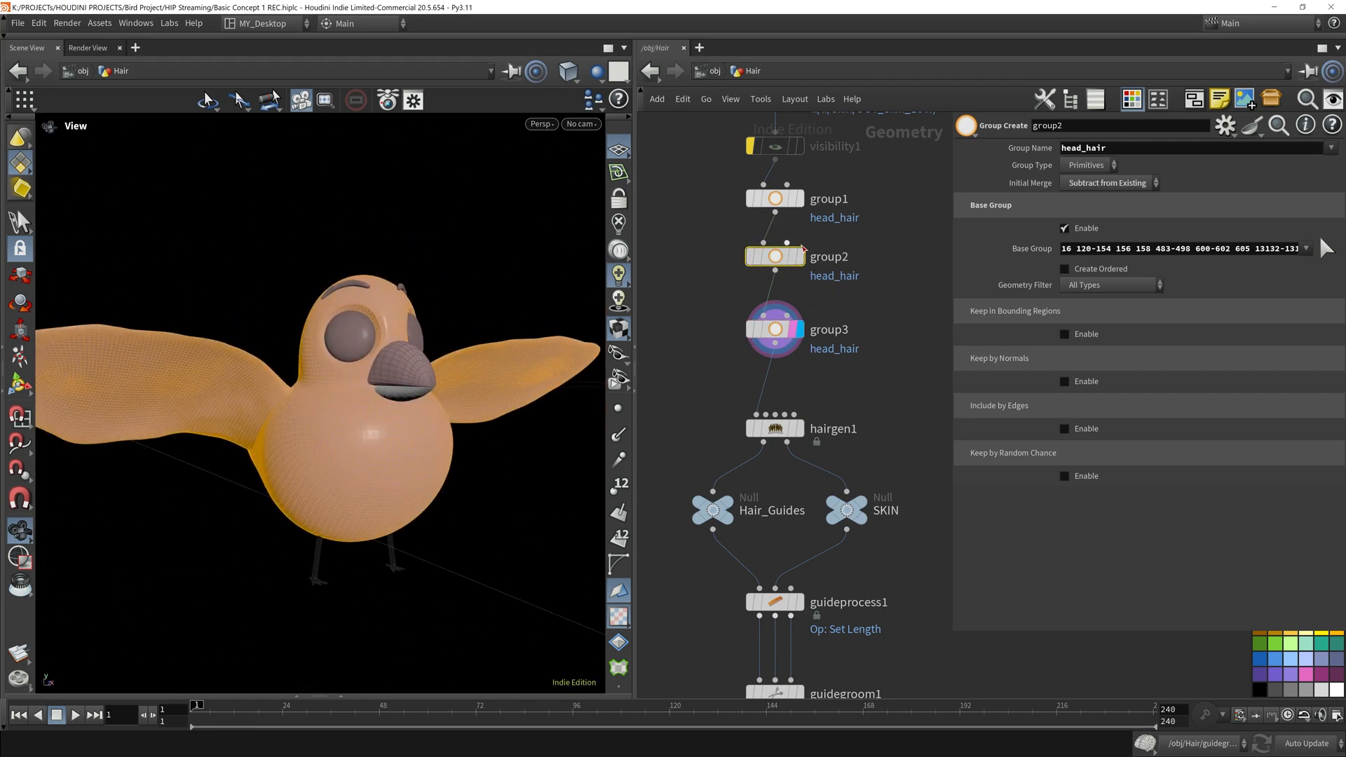
left_click(773, 329)
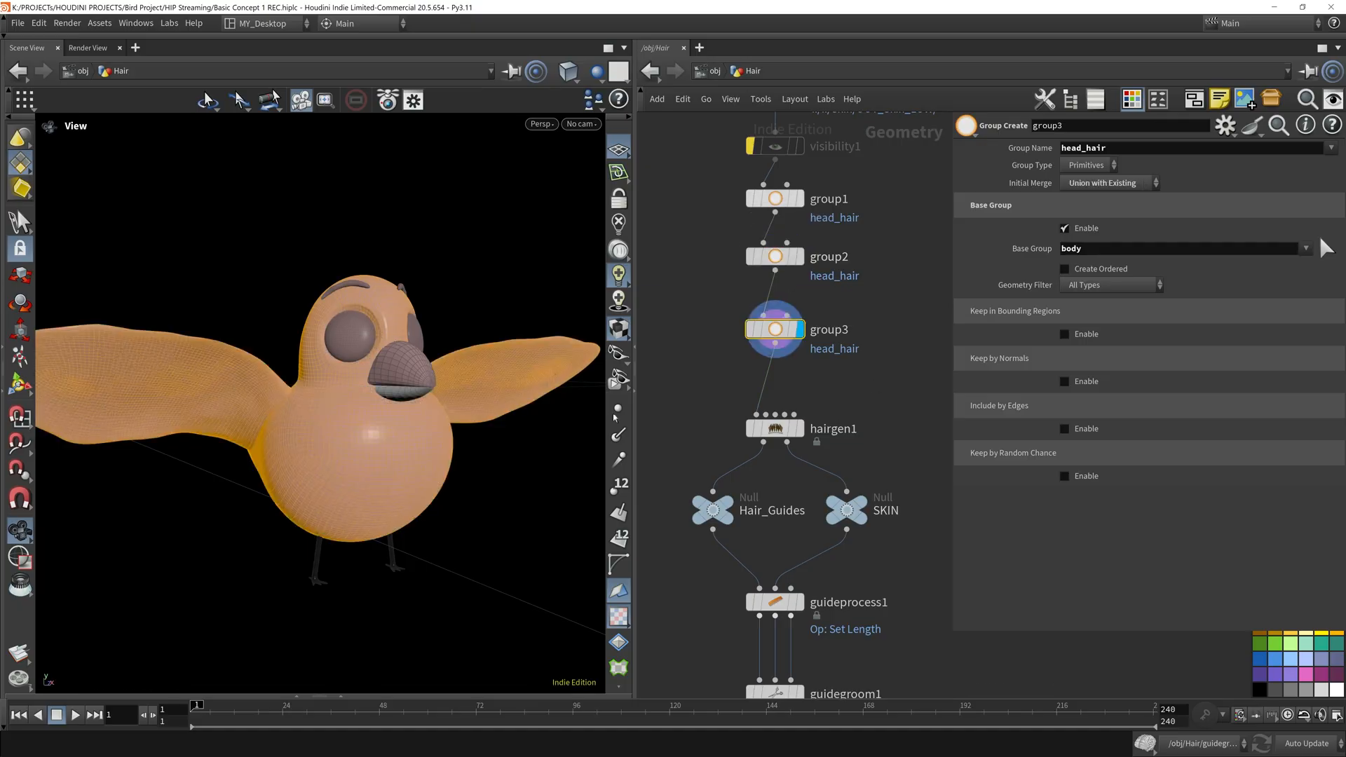
mouse_move(533, 432)
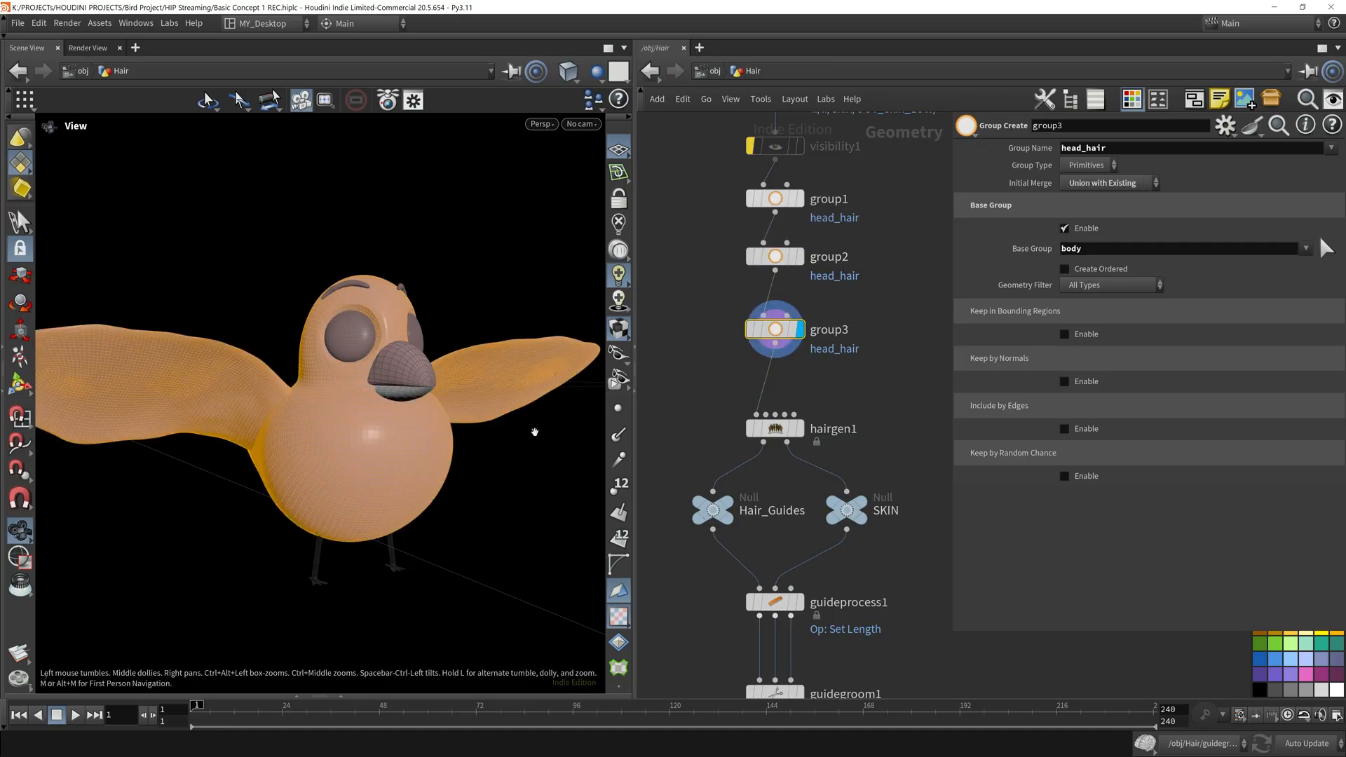
mouse_move(742, 402)
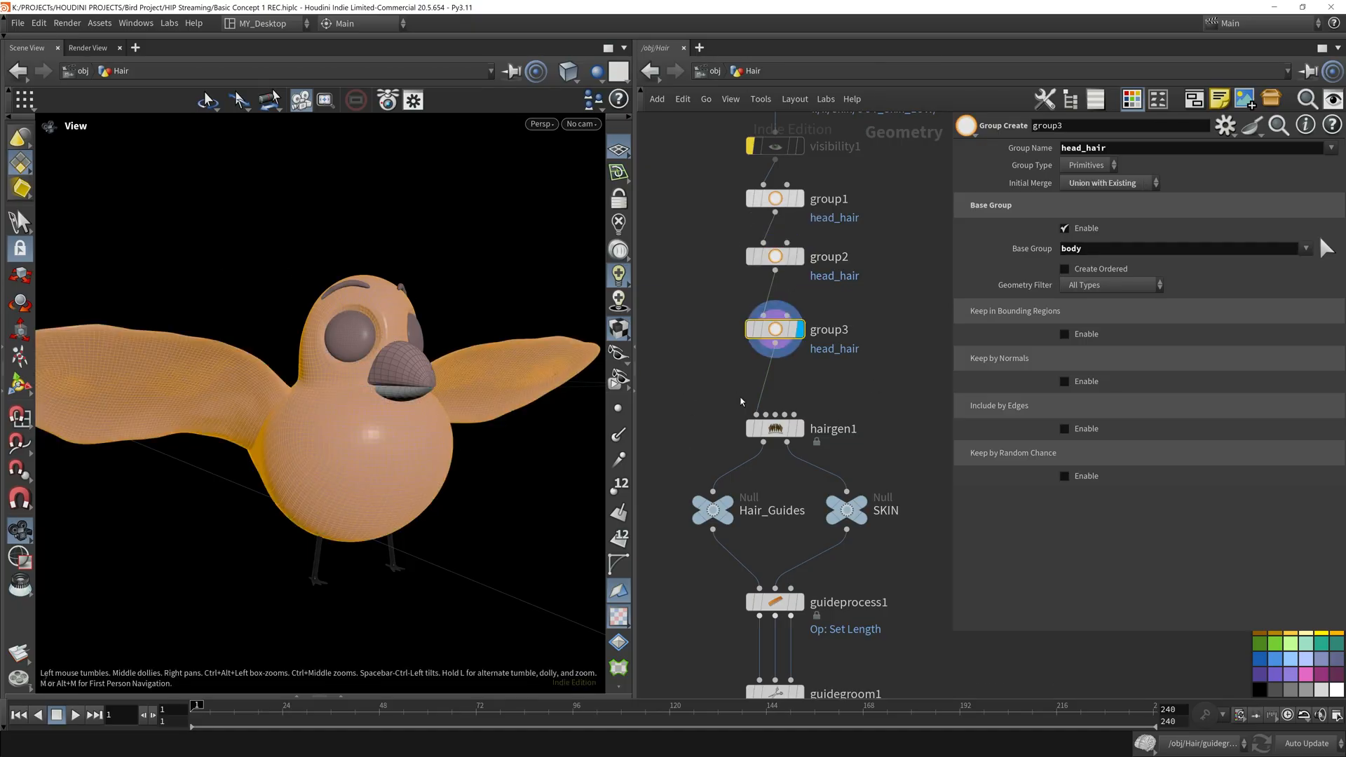
left_click(773, 428)
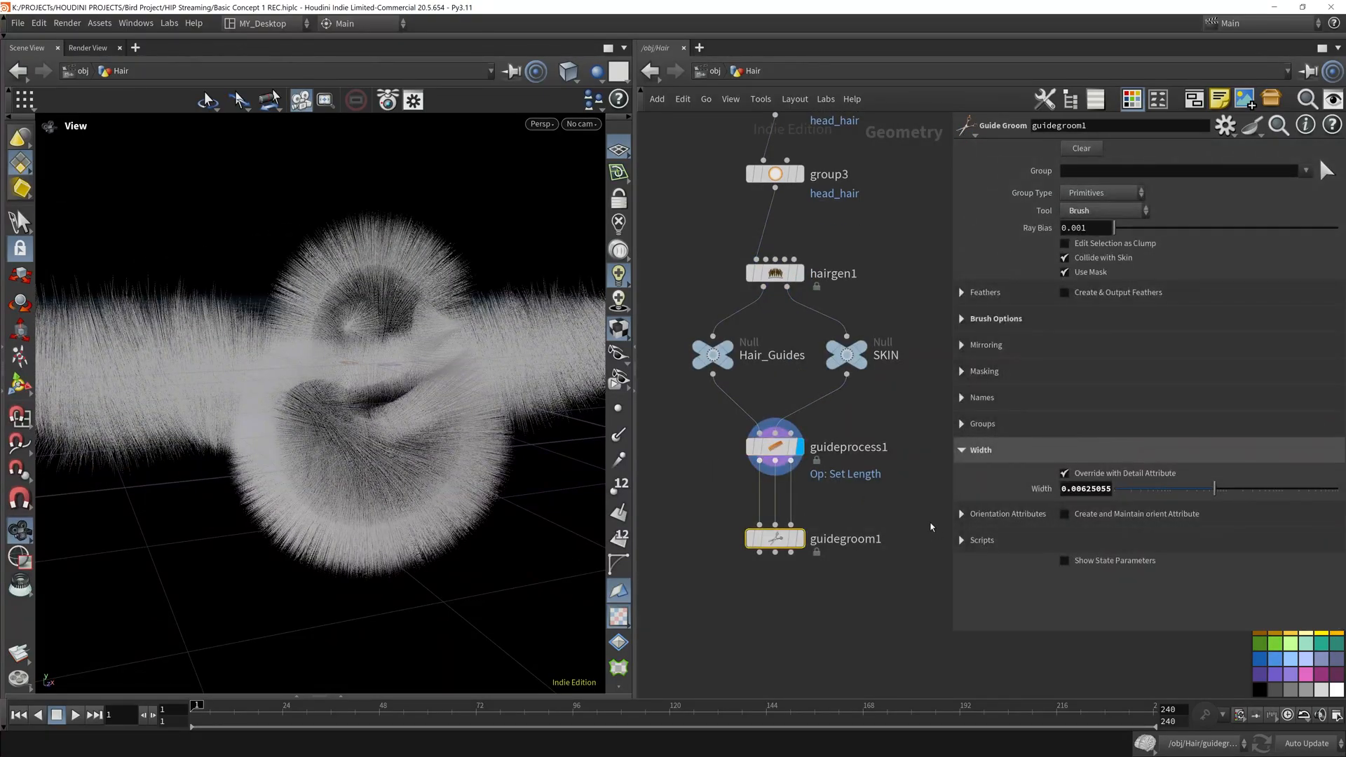
left_click(773, 539)
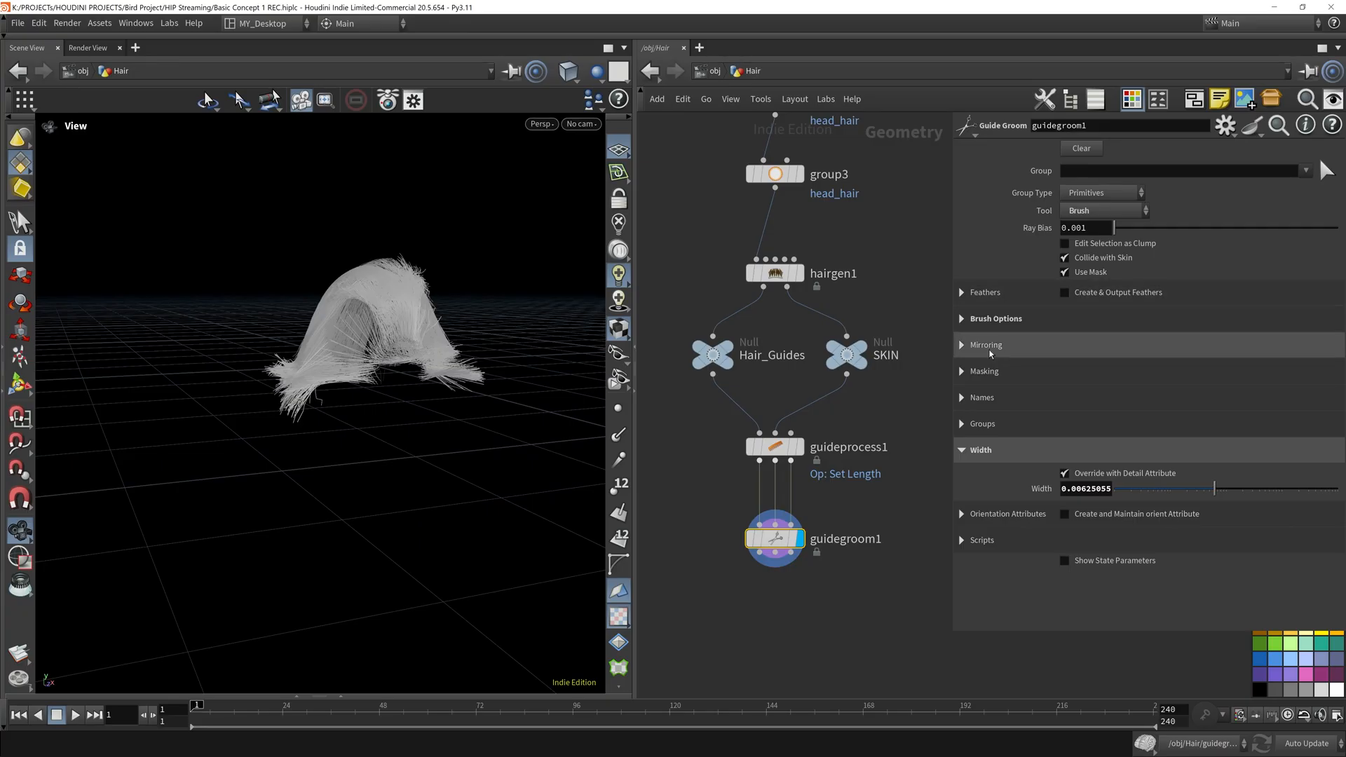
mouse_move(1084, 154)
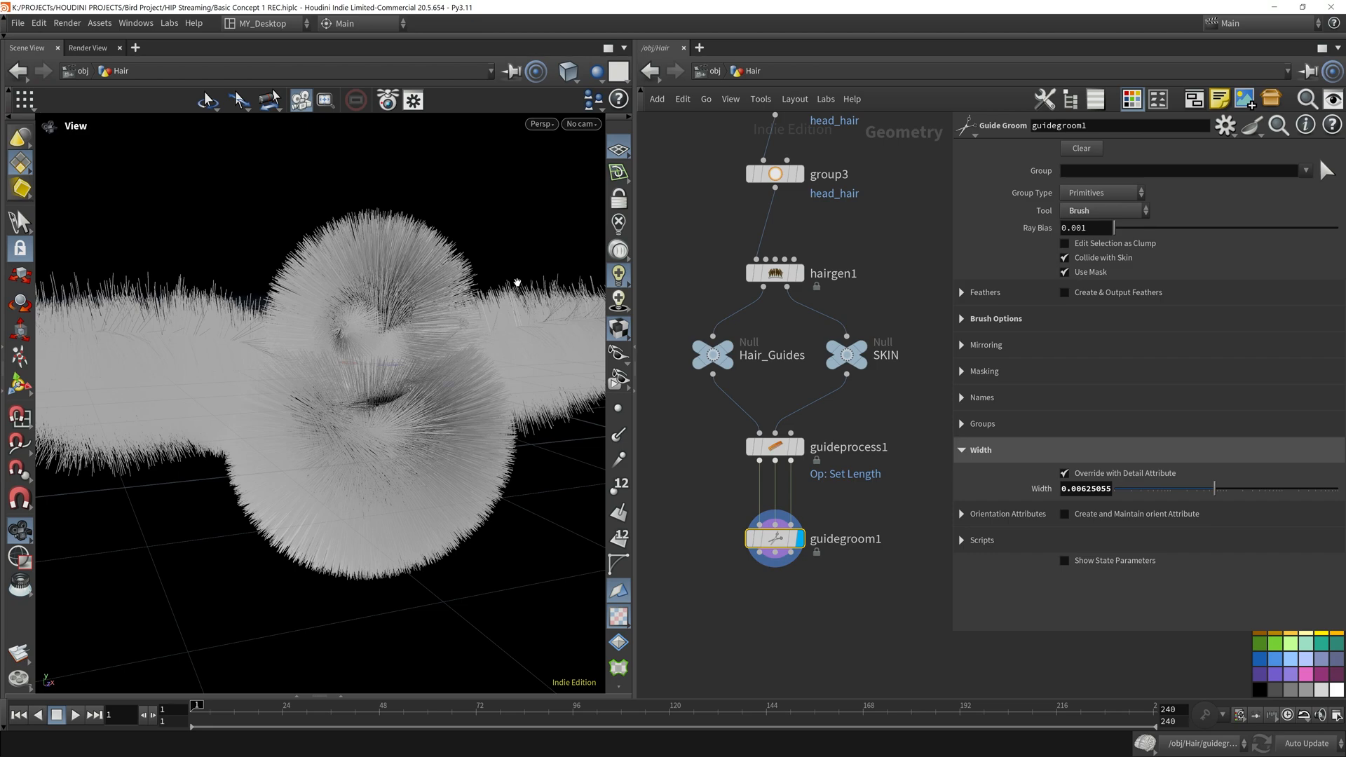
left_click(748, 227)
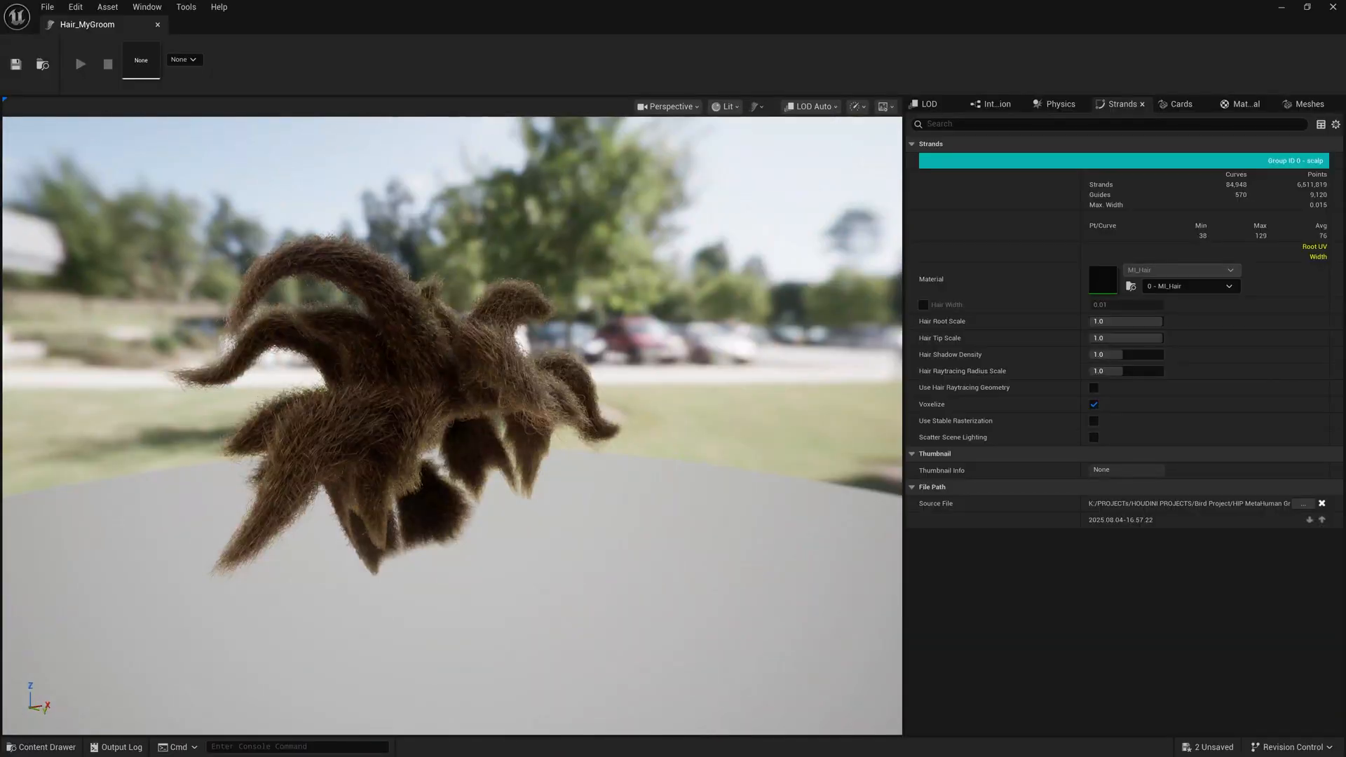
Dye the MetaHuman's groom hair red, then orbit the Birdy_Test bird groom
left_click(232, 24)
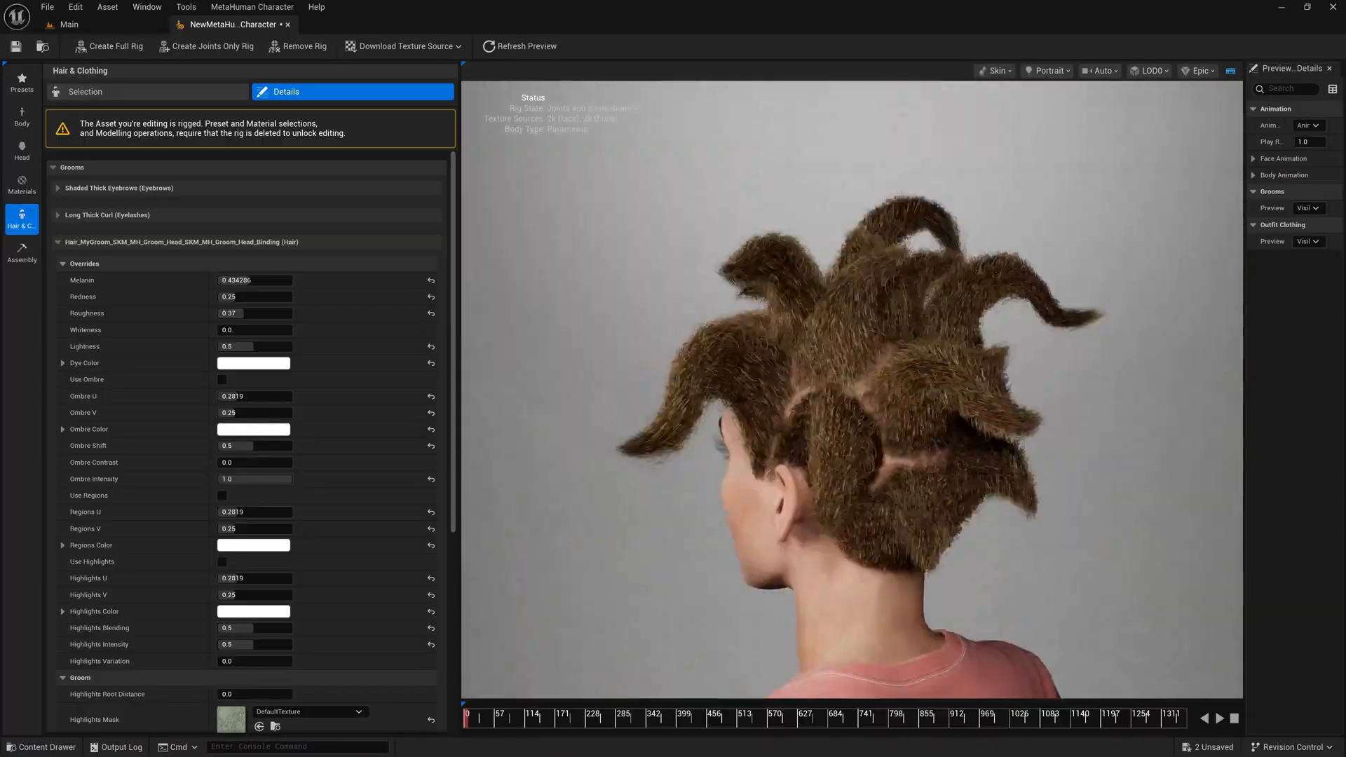
left_click(253, 363)
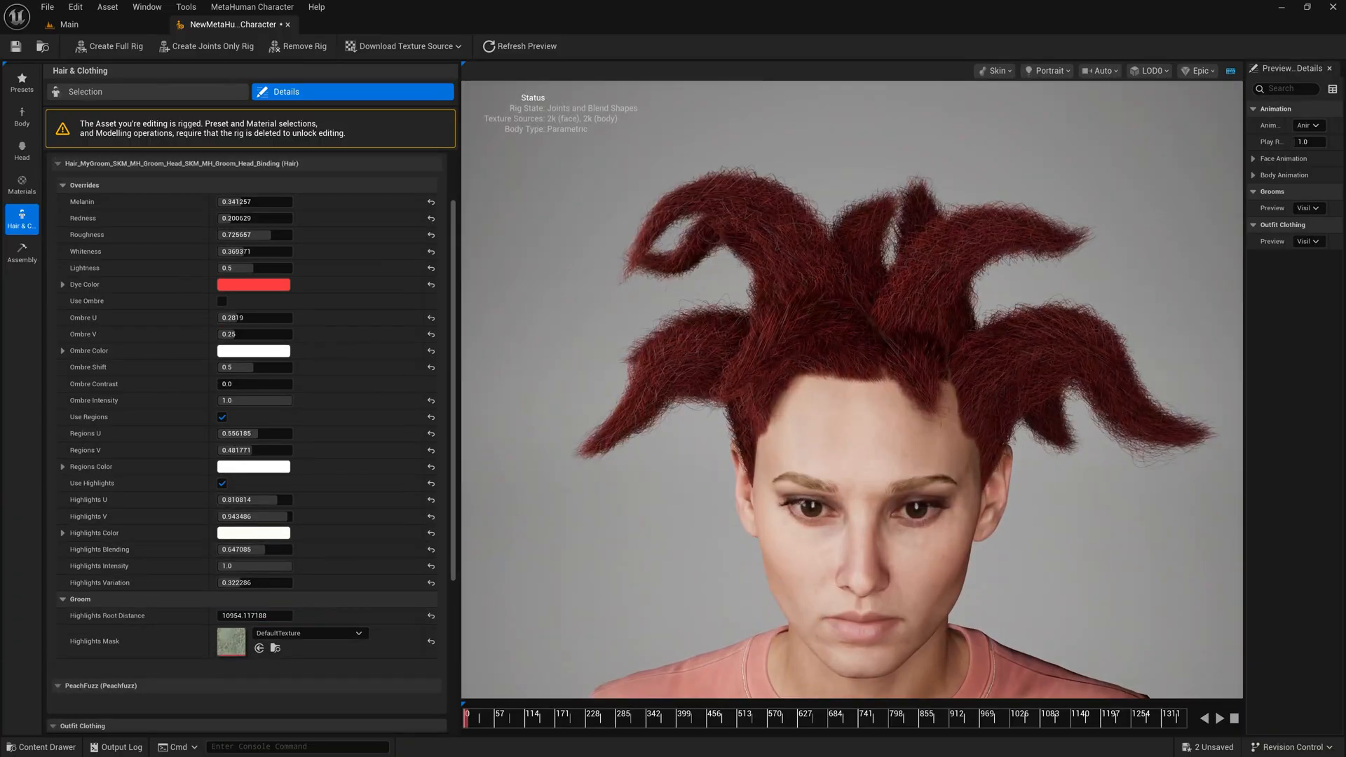
left_click(341, 24)
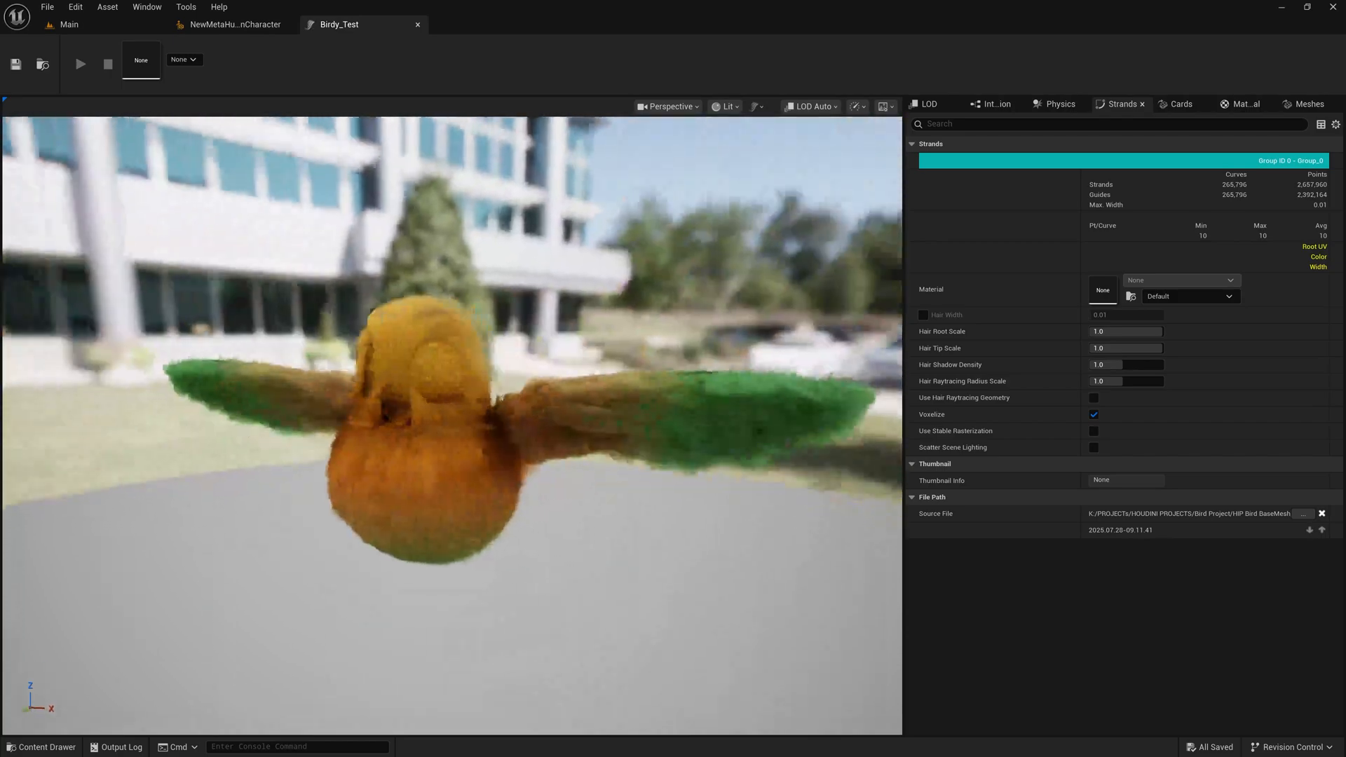
left_click_drag(429, 387, 343, 429)
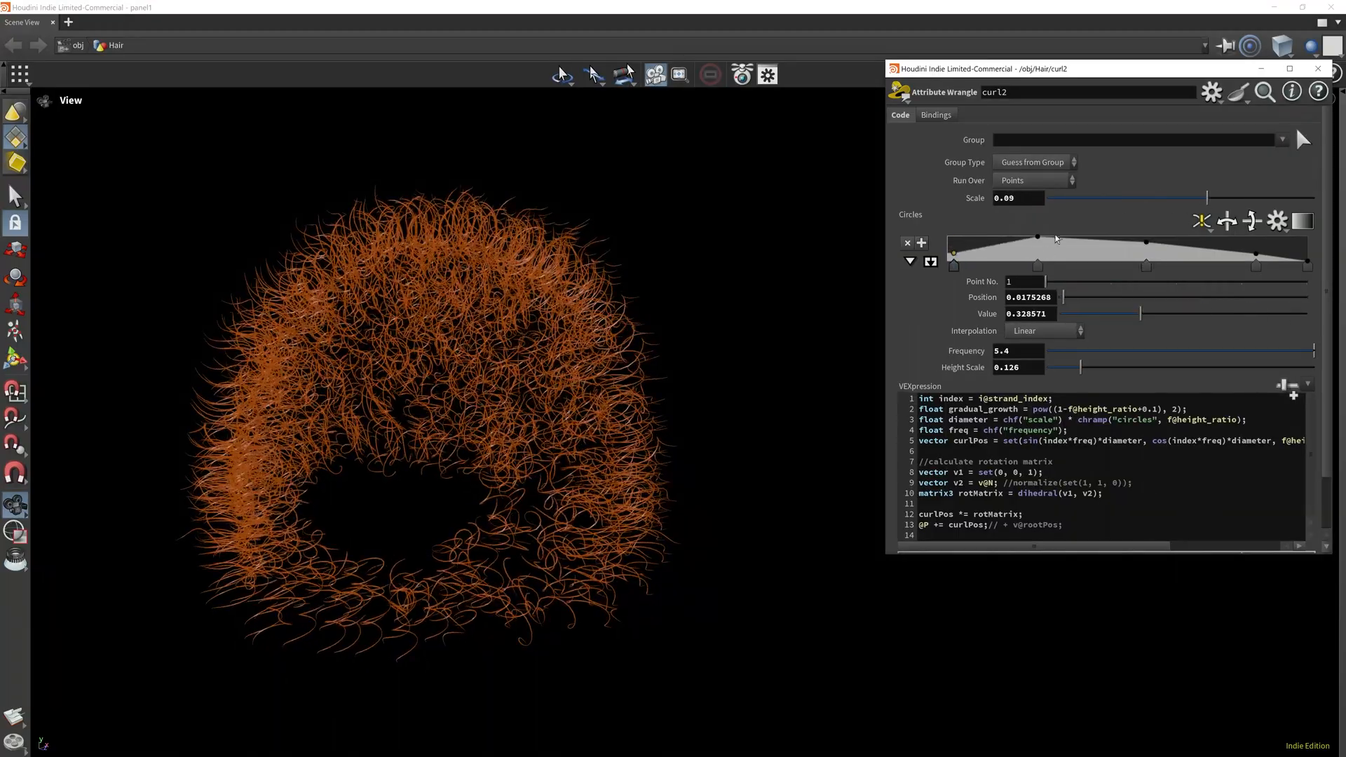
Select point 4 on curl2's Circles ramp to set it to Bezier
left_click(1246, 266)
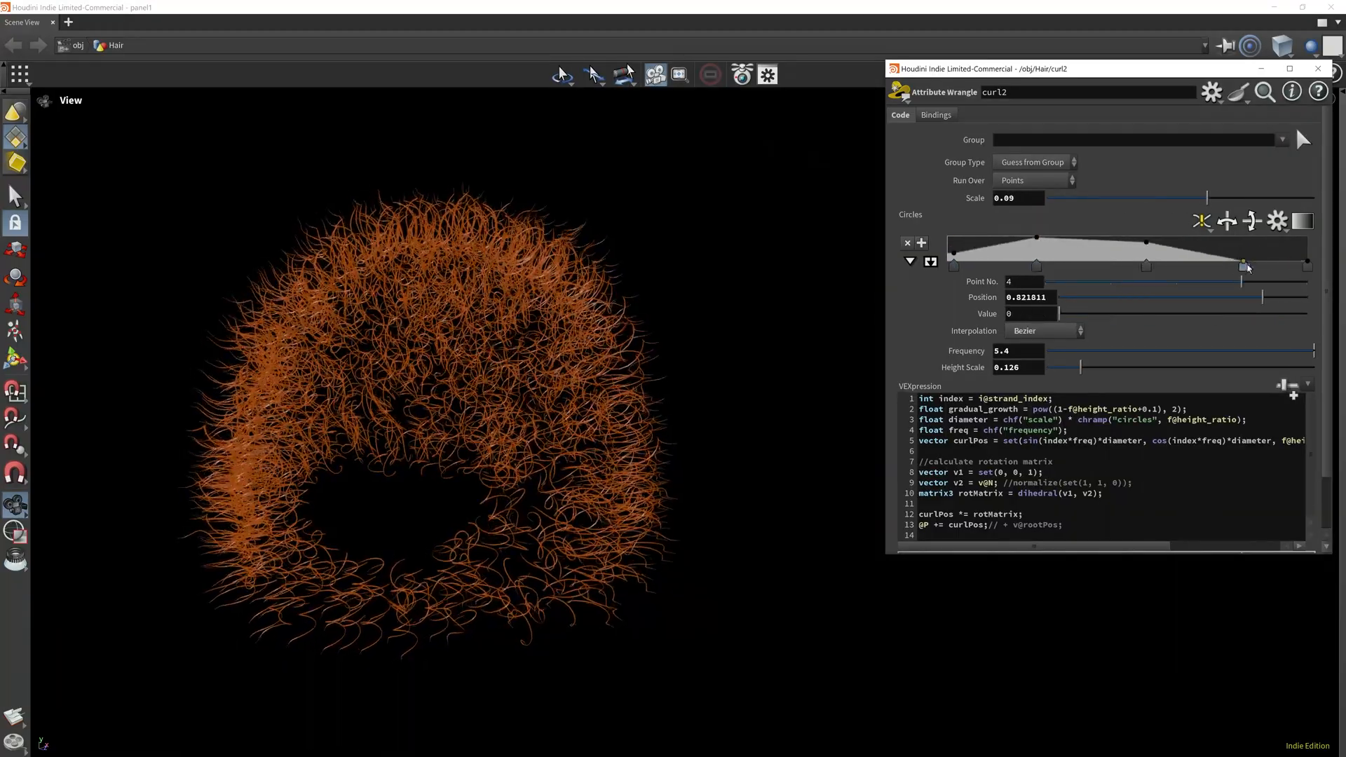